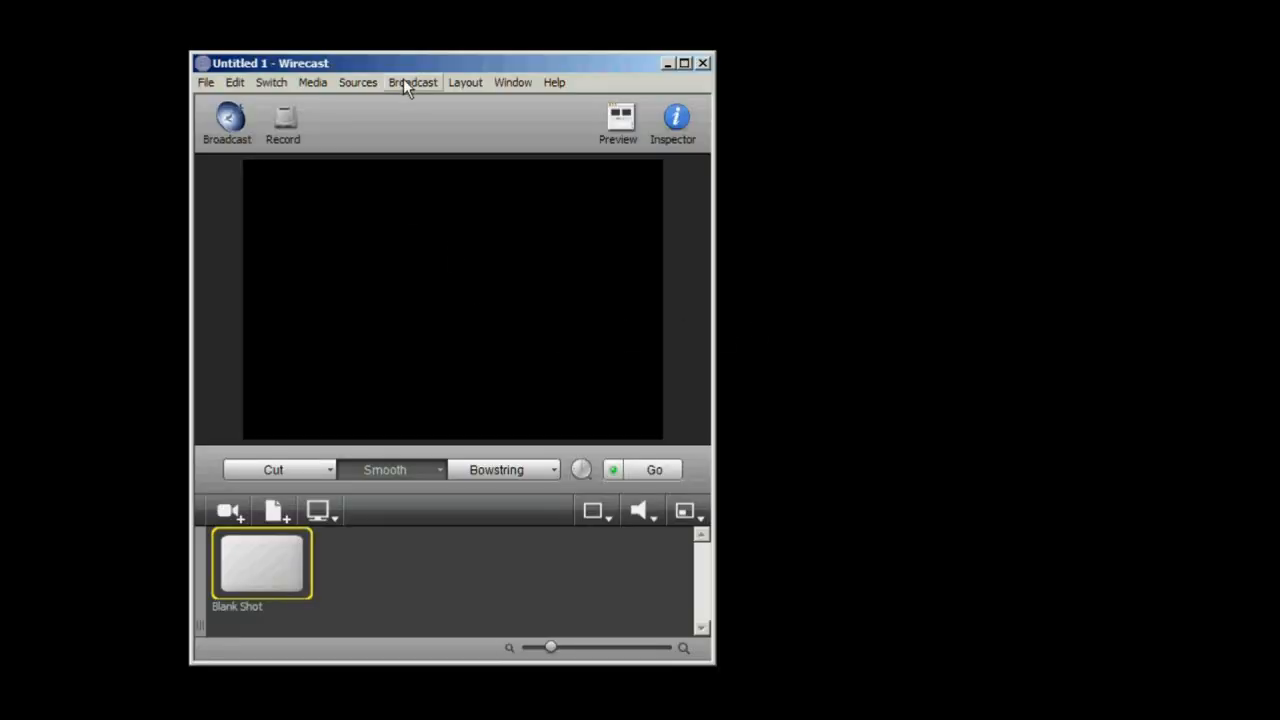
Enable the Master Audio meter and Output Statistics from the Layout menu
{"action": "left_click", "coordinate": [464, 82]}
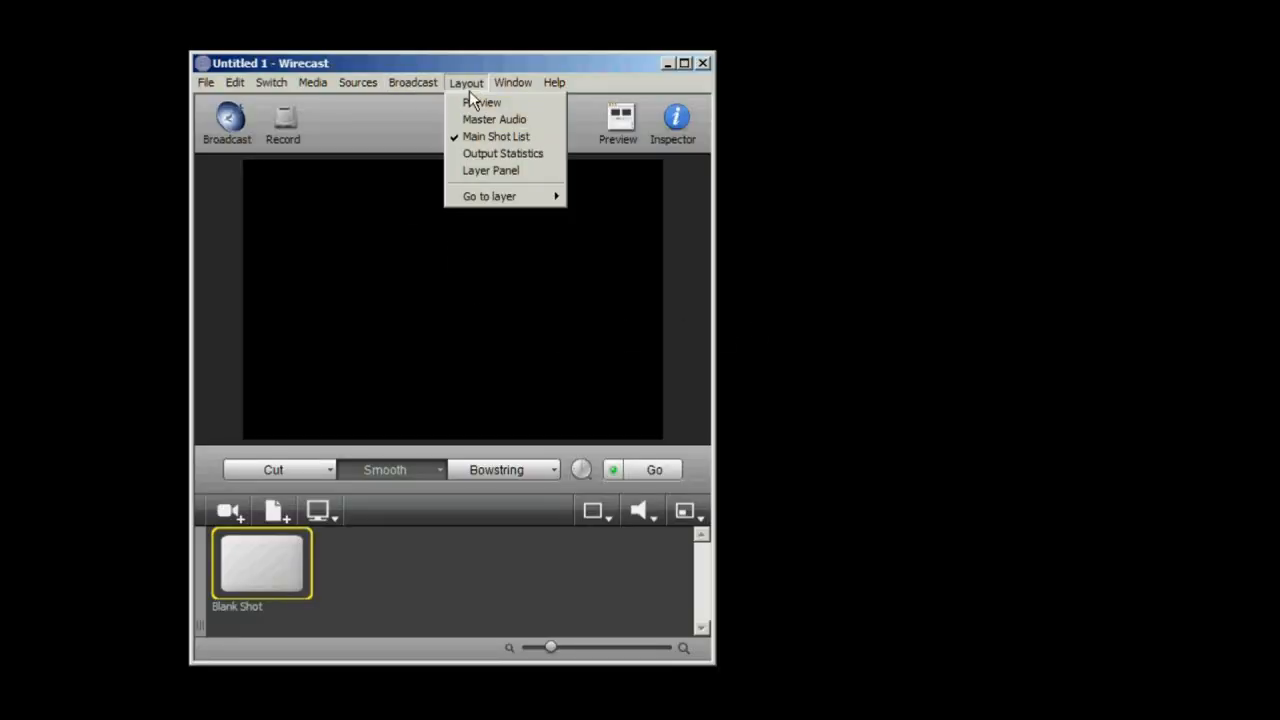
{"action": "mouse_move", "coordinate": [494, 120]}
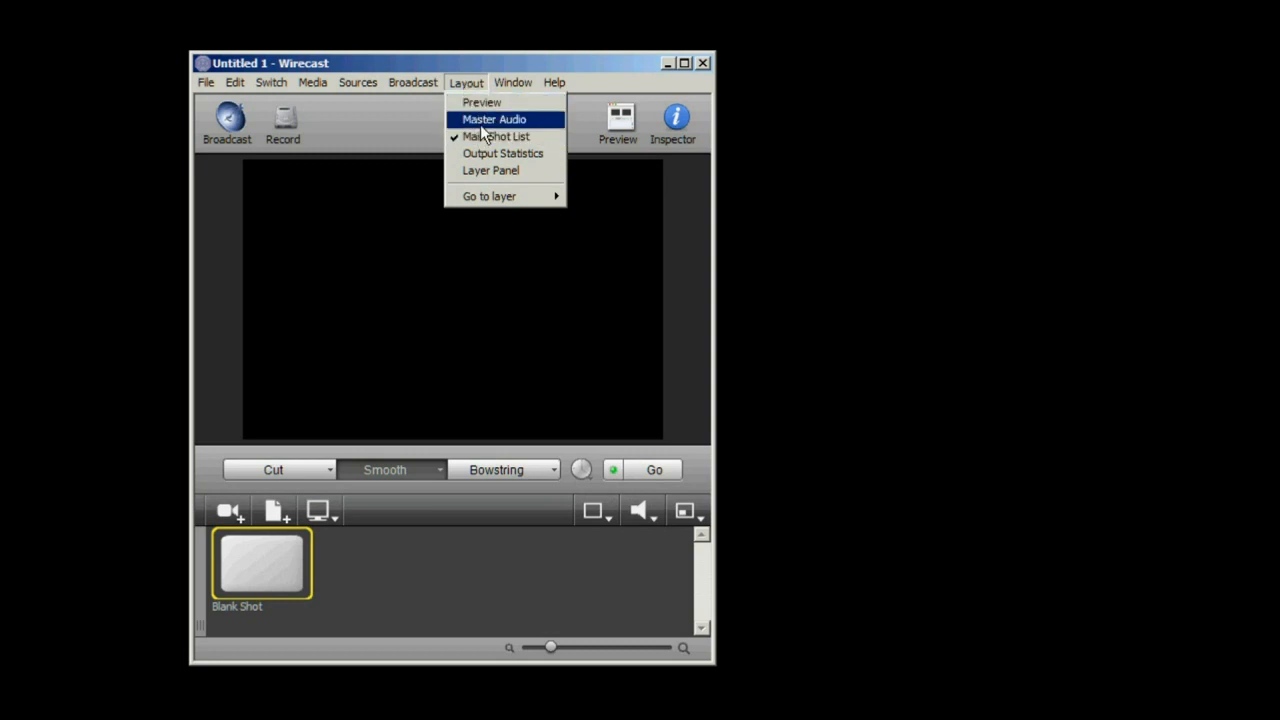
{"action": "left_click", "coordinate": [492, 120]}
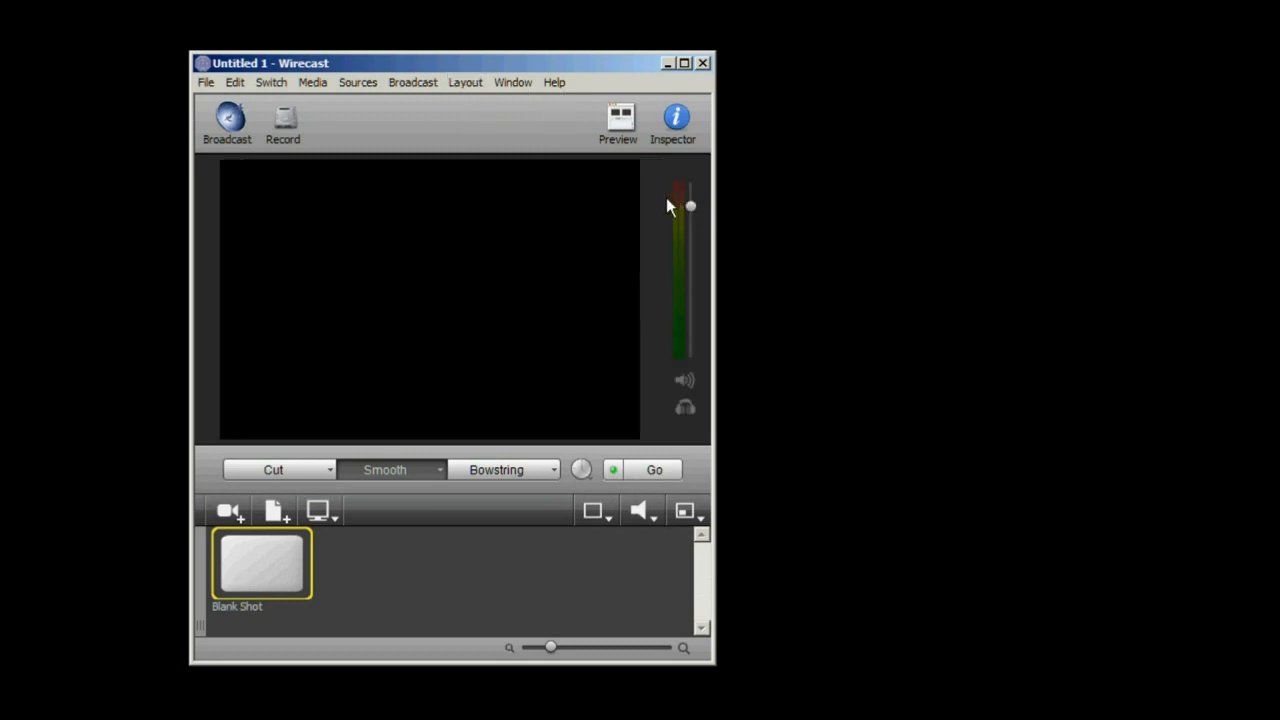
{"action": "left_click", "coordinate": [464, 82]}
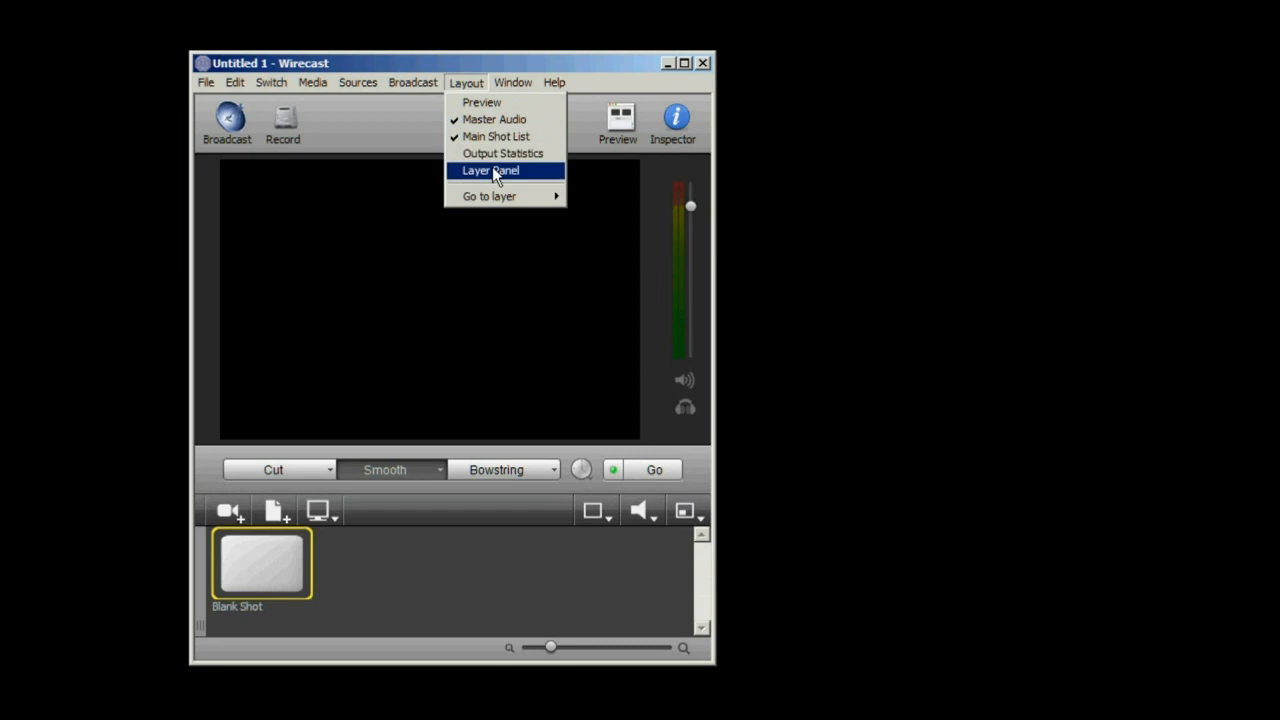
{"action": "left_click", "coordinate": [502, 152]}
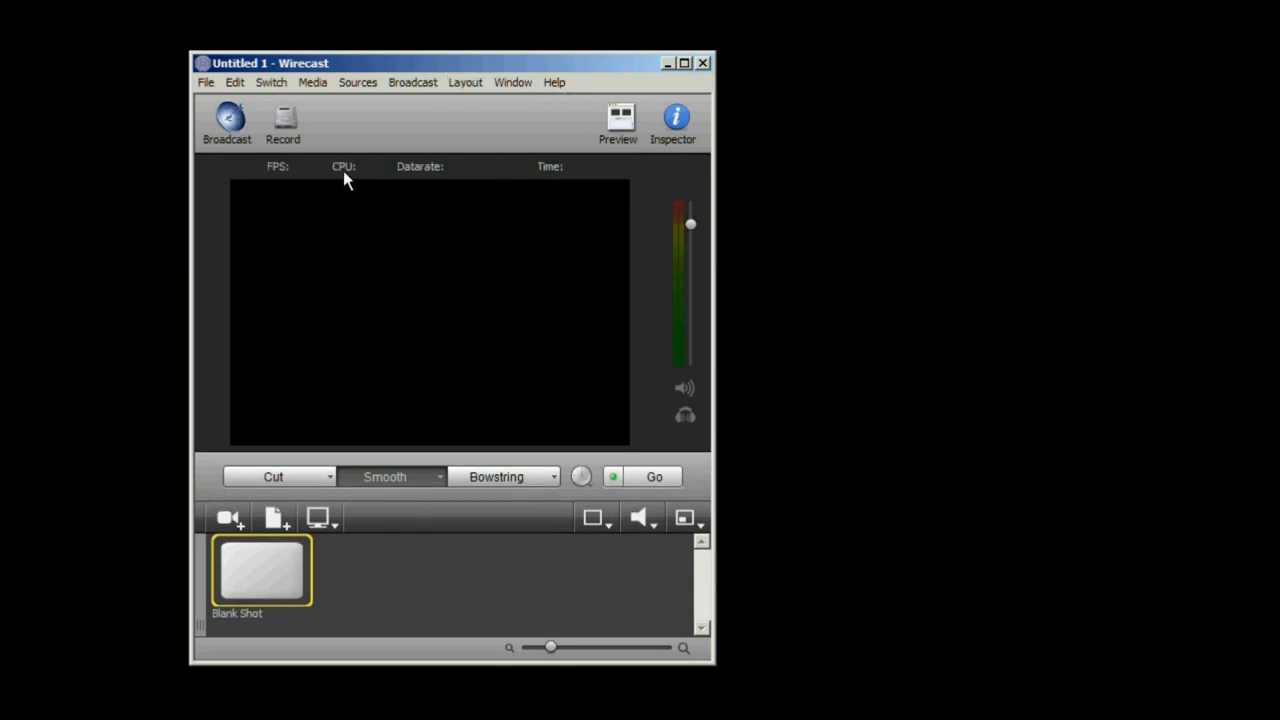
{"action": "left_click", "coordinate": [228, 516]}
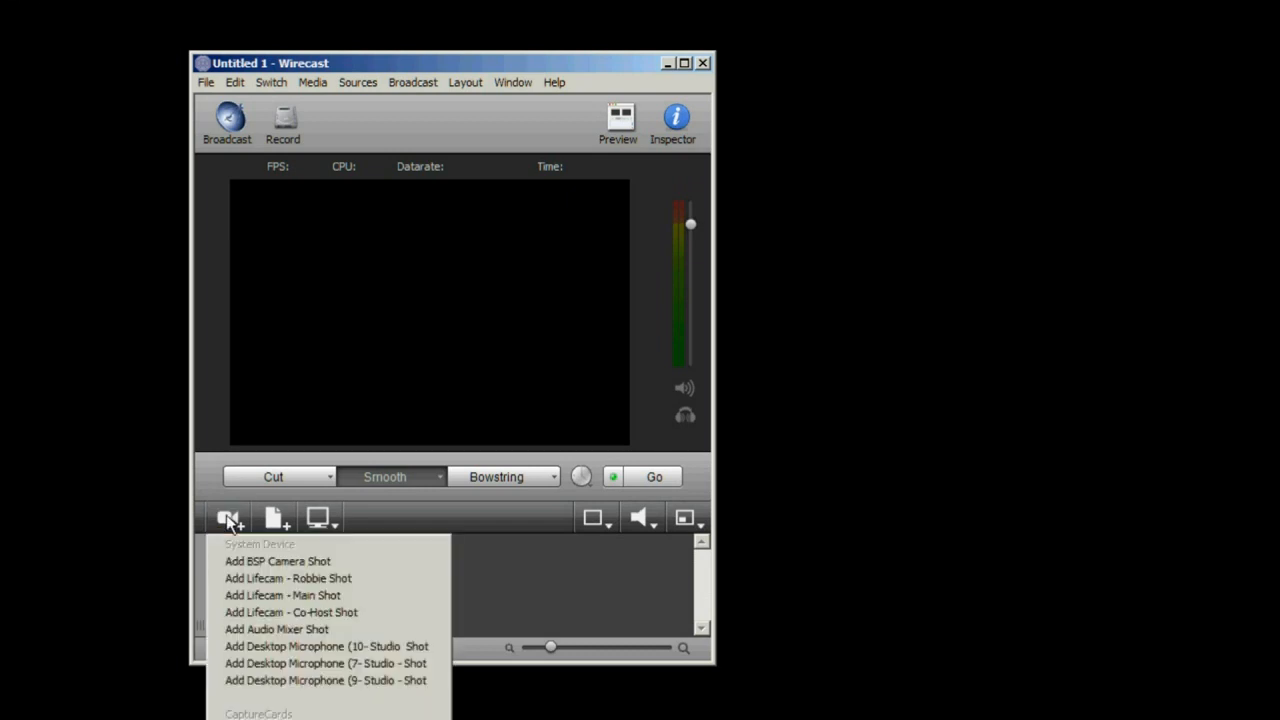
{"action": "mouse_move", "coordinate": [230, 556]}
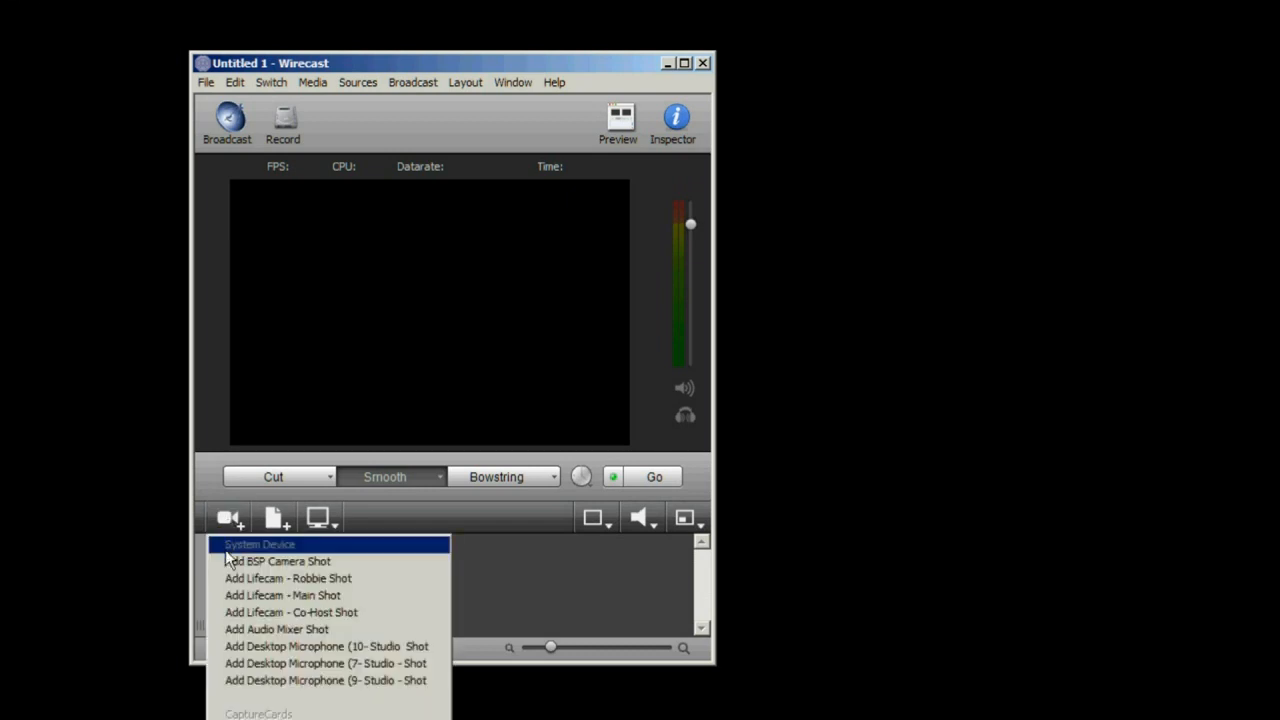
{"action": "mouse_move", "coordinate": [300, 578]}
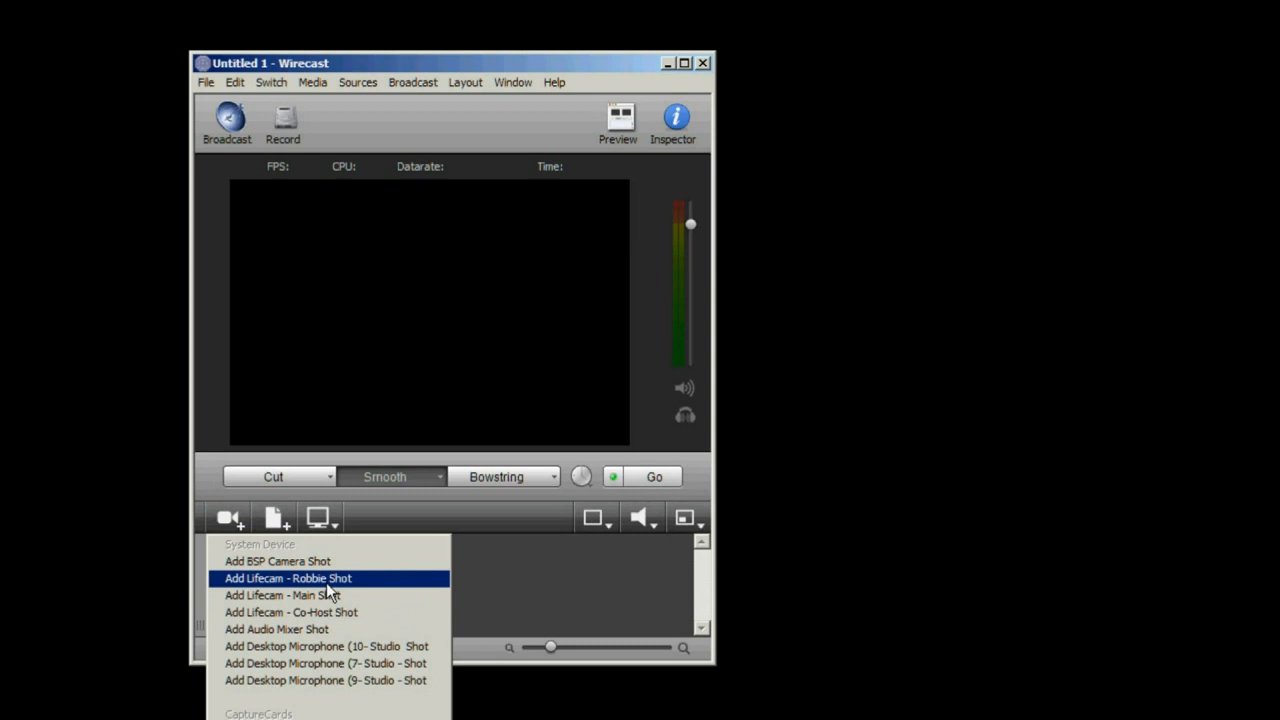
Add the Lifecam - Robbie camera shot so its live picture shows in the preview
{"action": "left_click", "coordinate": [288, 578]}
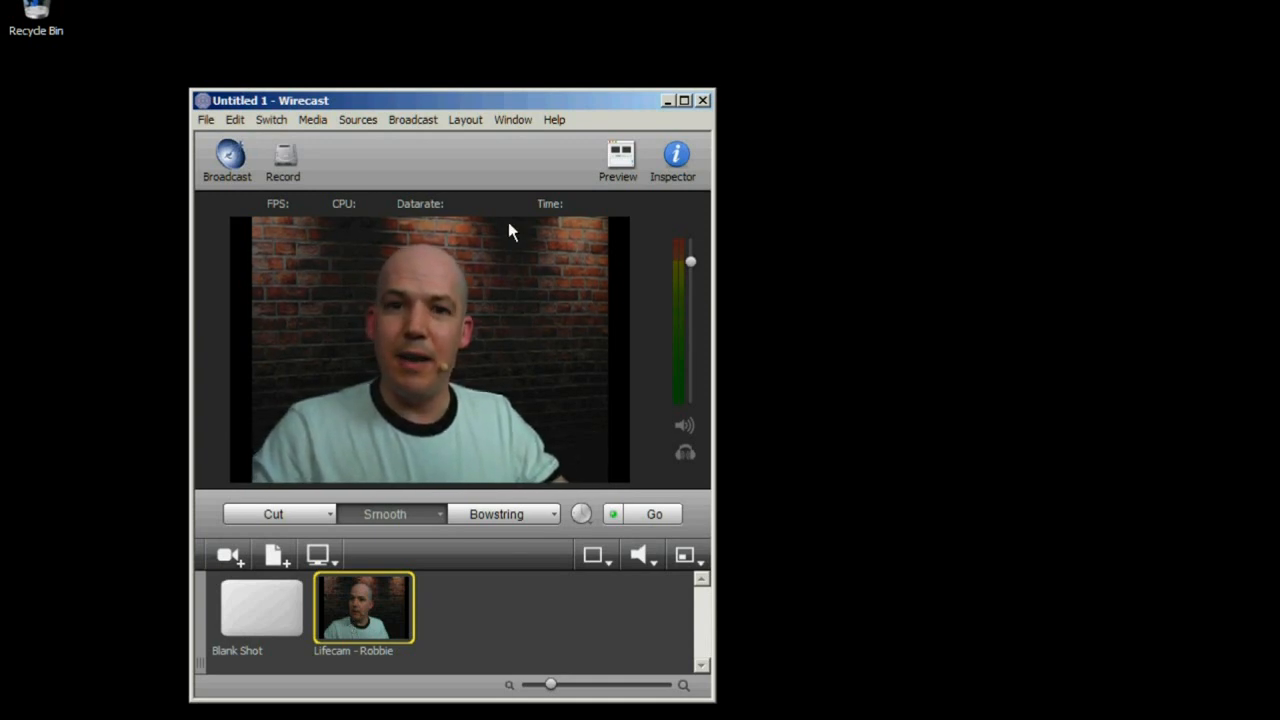
{"action": "left_click", "coordinate": [356, 120]}
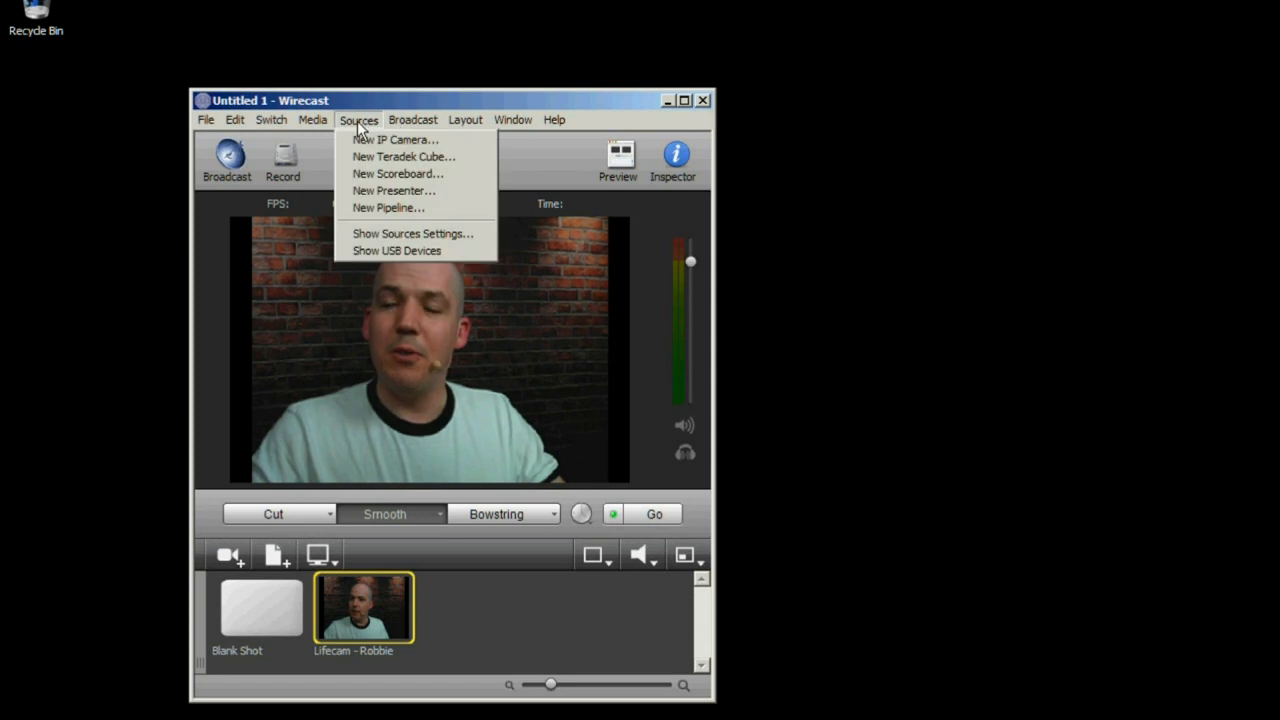
Set the Lifecam - Robbie source's Capture Device Size to 1920 x 1080 in Sources Settings
{"action": "left_click", "coordinate": [412, 232]}
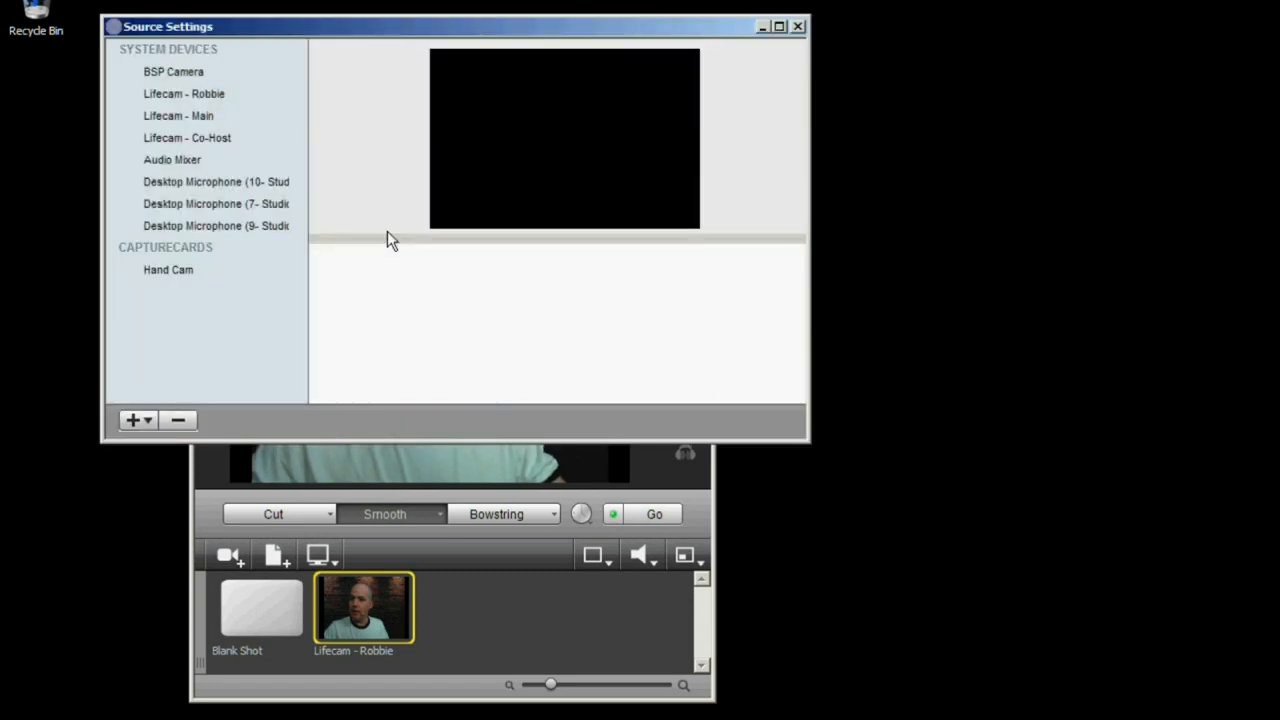
{"action": "left_click", "coordinate": [184, 94]}
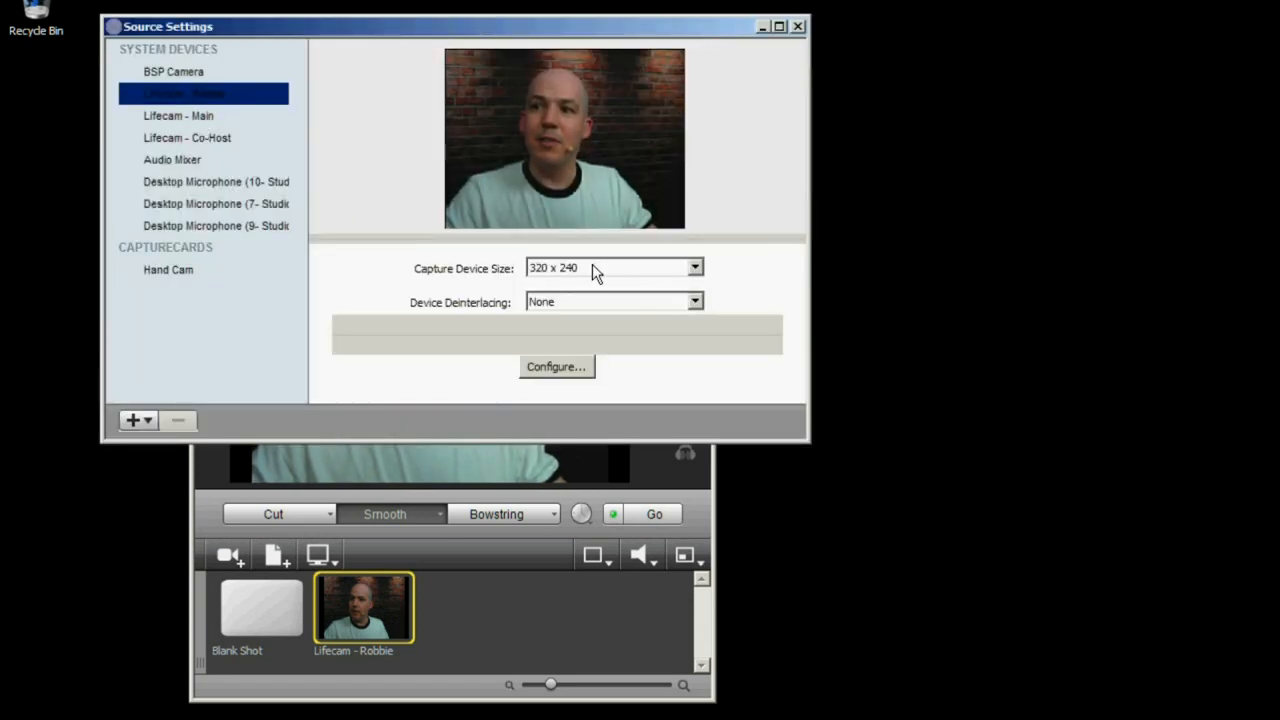
{"action": "left_click", "coordinate": [694, 268]}
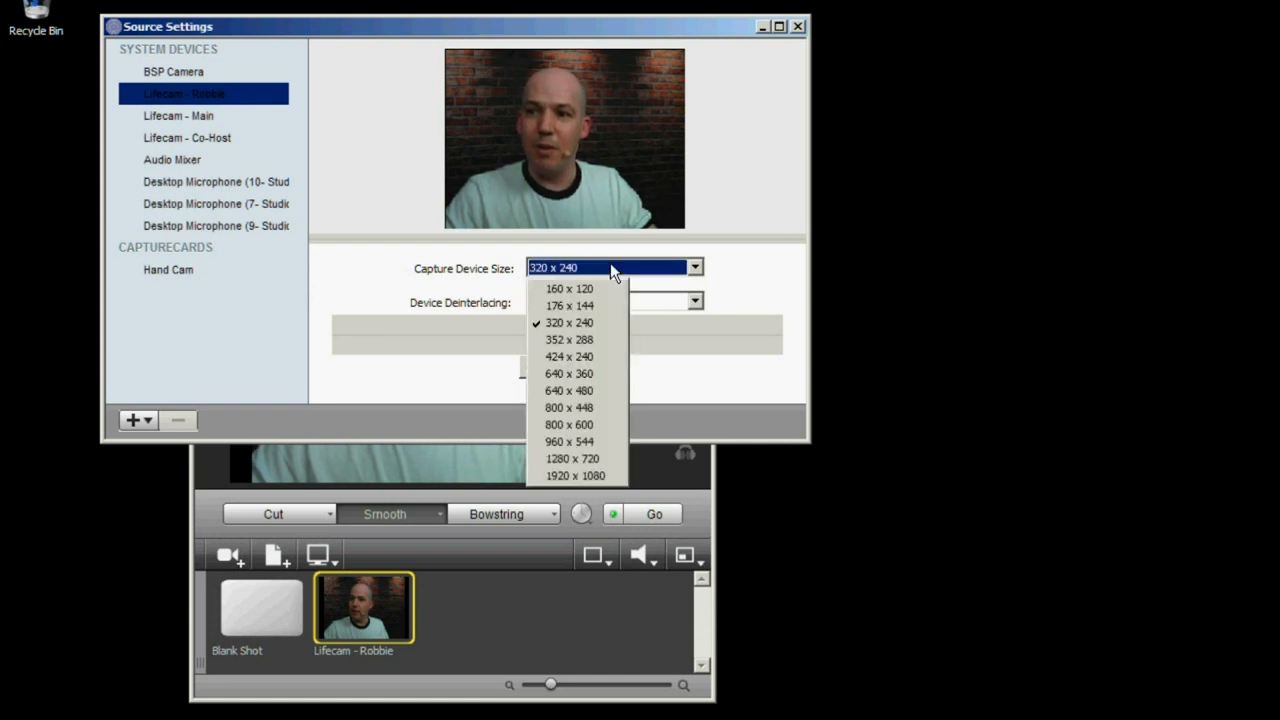
{"action": "mouse_move", "coordinate": [576, 476]}
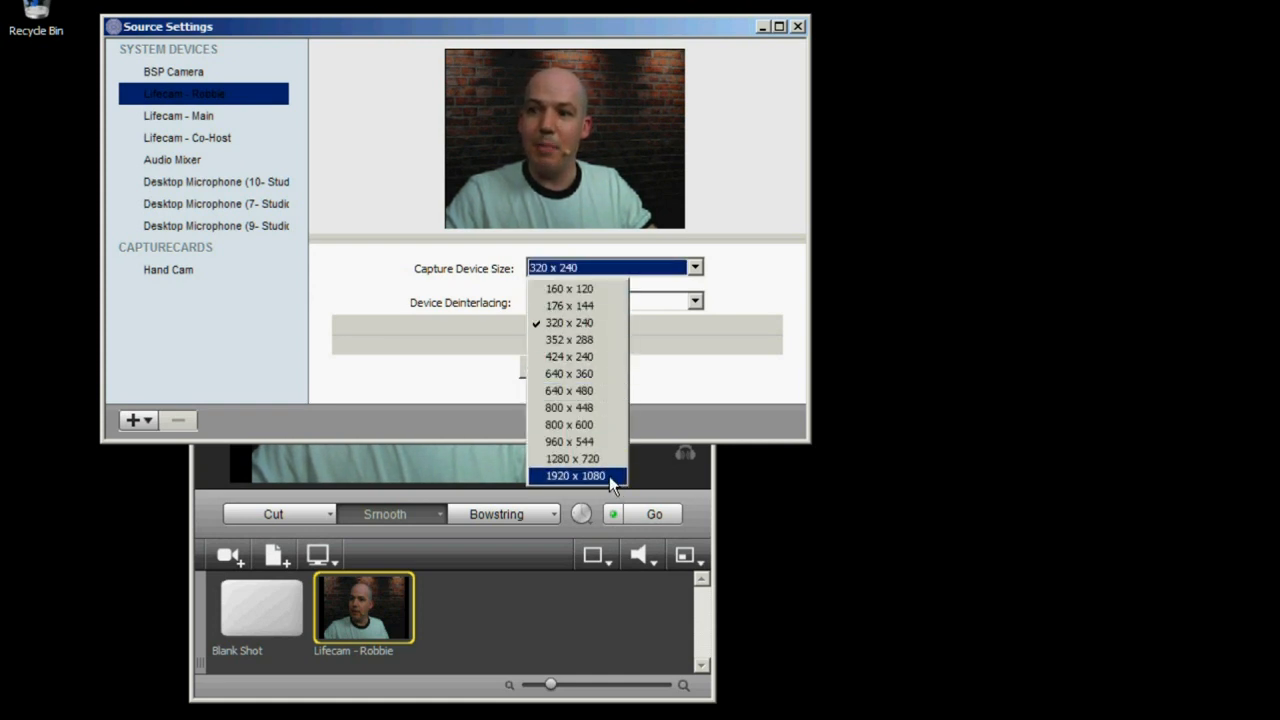
{"action": "left_click", "coordinate": [576, 476]}
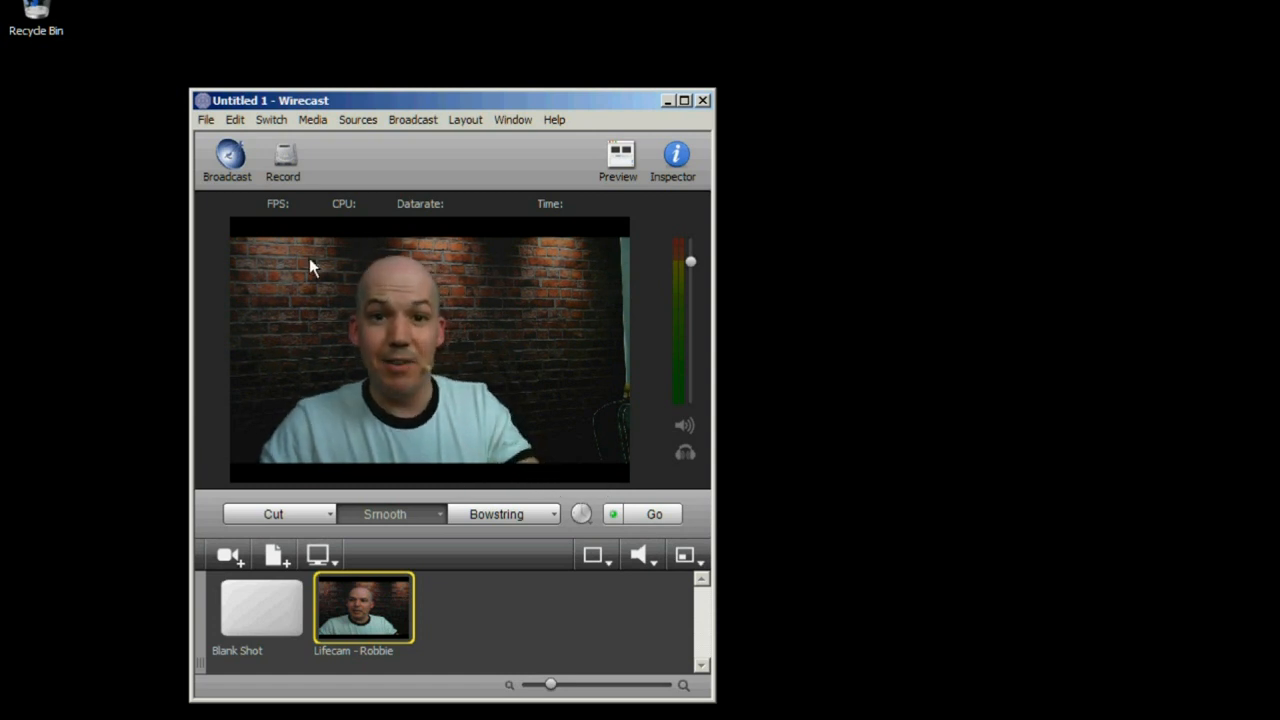
Set the canvas size to 720p (1280x720) via File > Canvas Size
{"action": "left_click", "coordinate": [204, 120]}
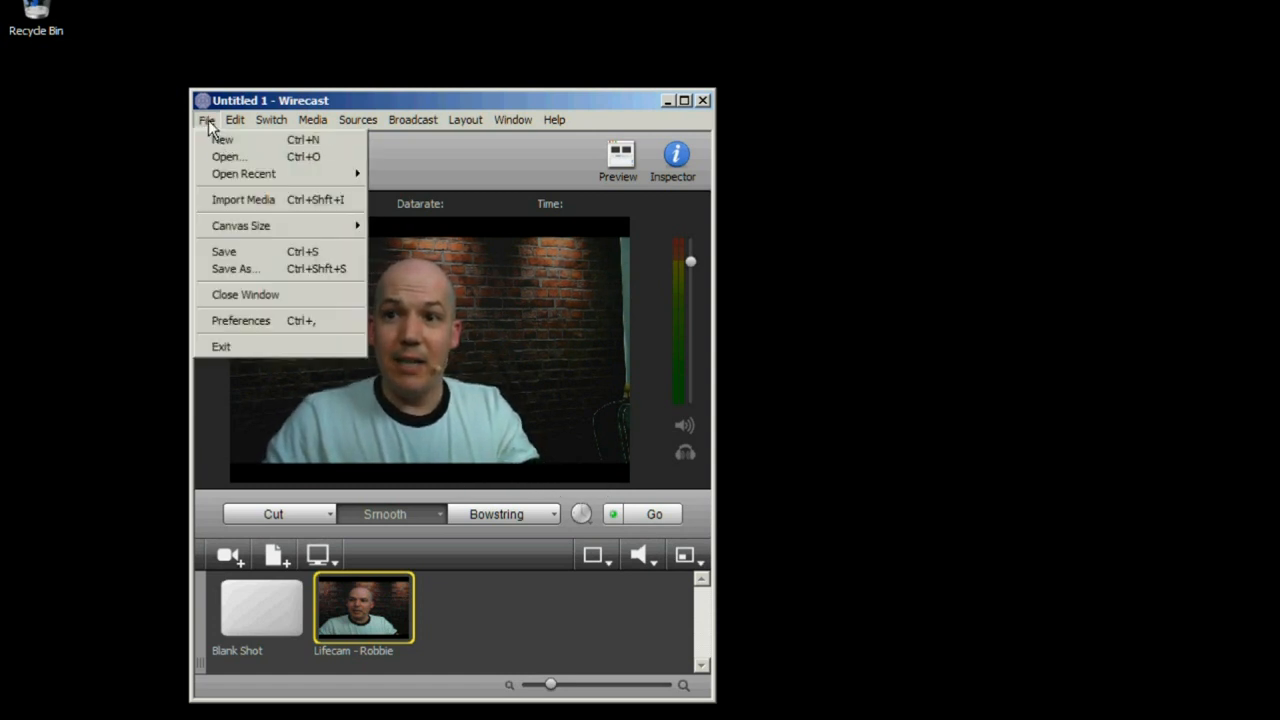
{"action": "left_click", "coordinate": [240, 224]}
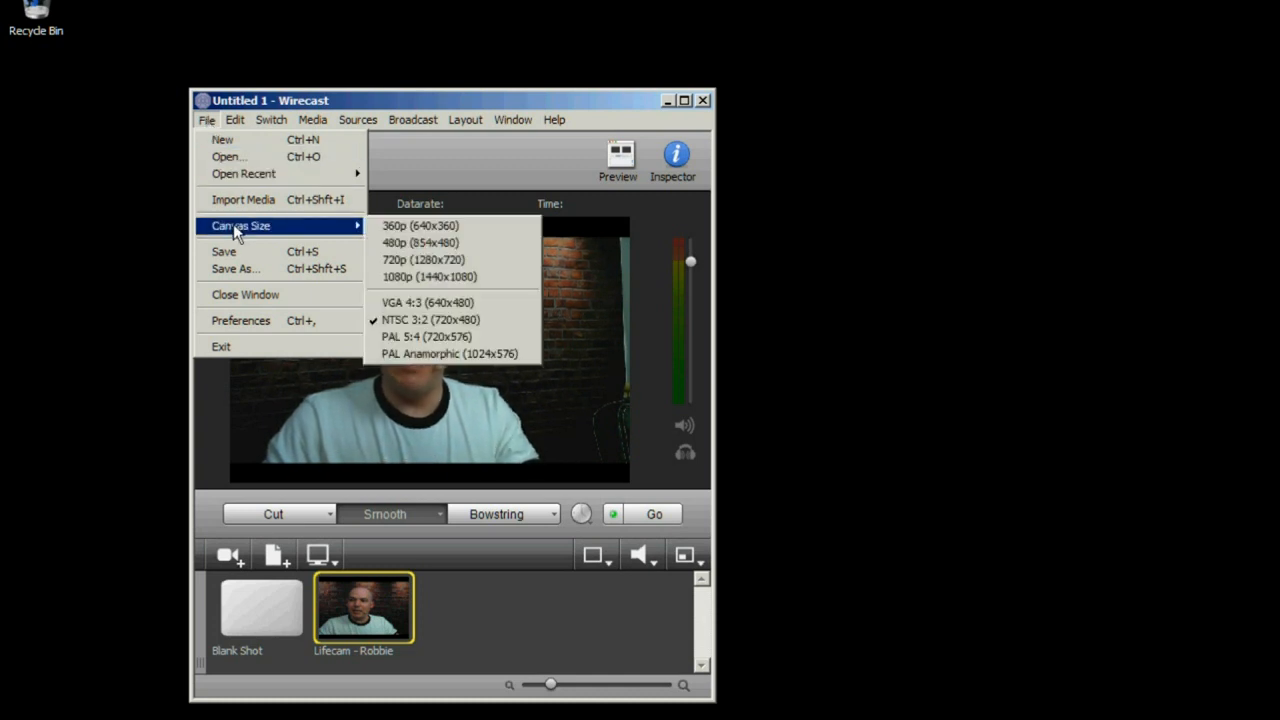
{"action": "mouse_move", "coordinate": [420, 224]}
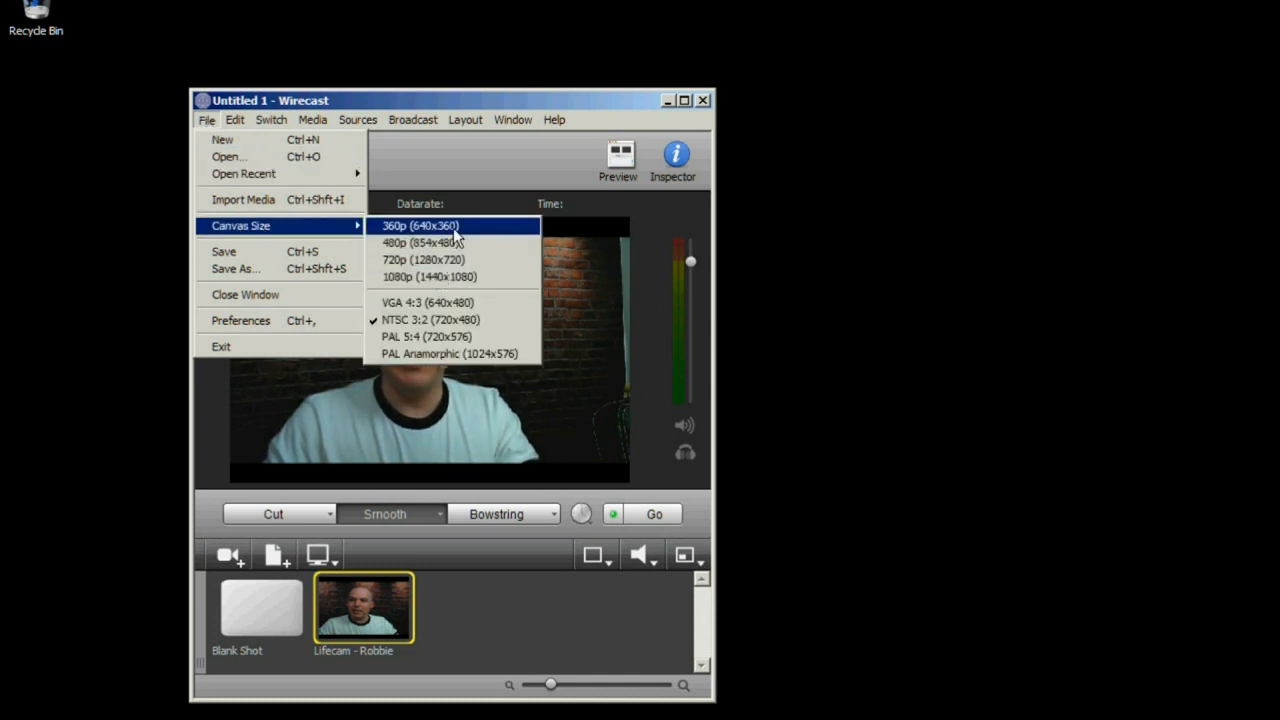
{"action": "mouse_move", "coordinate": [424, 260]}
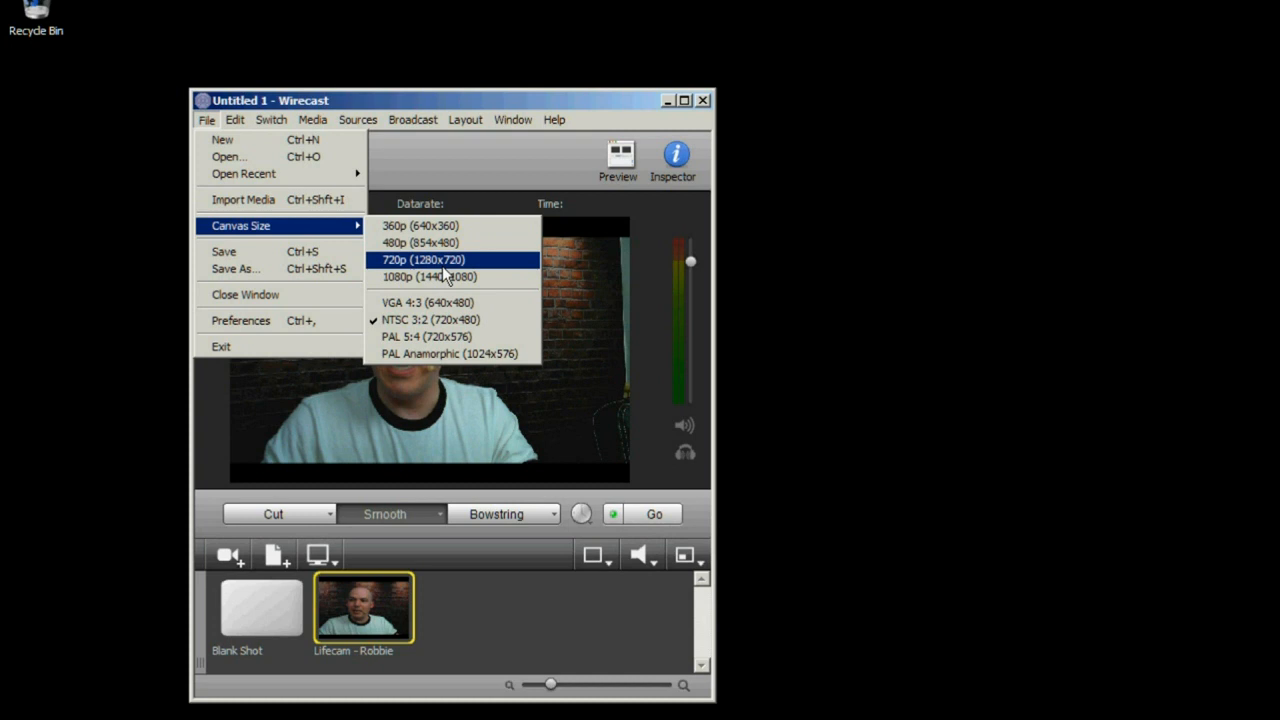
{"action": "left_click", "coordinate": [422, 260]}
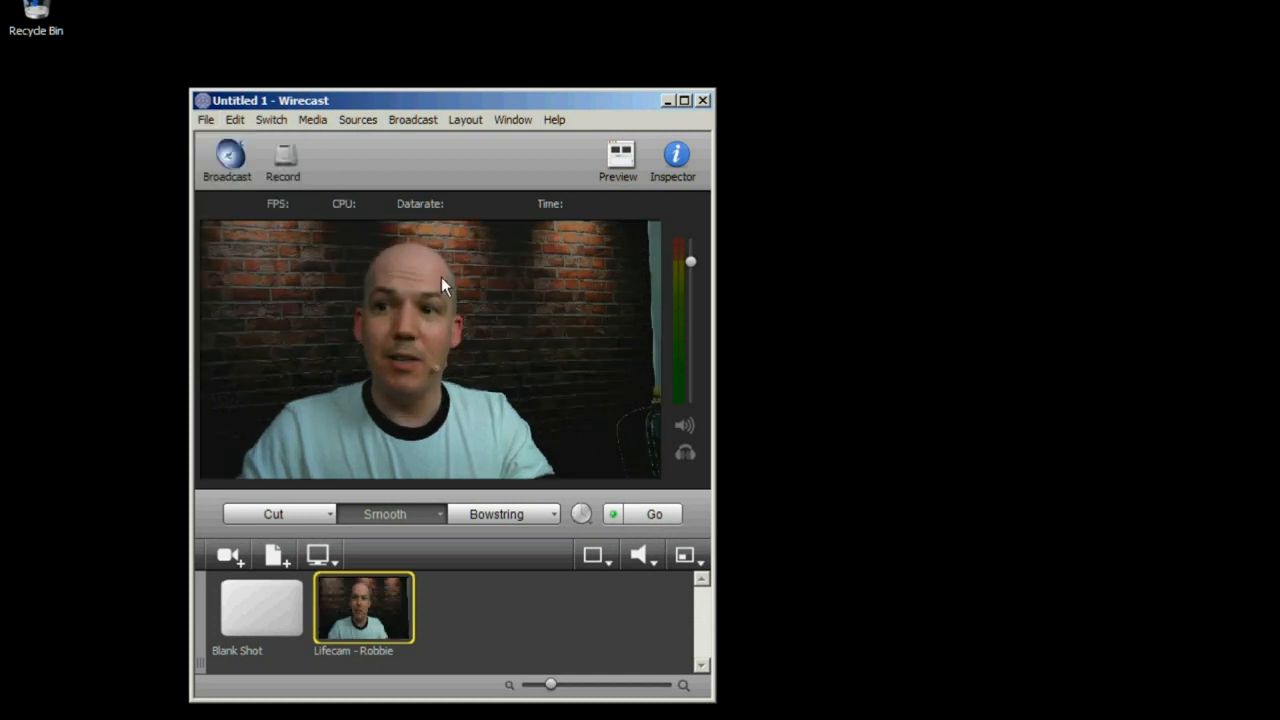
{"action": "mouse_move", "coordinate": [520, 324]}
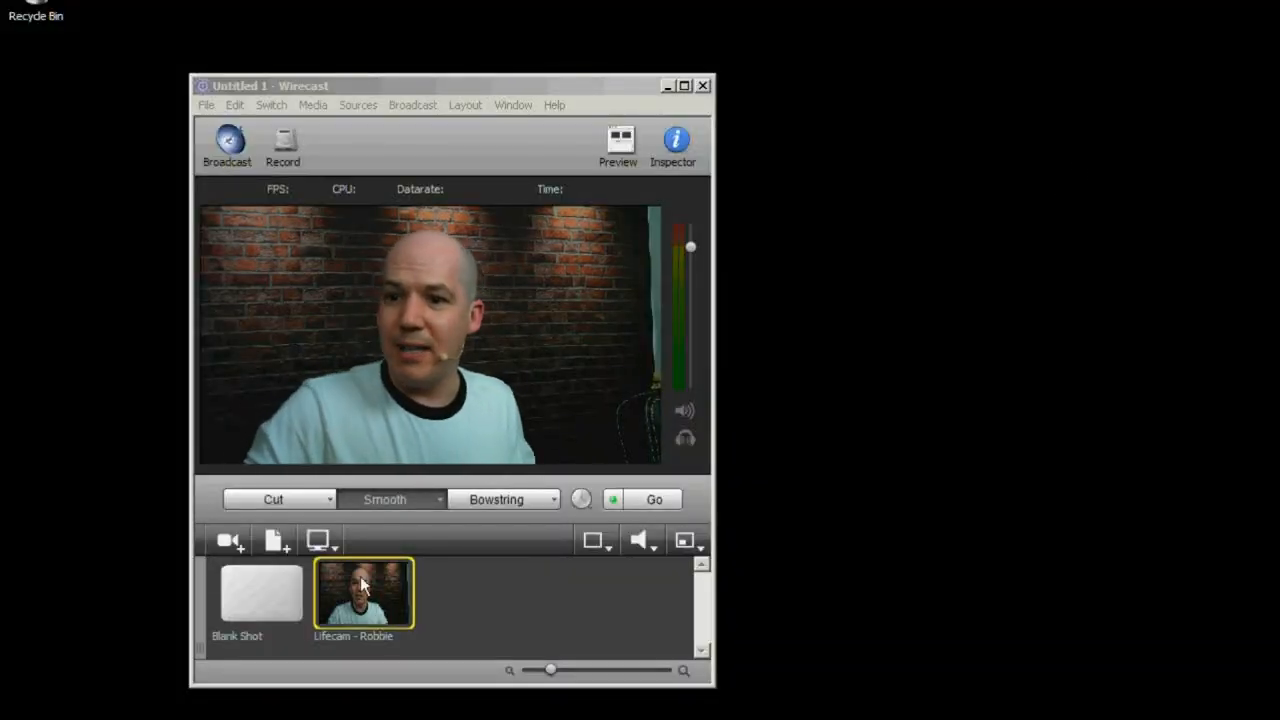
Add the Lifecam - Main camera as a second shot in the shot list
{"action": "left_click", "coordinate": [228, 540]}
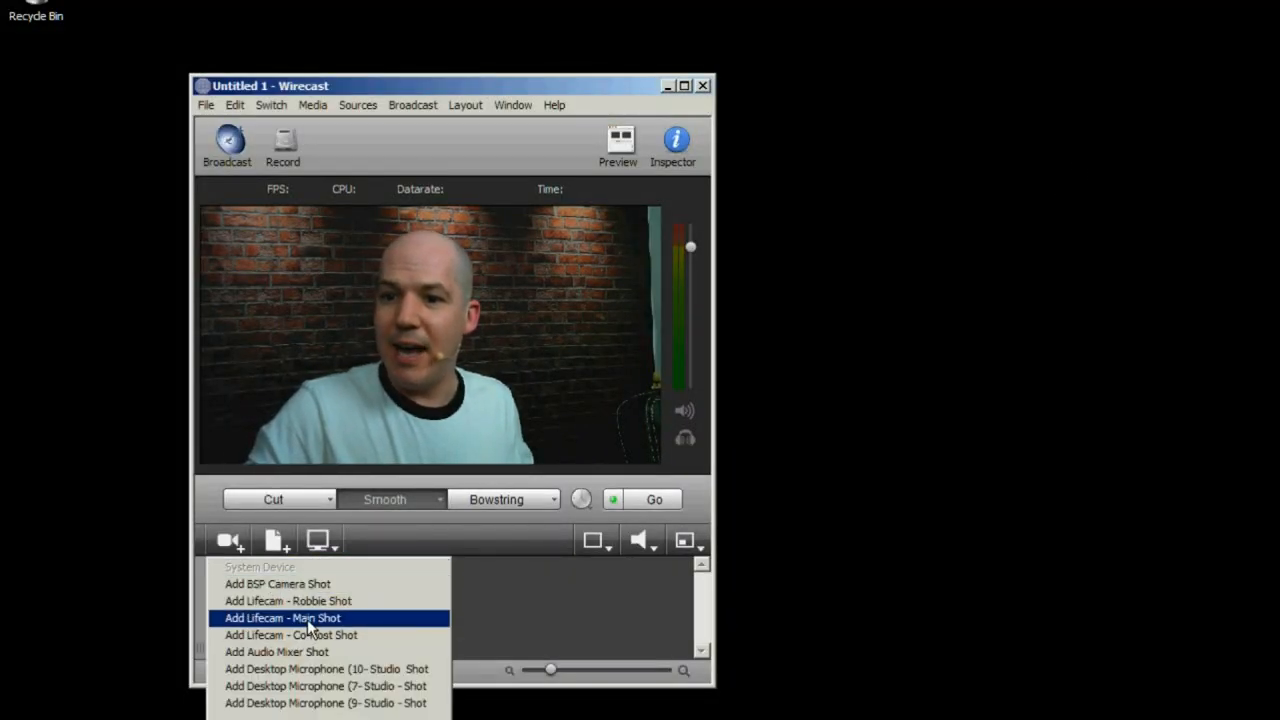
{"action": "left_click", "coordinate": [282, 616]}
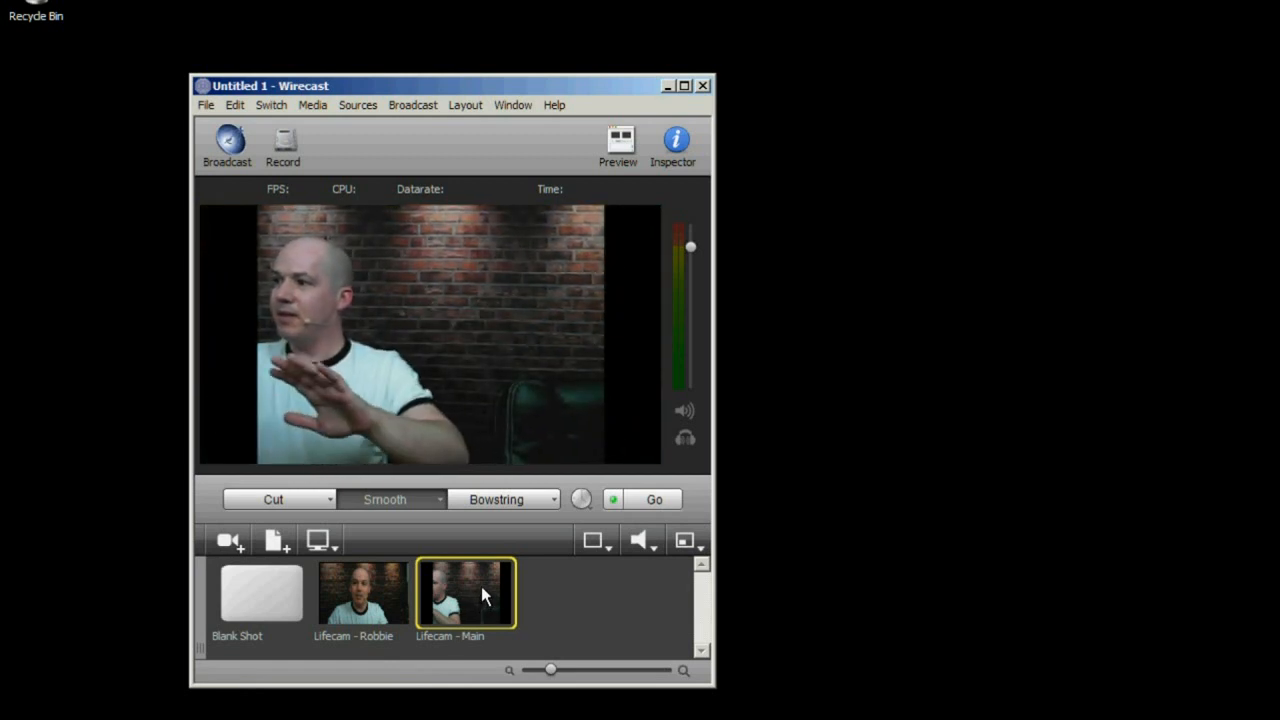
{"action": "left_click", "coordinate": [358, 104]}
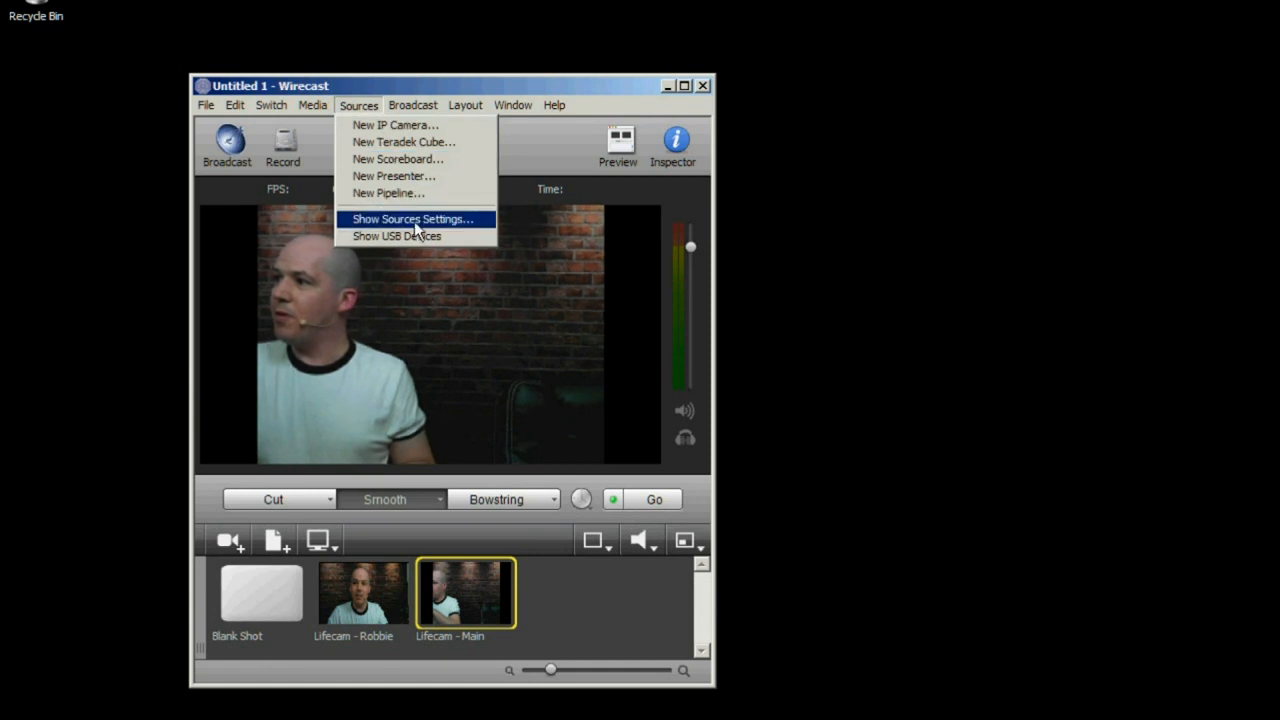
Set the Lifecam - Main source to capture at 1920 x 1080 and close Sources Settings
{"action": "left_click", "coordinate": [412, 218]}
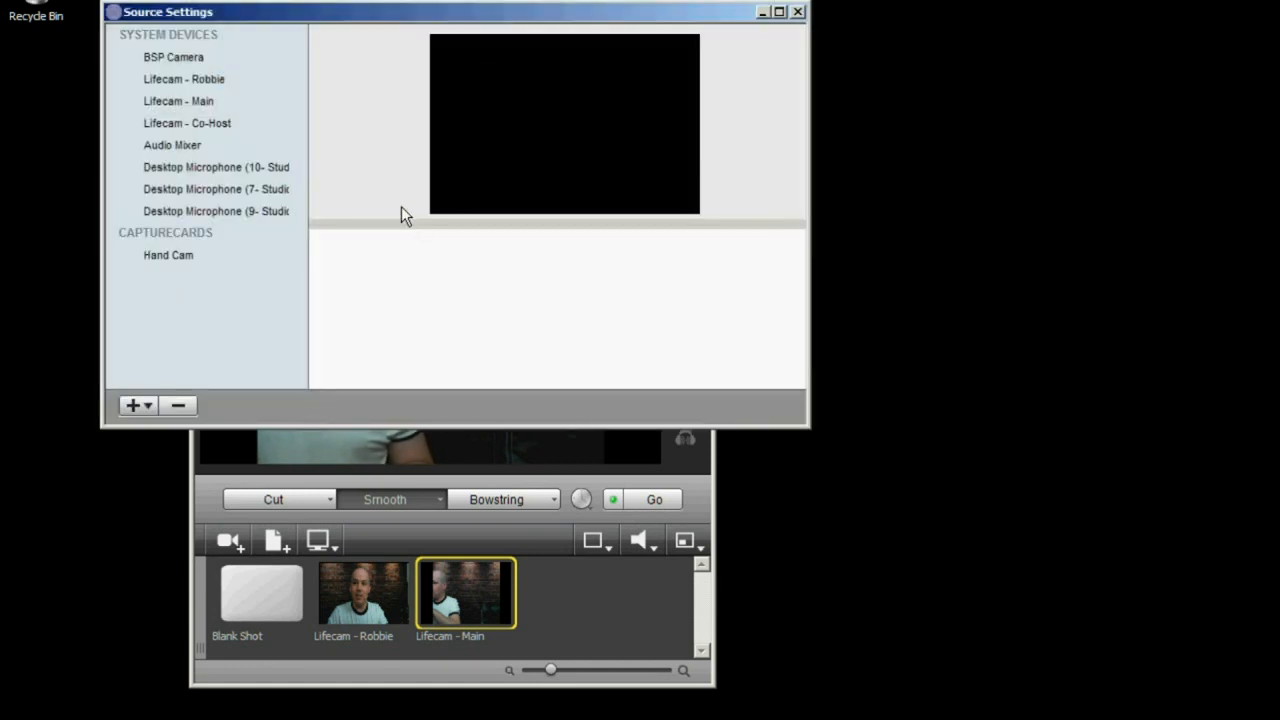
{"action": "left_click", "coordinate": [178, 100]}
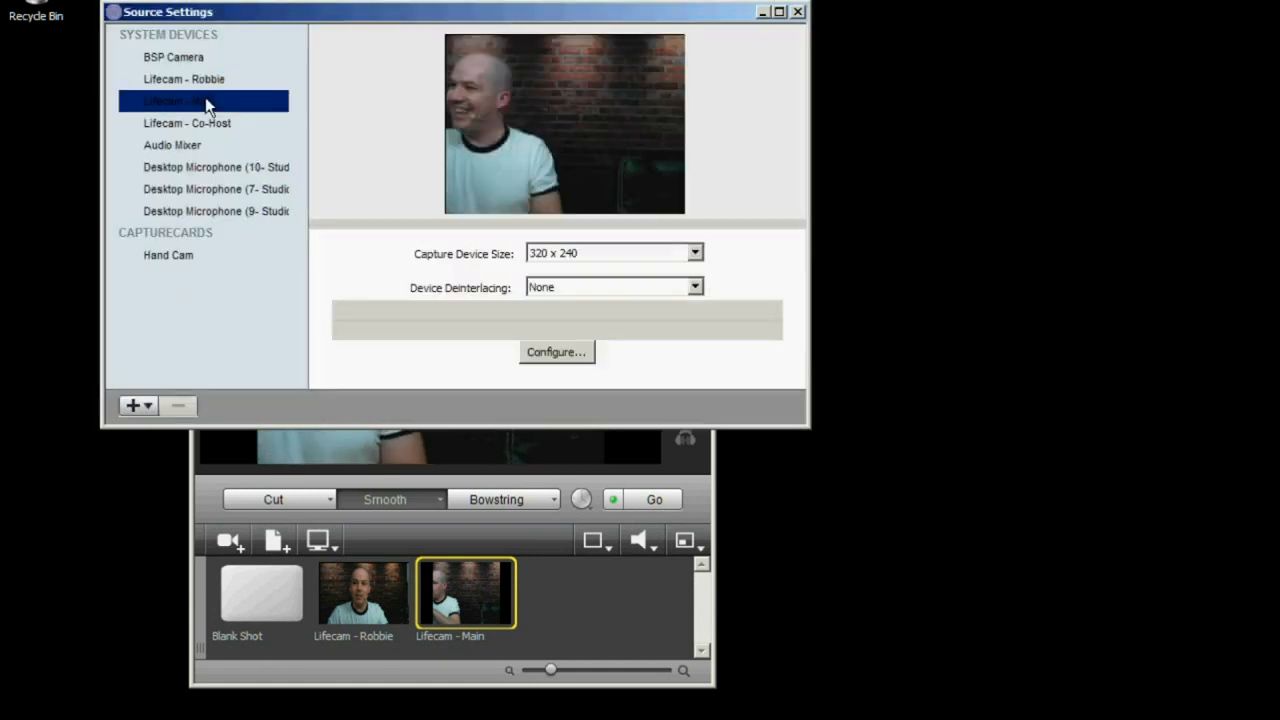
{"action": "left_click", "coordinate": [694, 252]}
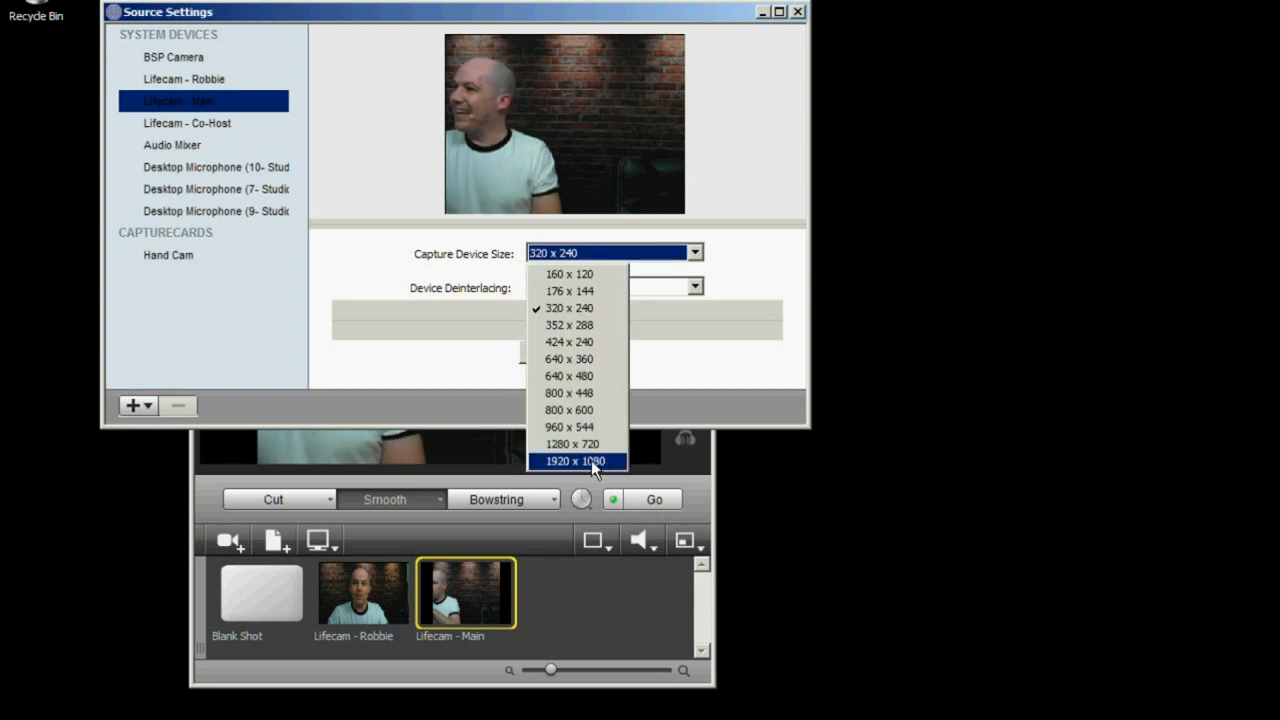
{"action": "left_click", "coordinate": [572, 460]}
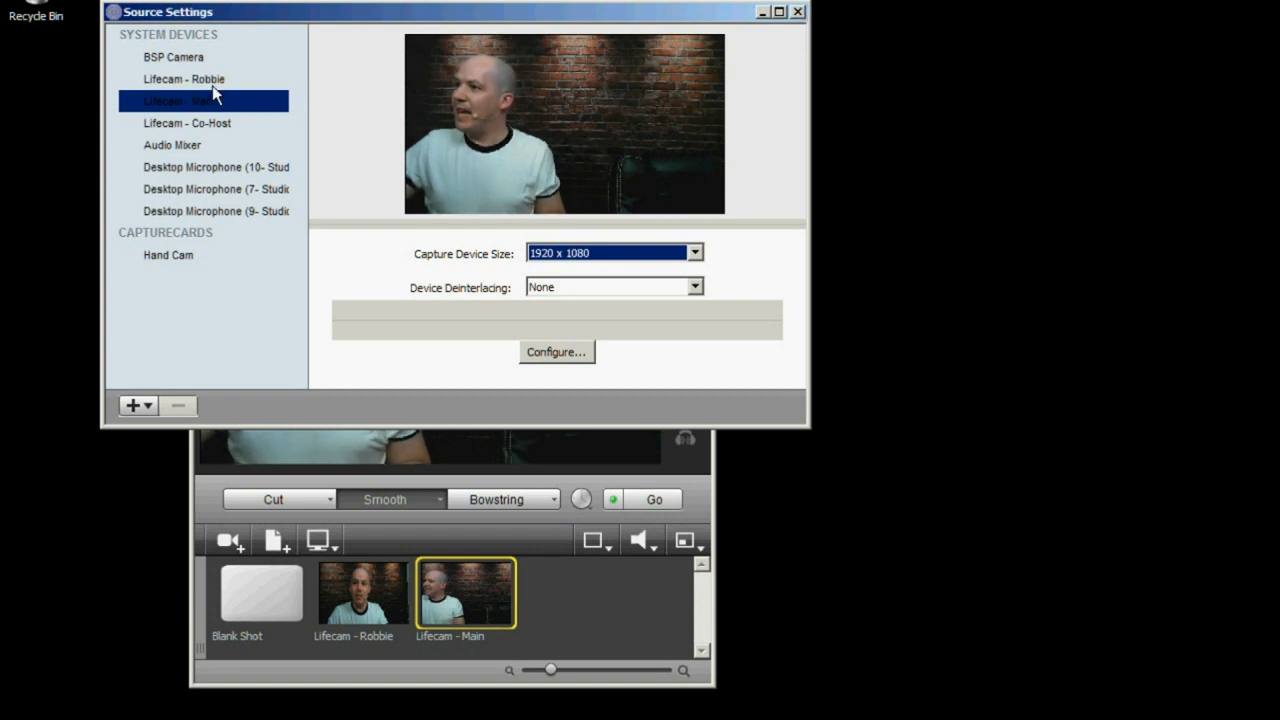
{"action": "right_click", "coordinate": [180, 100]}
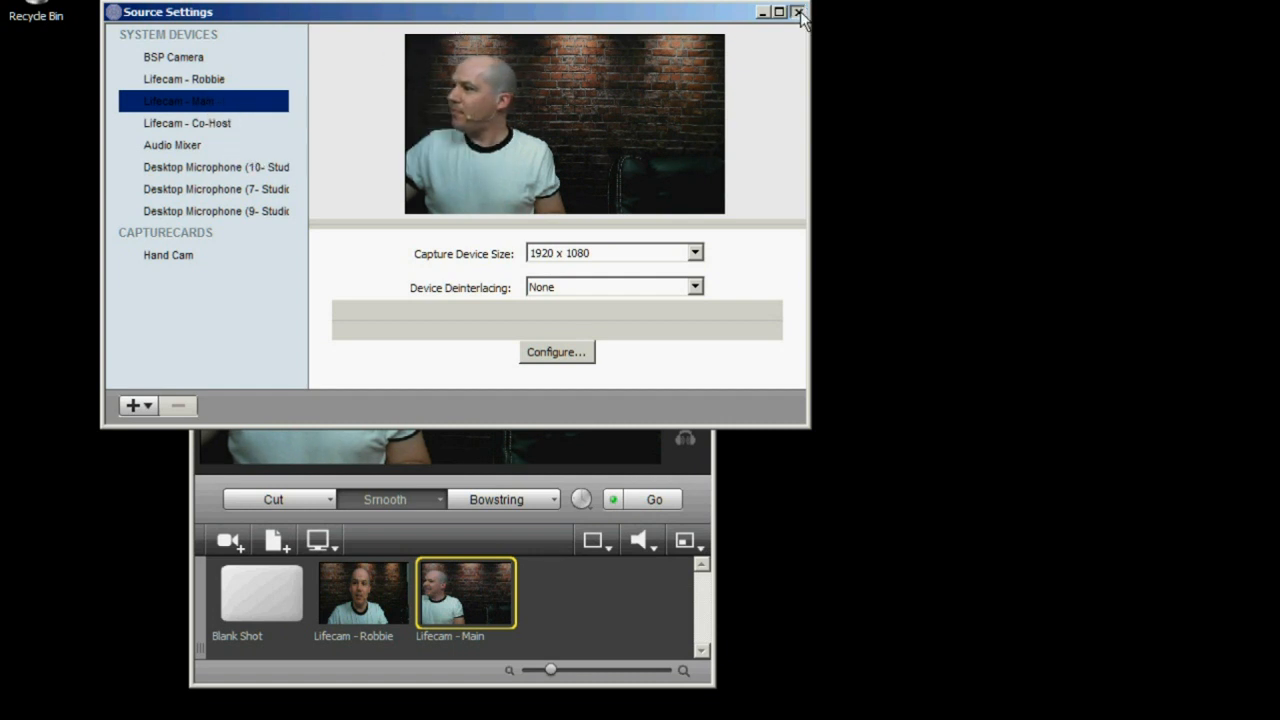
{"action": "left_click", "coordinate": [800, 12]}
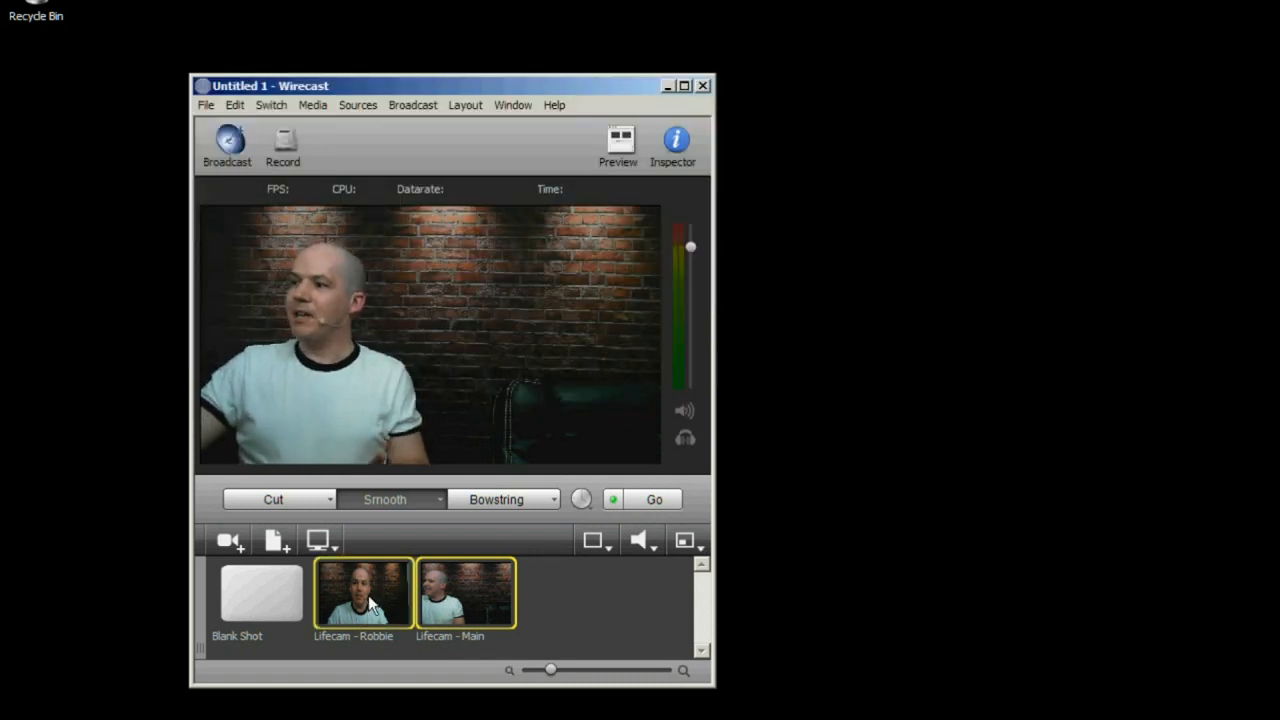
Switch live between the Robbie and Main shots, leaving Lifecam - Main on air
{"action": "left_click", "coordinate": [364, 592]}
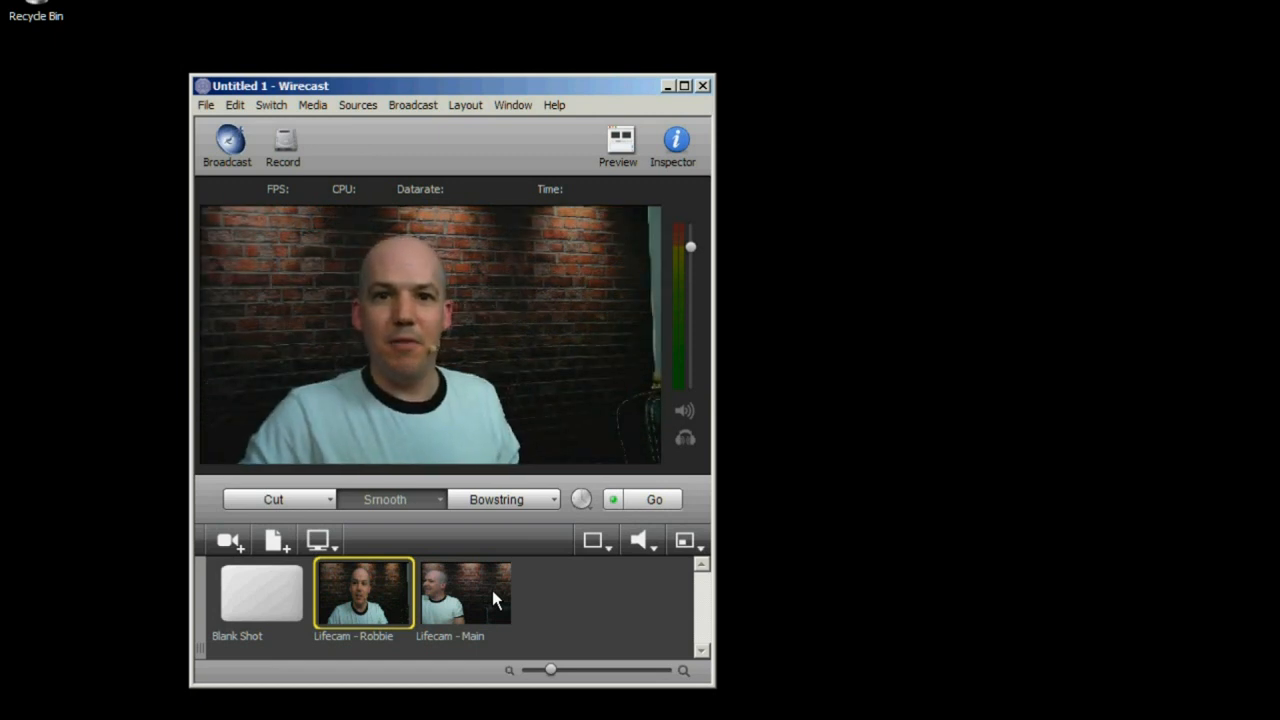
{"action": "left_click", "coordinate": [464, 592]}
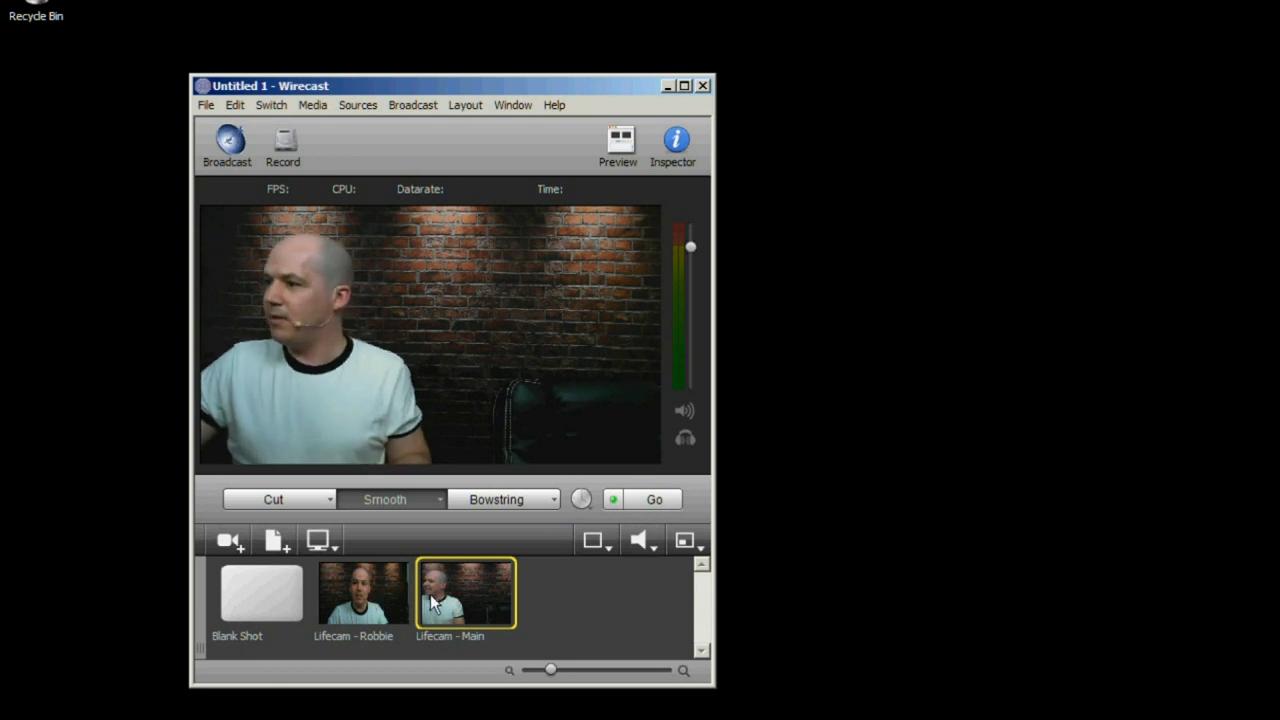
Add the Lifecam - Co-Host shot and check its 1920 x 1080 capture in Sources Settings
{"action": "left_click", "coordinate": [228, 540]}
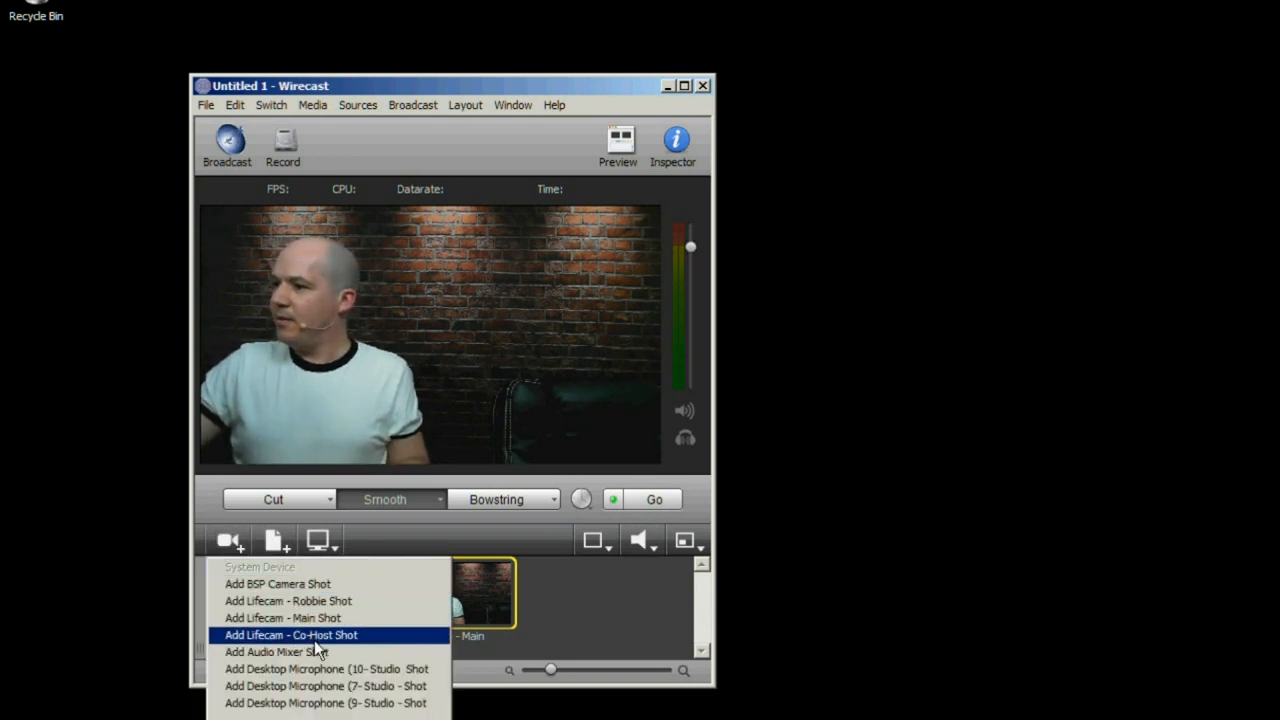
{"action": "left_click", "coordinate": [358, 104]}
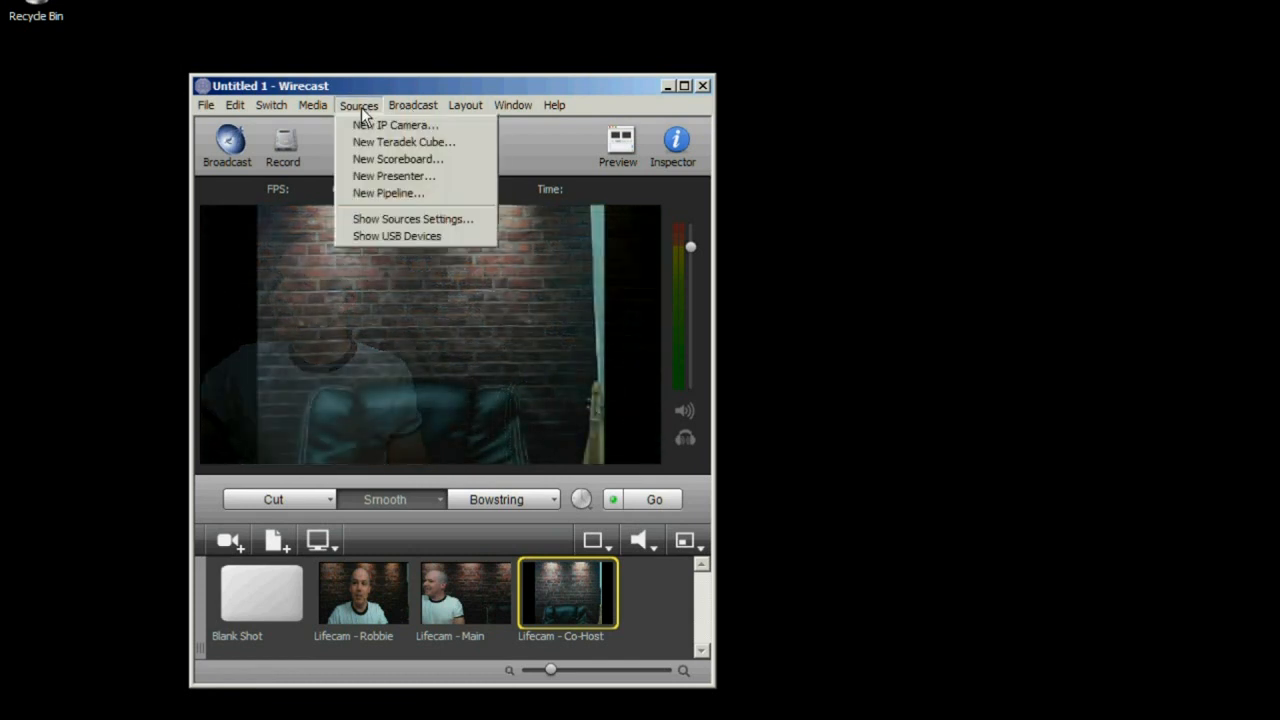
{"action": "left_click", "coordinate": [412, 218]}
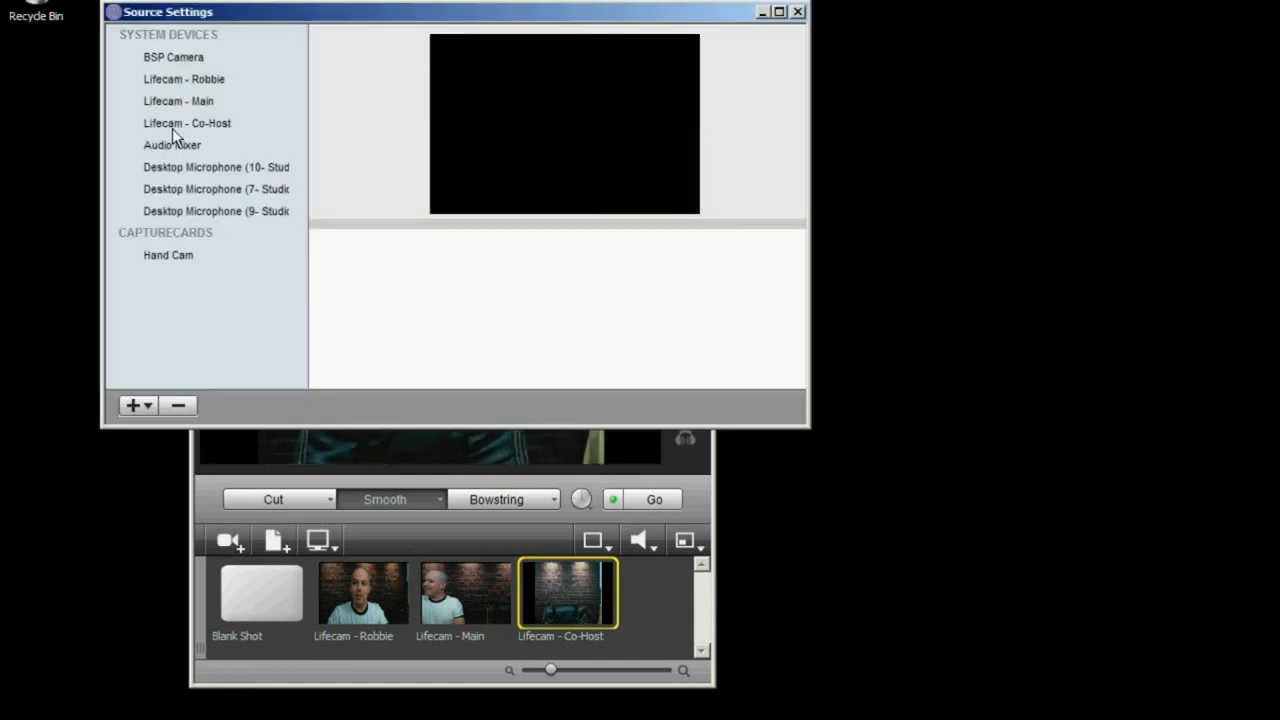
{"action": "left_click", "coordinate": [188, 124]}
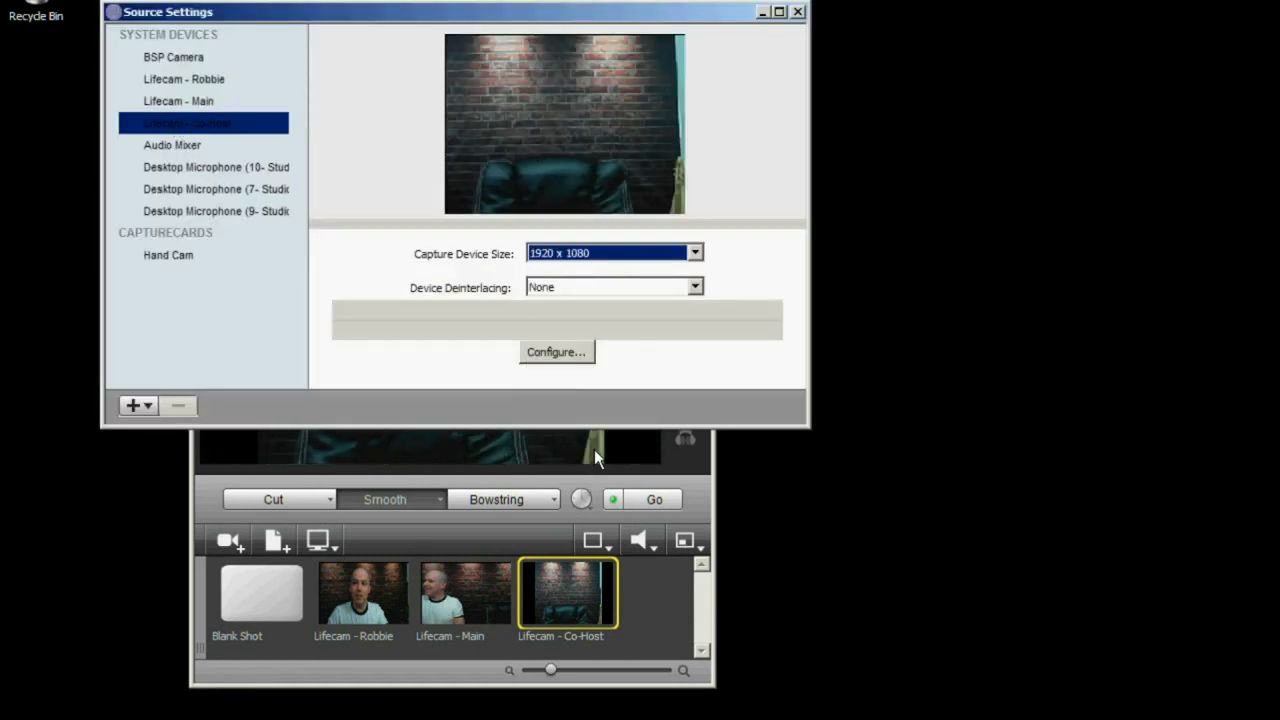
{"action": "left_click", "coordinate": [796, 12]}
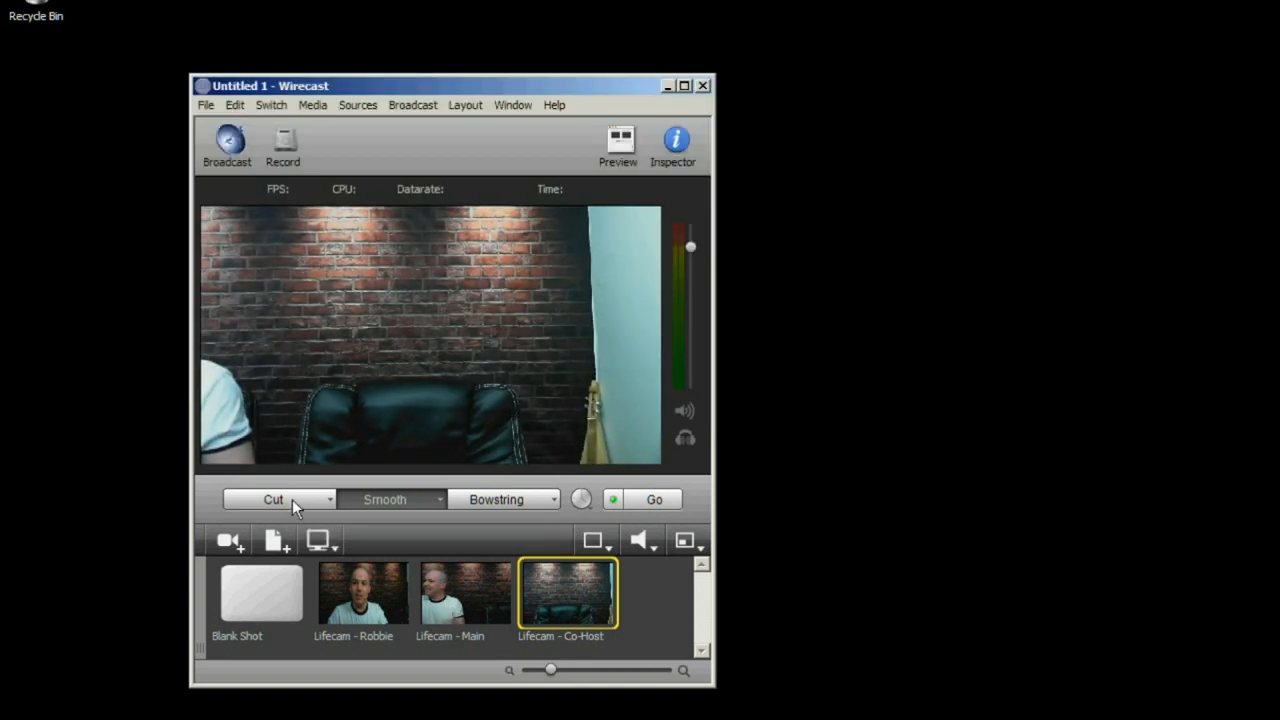
Change the transition and switch live to the Lifecam - Robbie shot
{"action": "left_click", "coordinate": [464, 592]}
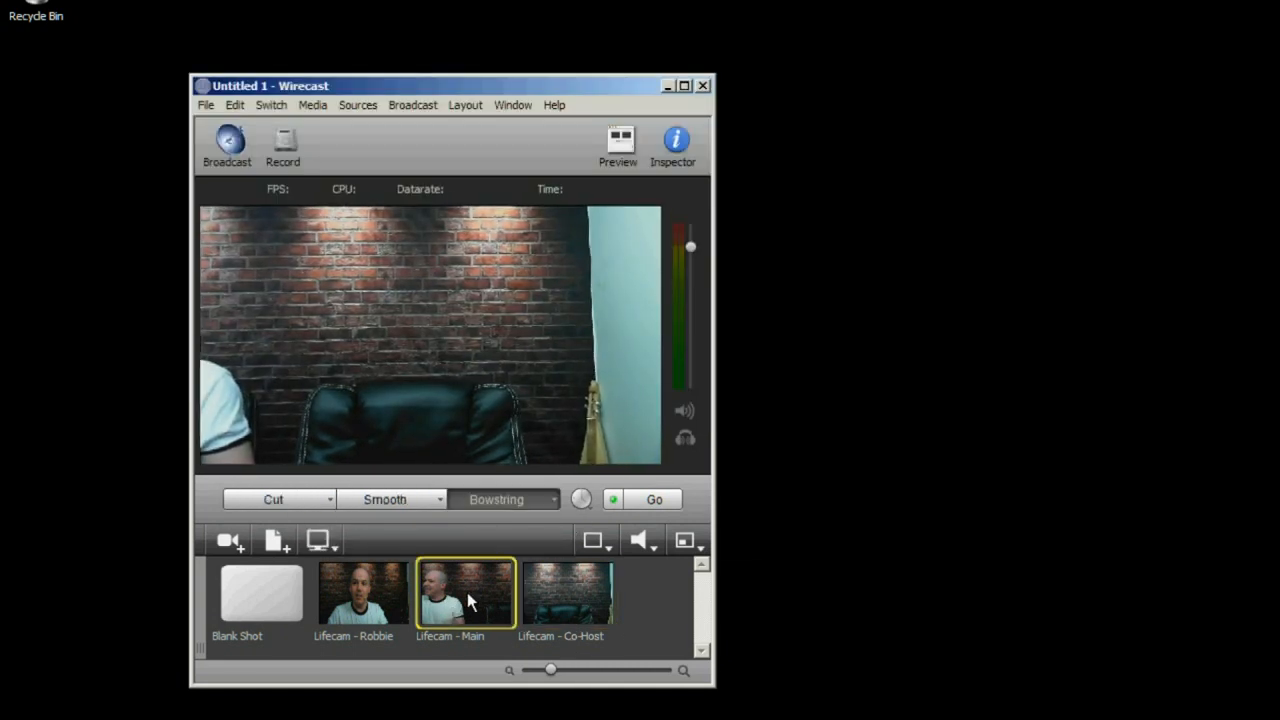
{"action": "left_click", "coordinate": [360, 592]}
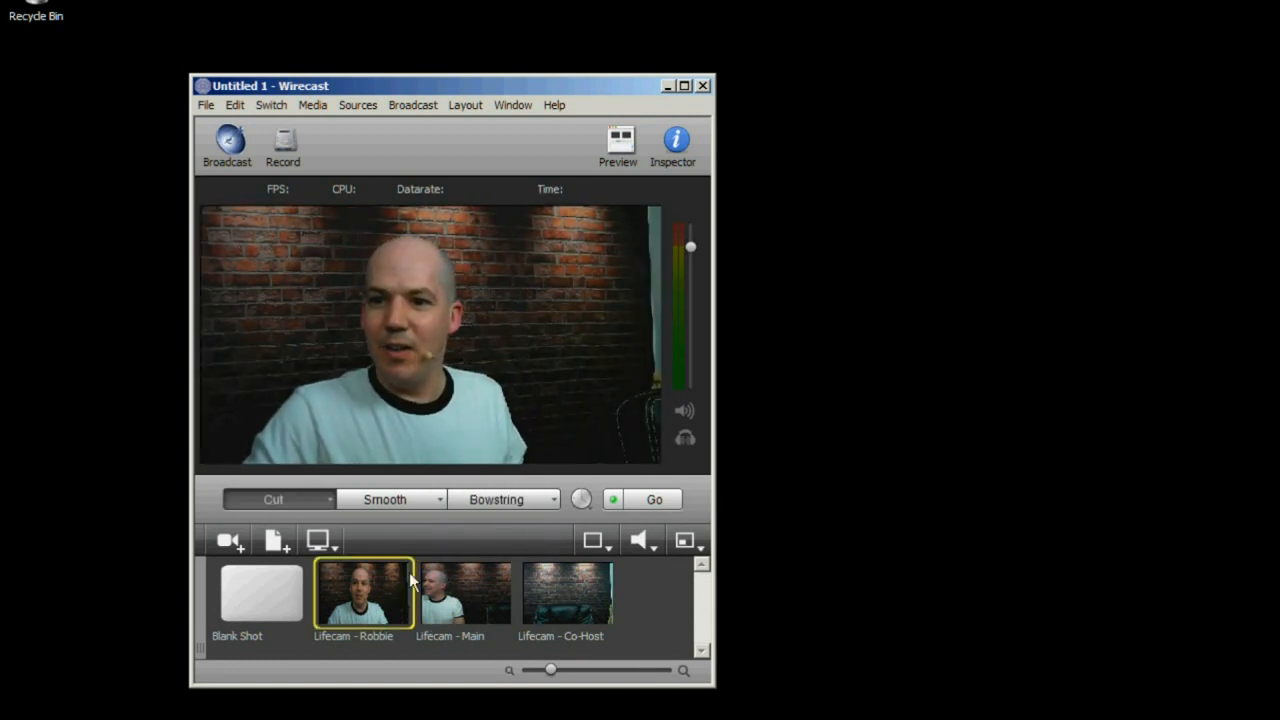
{"action": "left_click", "coordinate": [564, 592]}
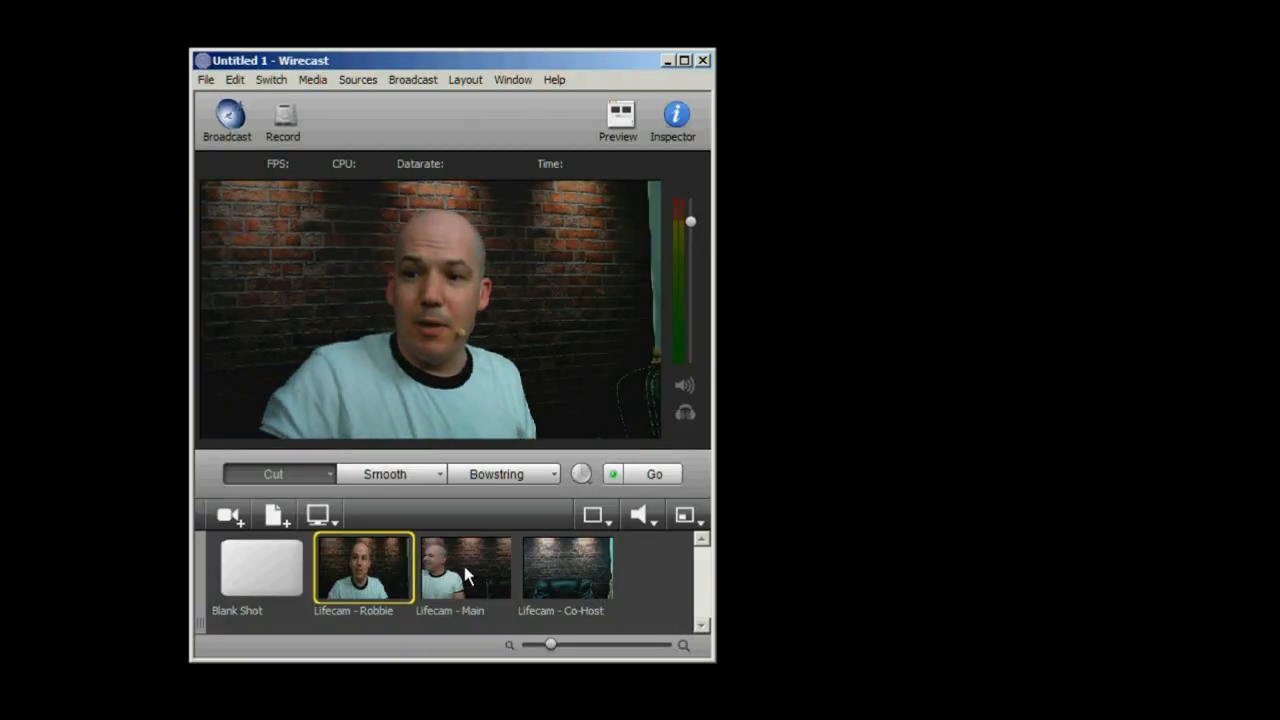
Delete the extra camera shots, set the canvas to 720p, and select the Robbie shot
{"action": "right_click", "coordinate": [464, 568]}
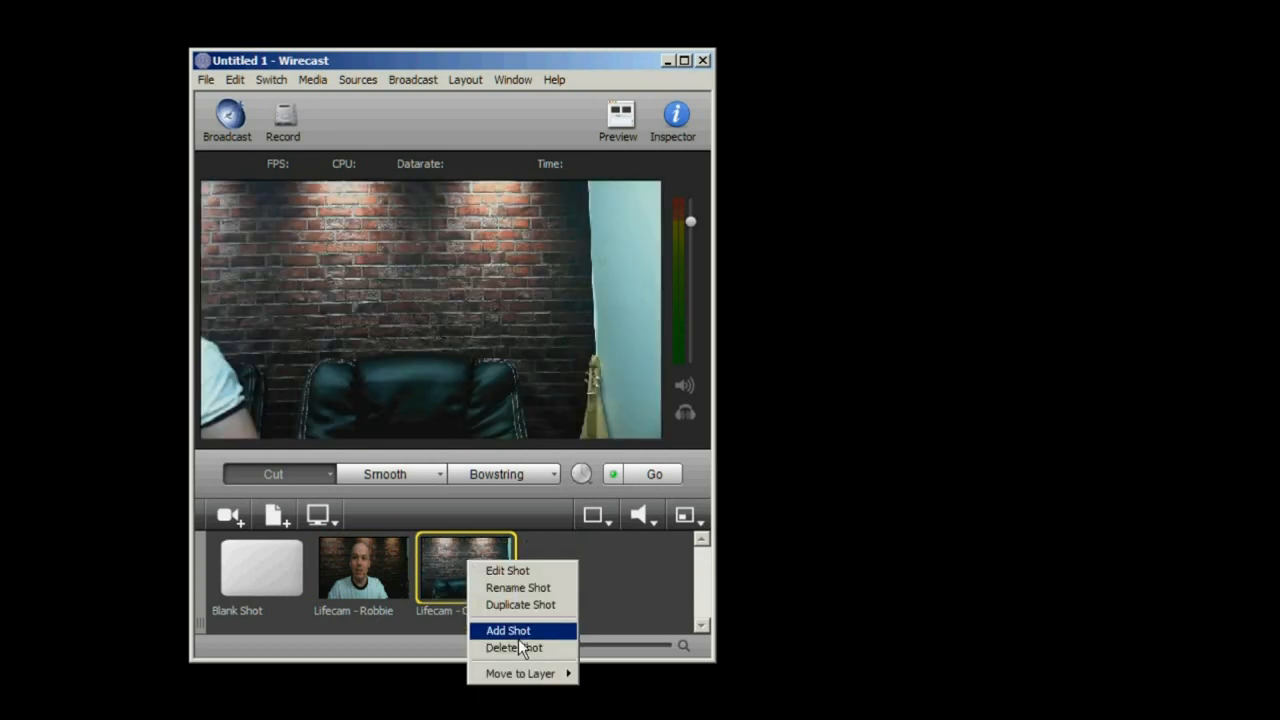
{"action": "left_click", "coordinate": [204, 80]}
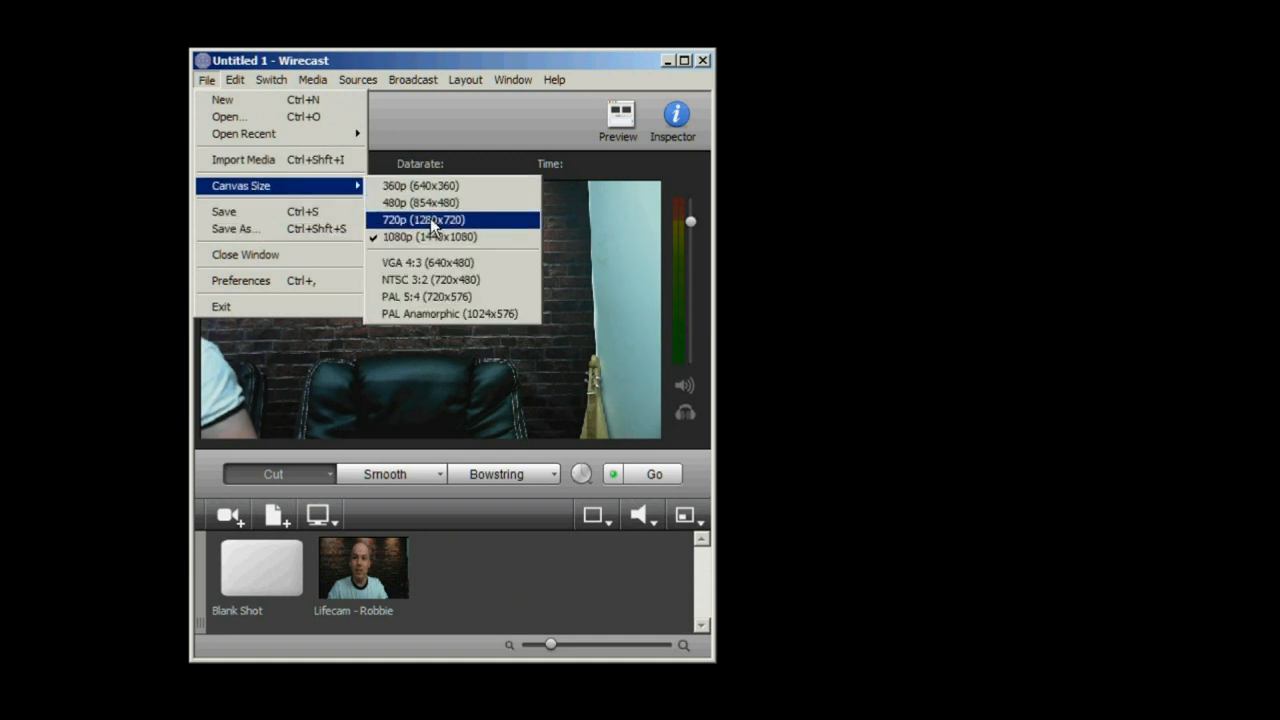
{"action": "left_click", "coordinate": [420, 218]}
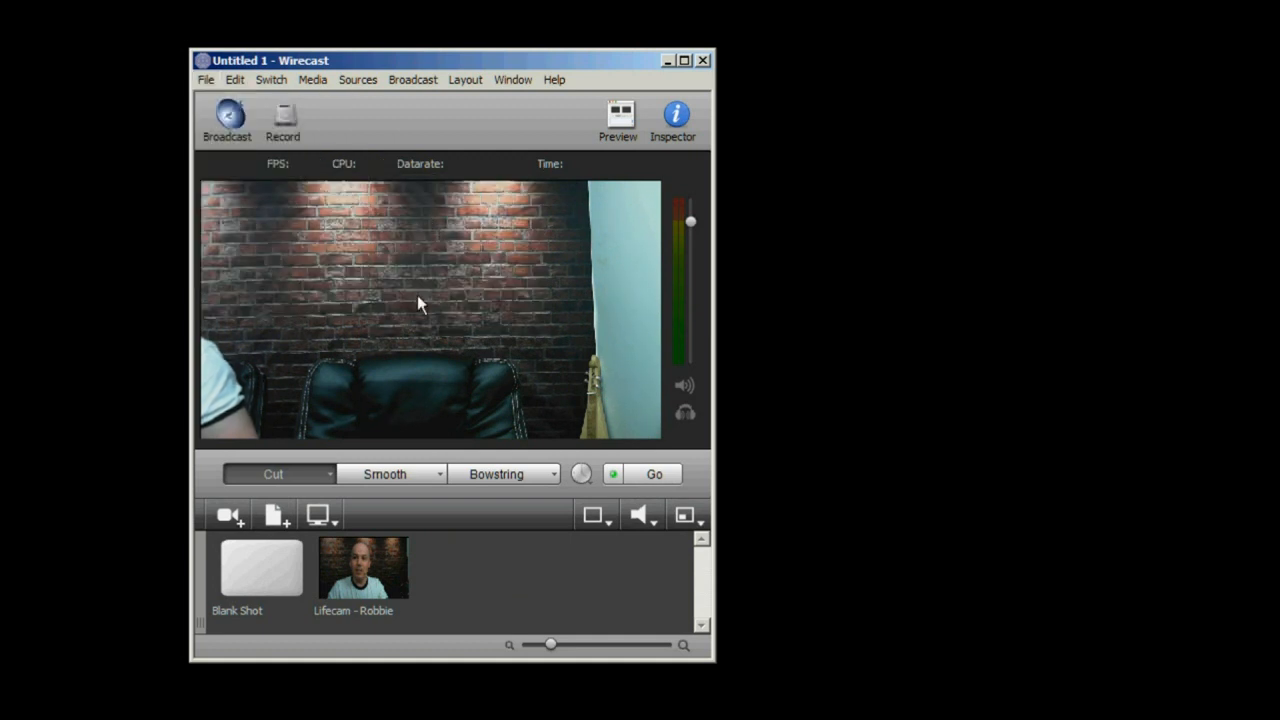
{"action": "left_click", "coordinate": [362, 568]}
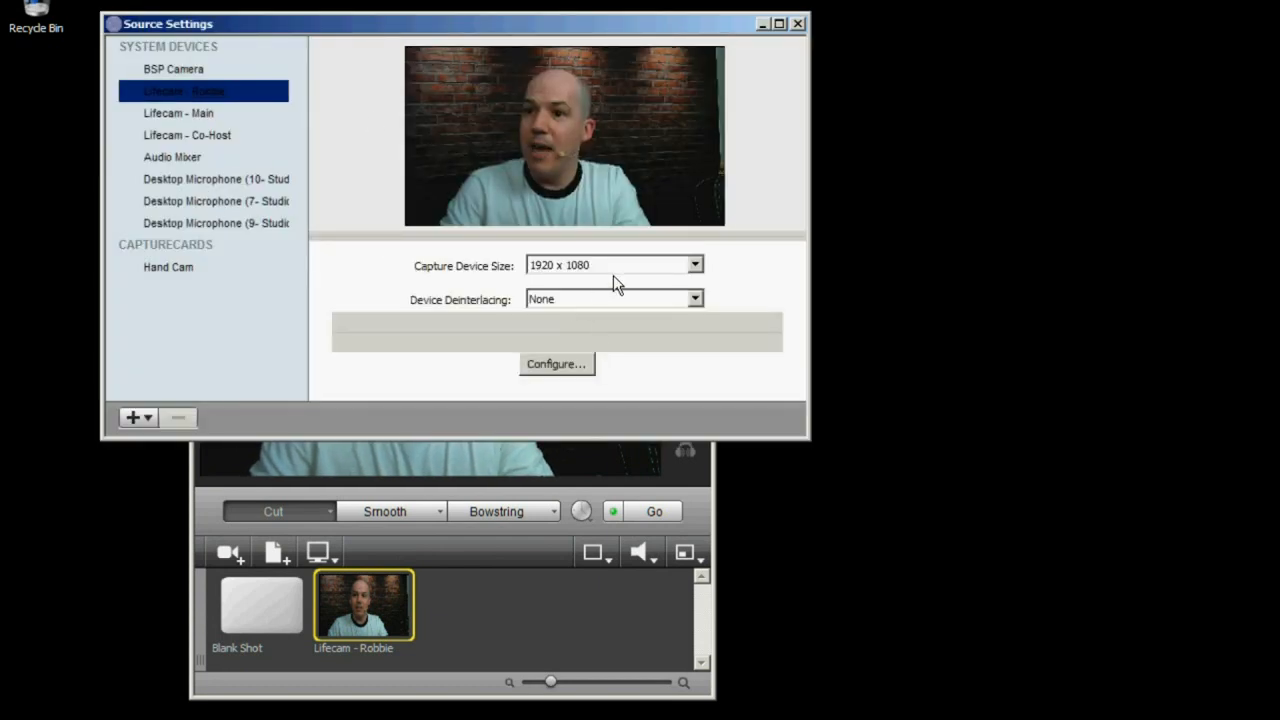
Pick the Lifecam - Robbie capture size from the Capture Device Size list
{"action": "left_click", "coordinate": [694, 264]}
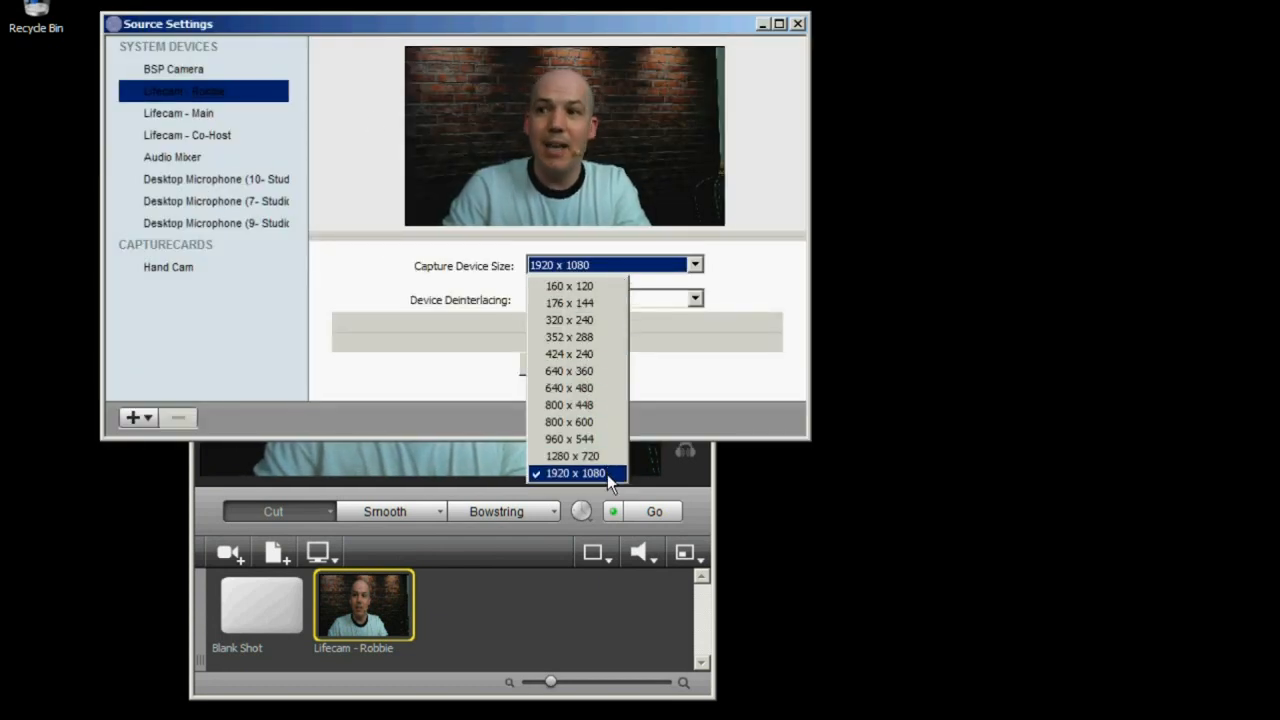
{"action": "left_click", "coordinate": [576, 472]}
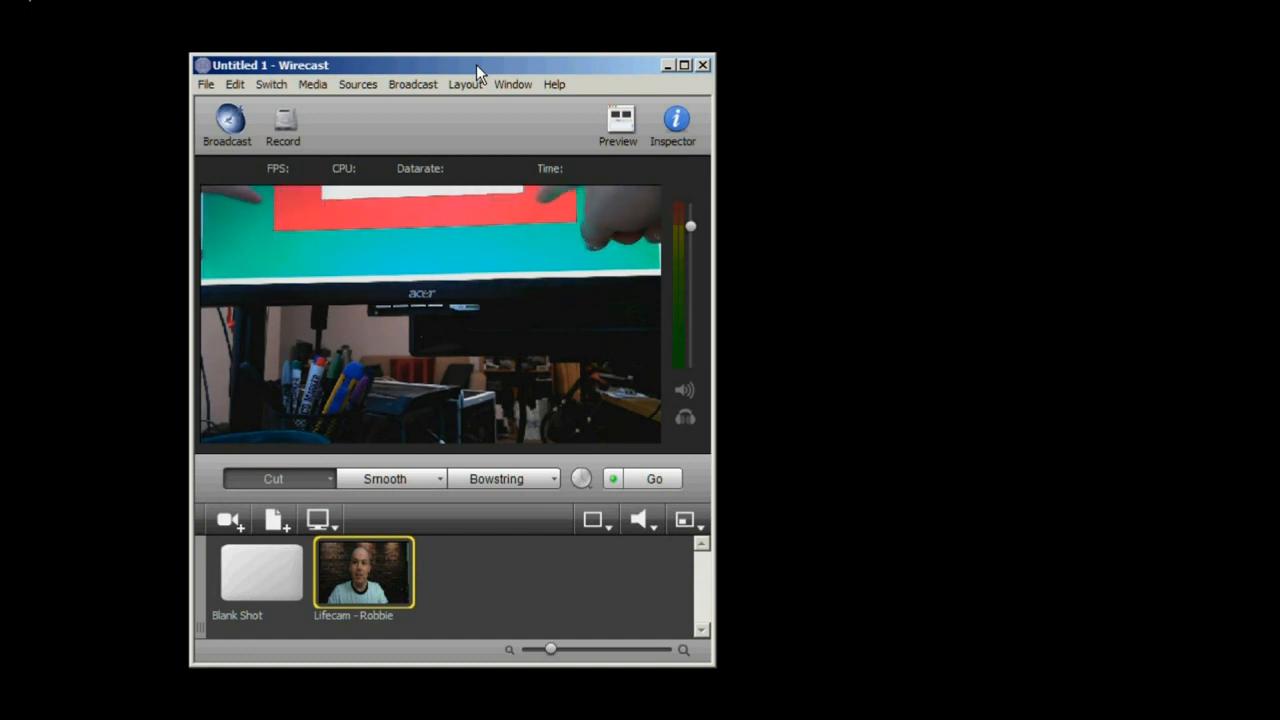
{"action": "left_click_drag", "start_coordinate": [480, 64], "coordinate": [480, 186]}
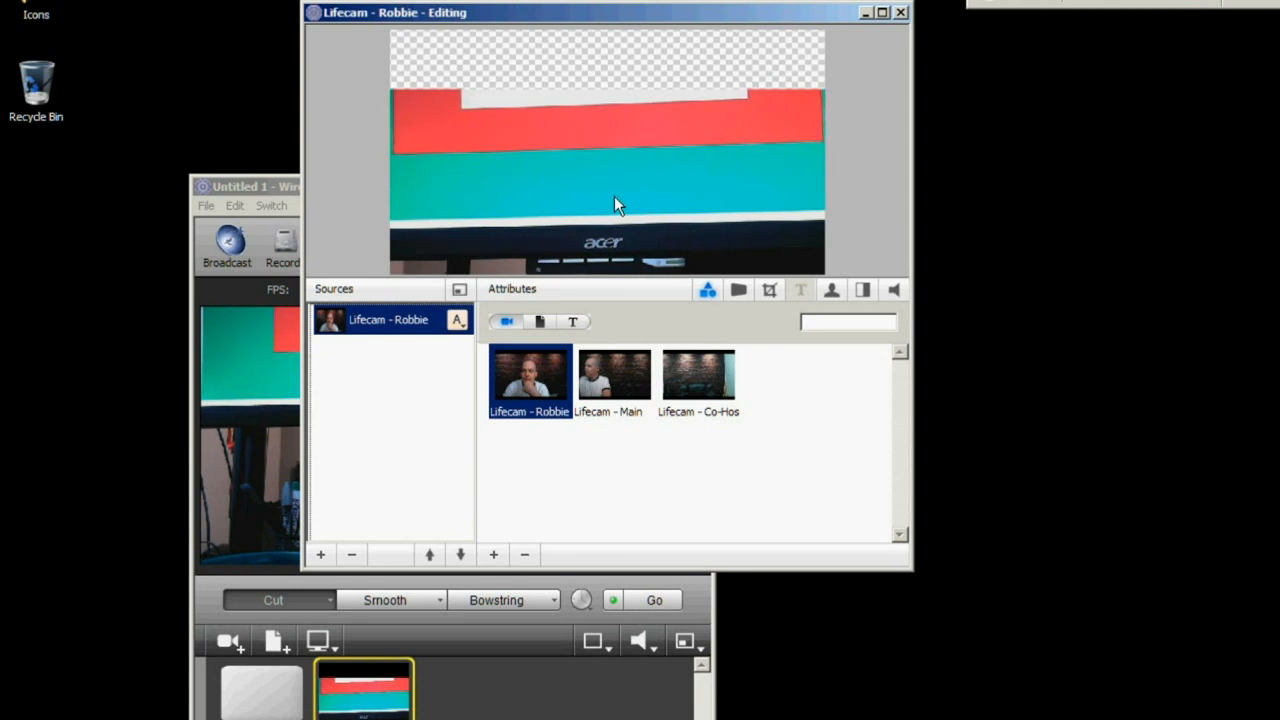
{"action": "mouse_move", "coordinate": [620, 196]}
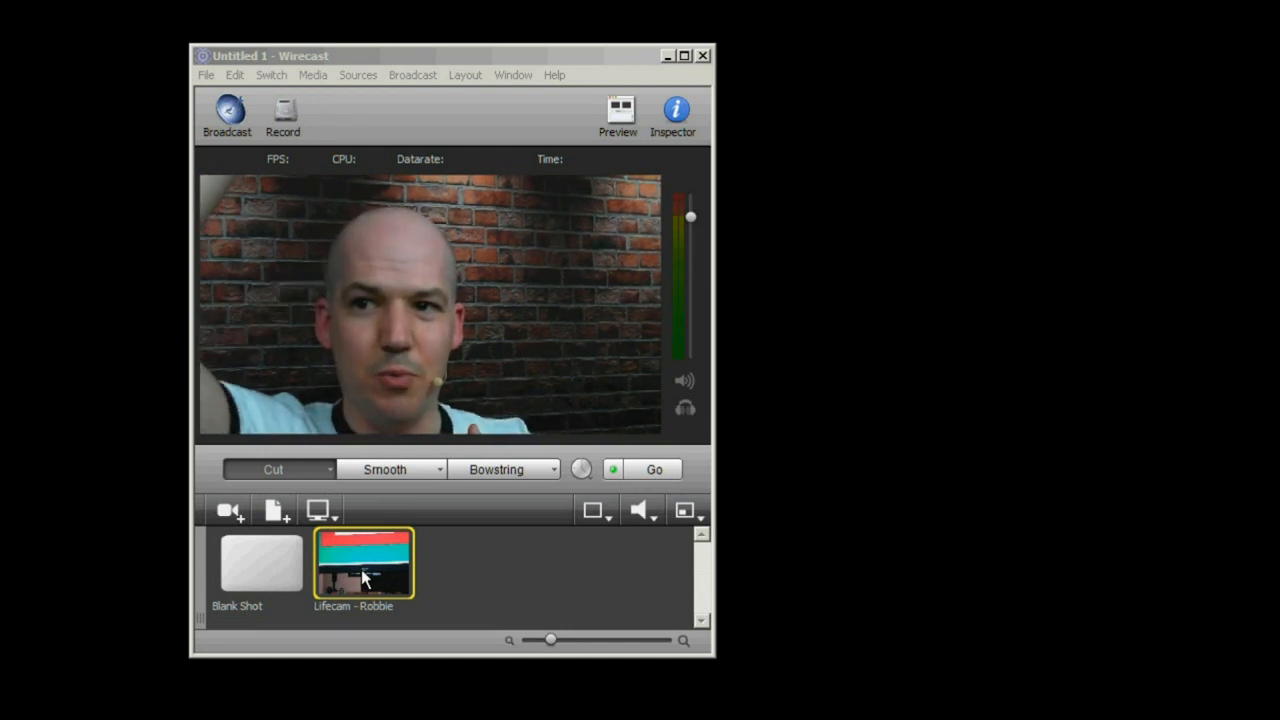
Duplicate the Lifecam - Robbie shot and name the copy Main Camera
{"action": "double_click", "coordinate": [364, 564]}
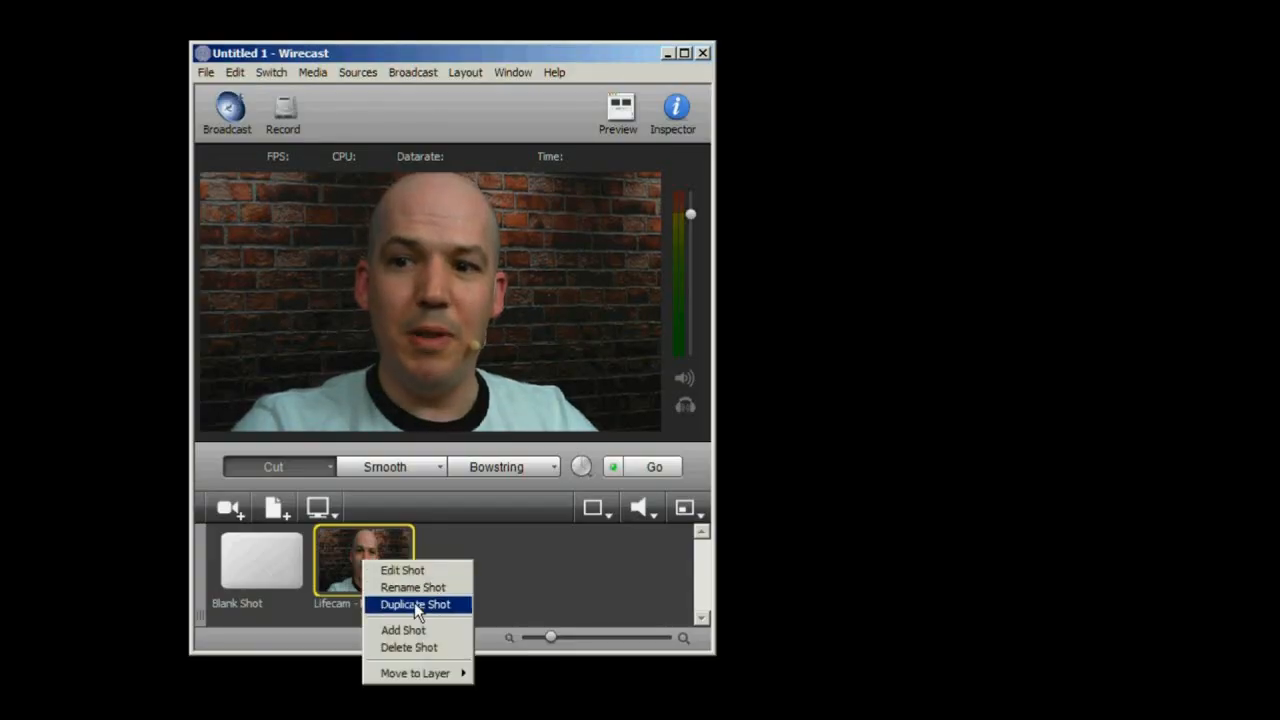
{"action": "left_click", "coordinate": [416, 604]}
{"action": "type", "text": "M"}
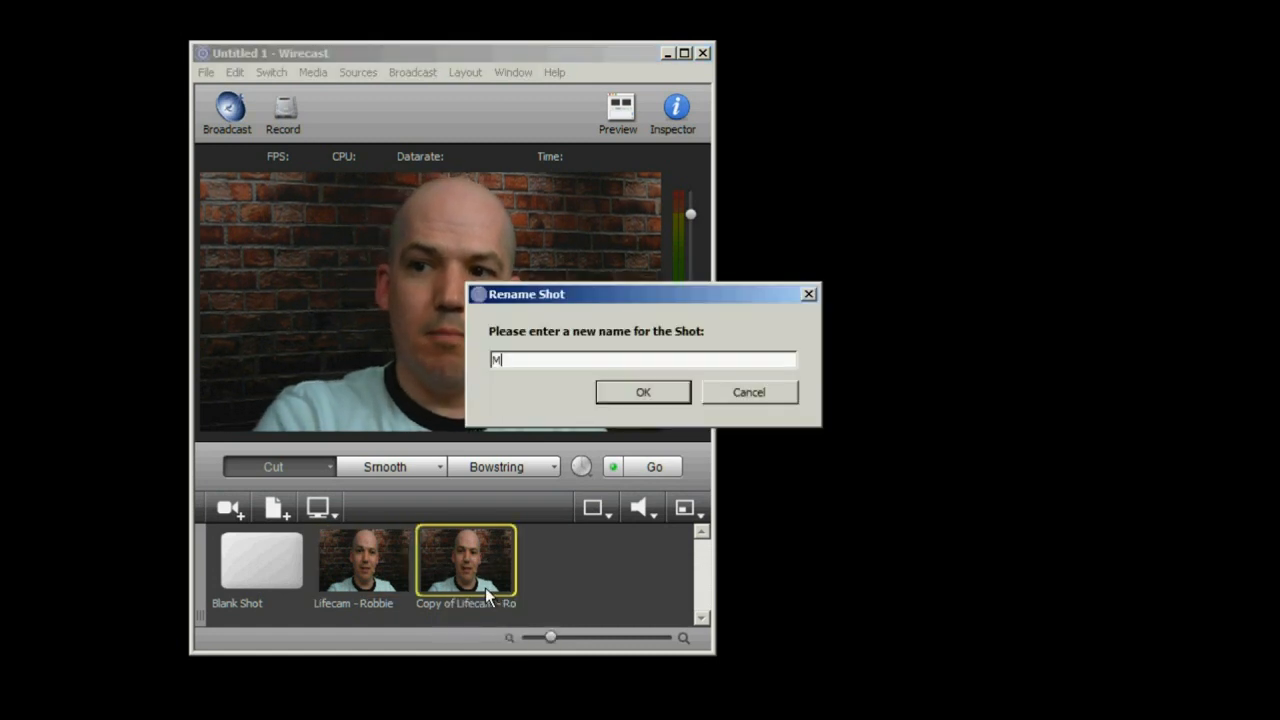
{"action": "left_click", "coordinate": [644, 390]}
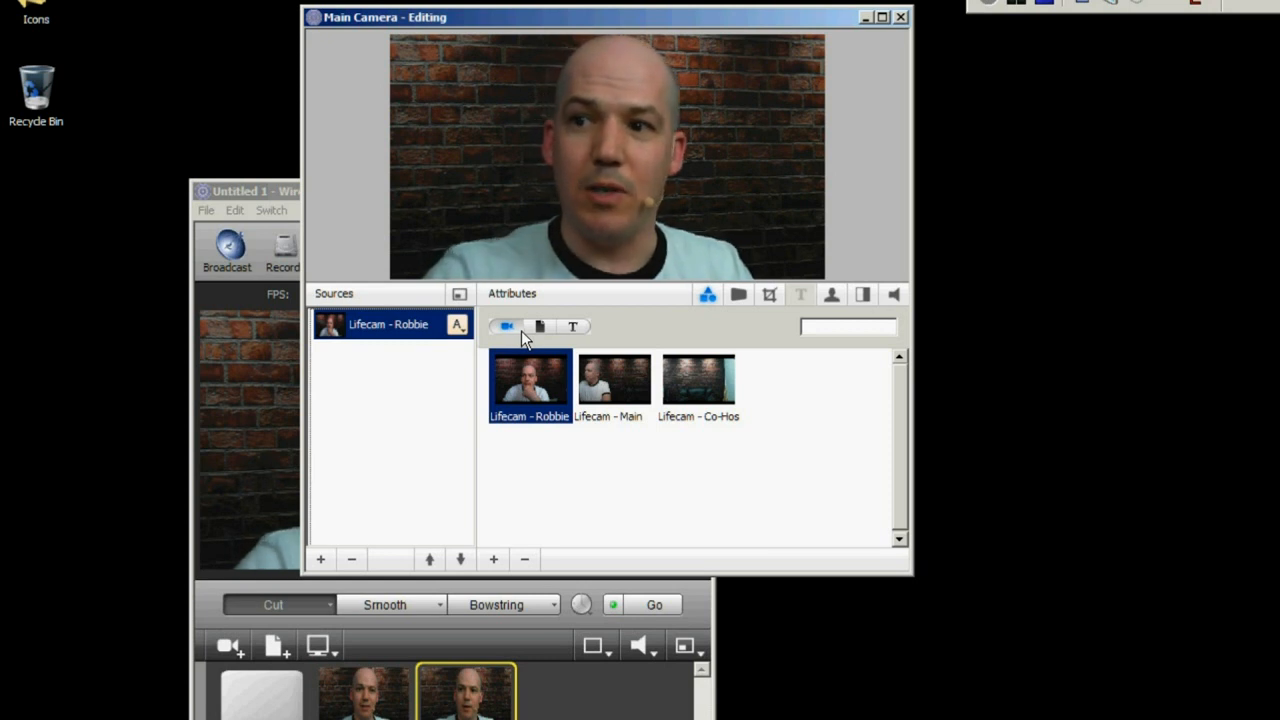
Set Main Camera's source to Lifecam - Main and create a Copy of Main Camera shot
{"action": "left_click", "coordinate": [612, 384]}
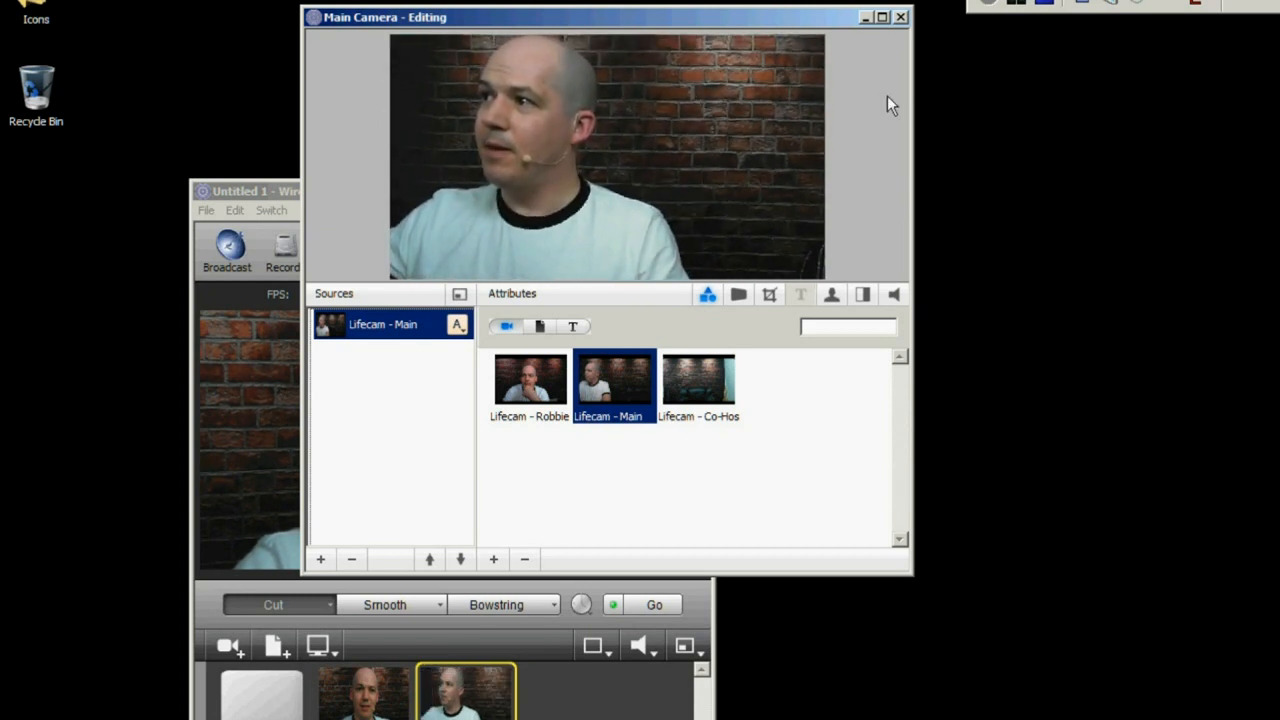
{"action": "left_click", "coordinate": [900, 16]}
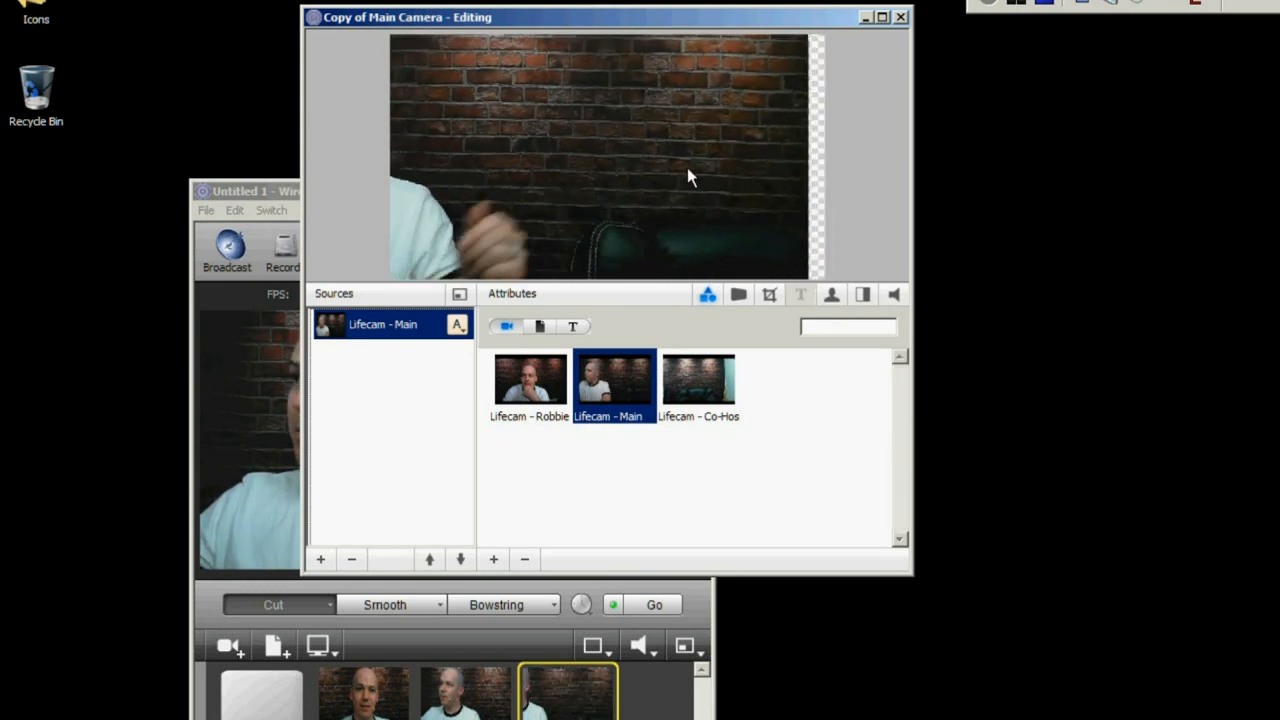
{"action": "left_click", "coordinate": [900, 16]}
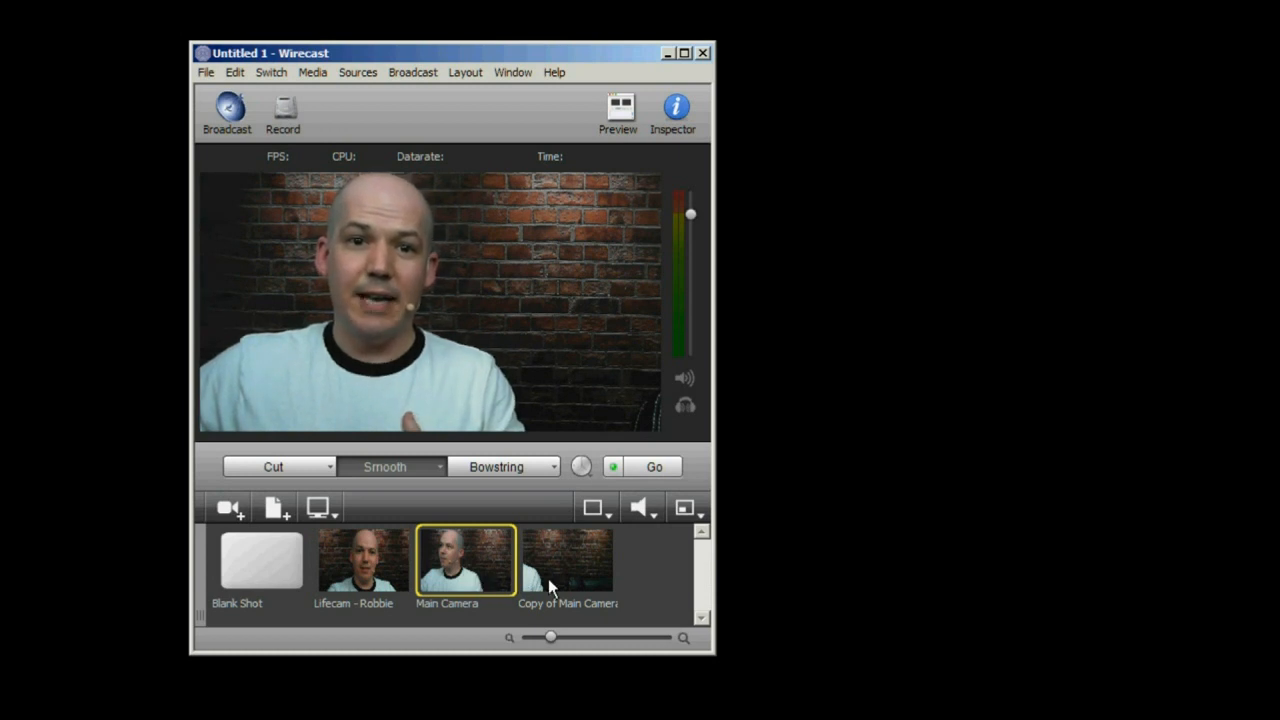
{"action": "left_click", "coordinate": [568, 560]}
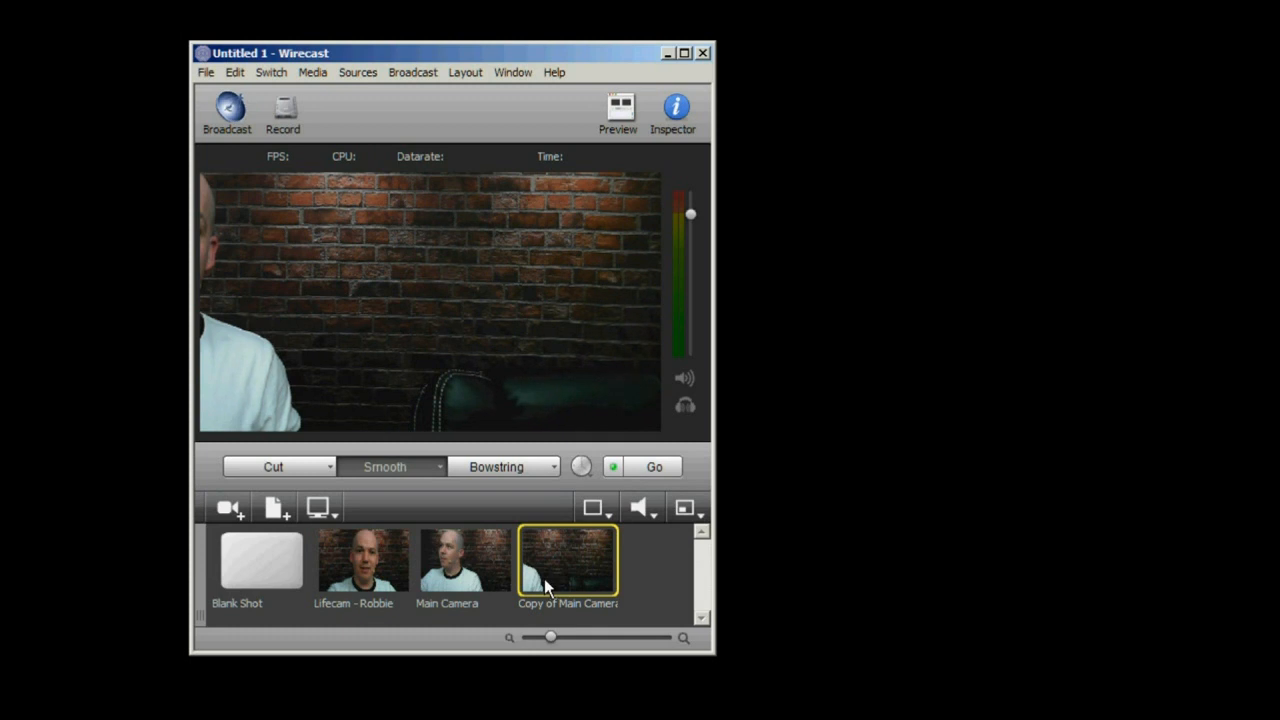
{"action": "left_click", "coordinate": [464, 558]}
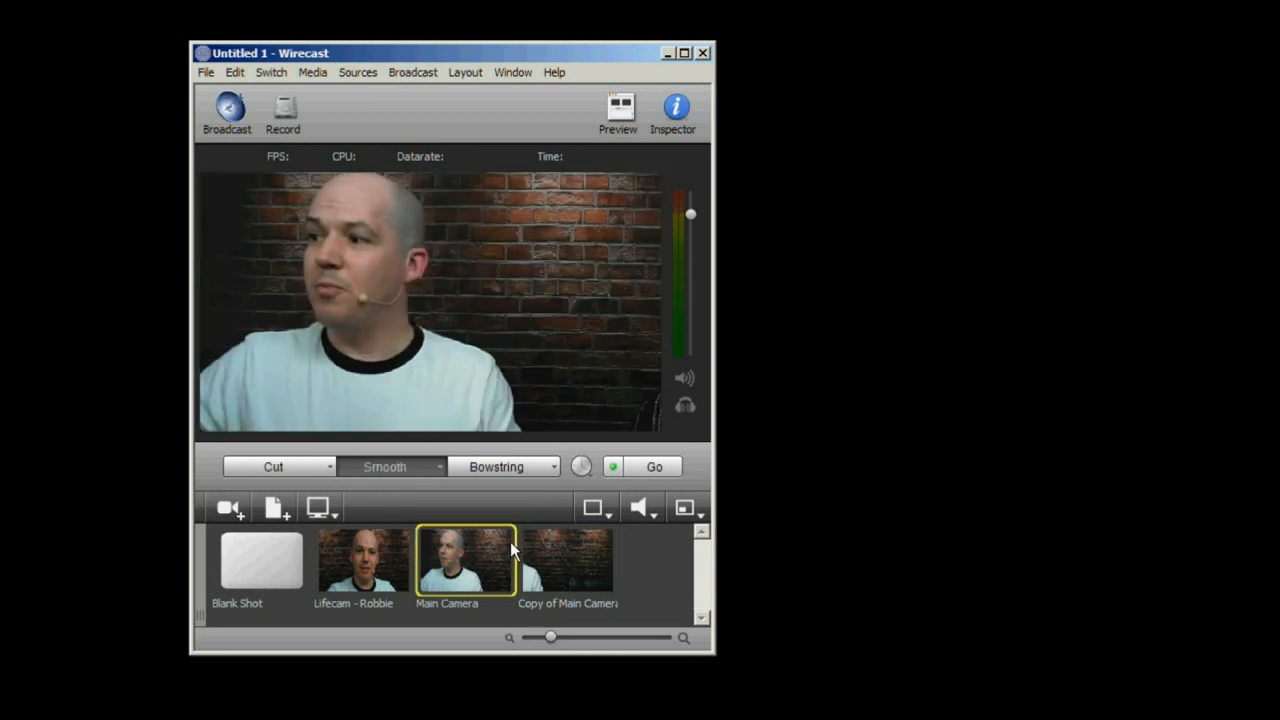
{"action": "left_click", "coordinate": [568, 560]}
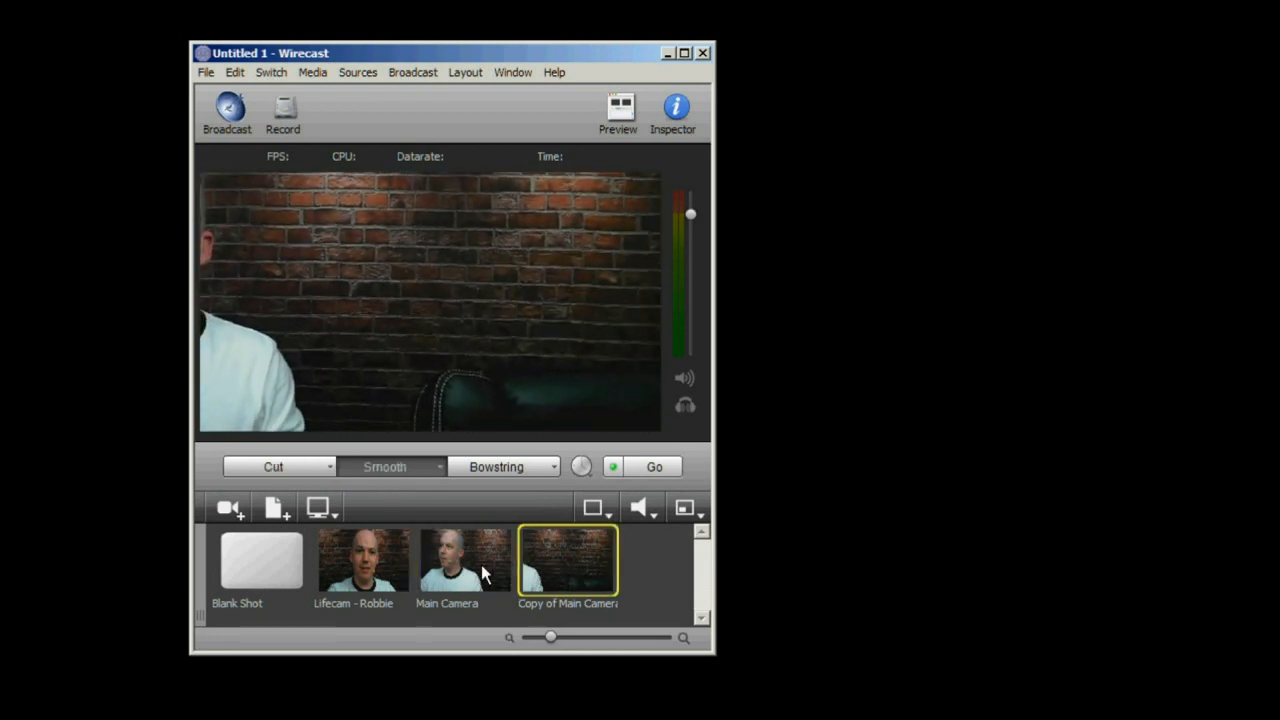
{"action": "left_click", "coordinate": [464, 560]}
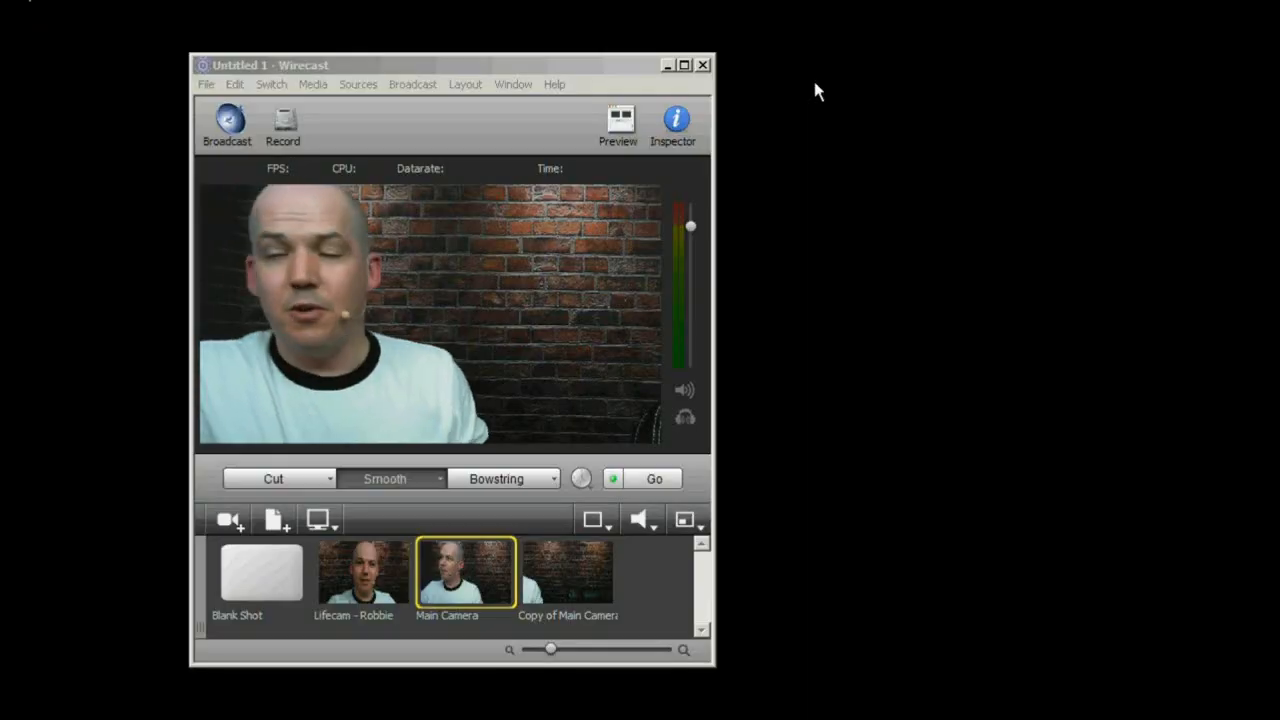
{"action": "mouse_move", "coordinate": [518, 158]}
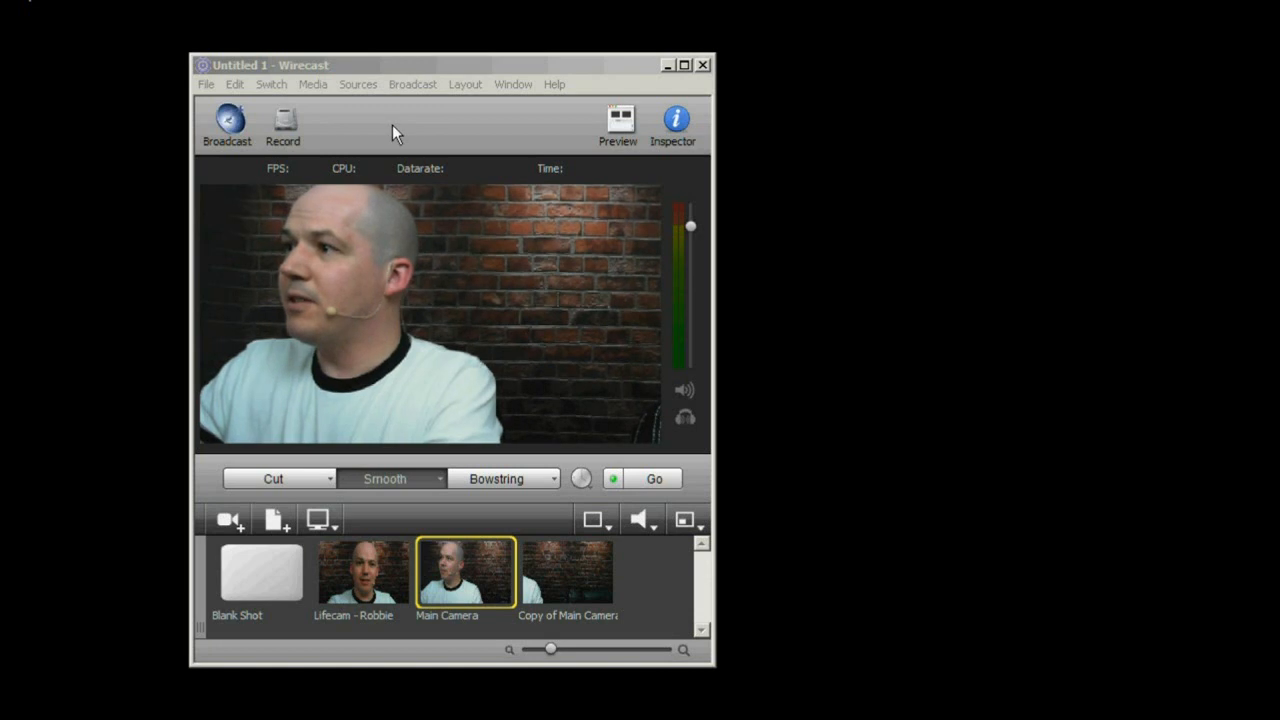
{"action": "left_click", "coordinate": [412, 84]}
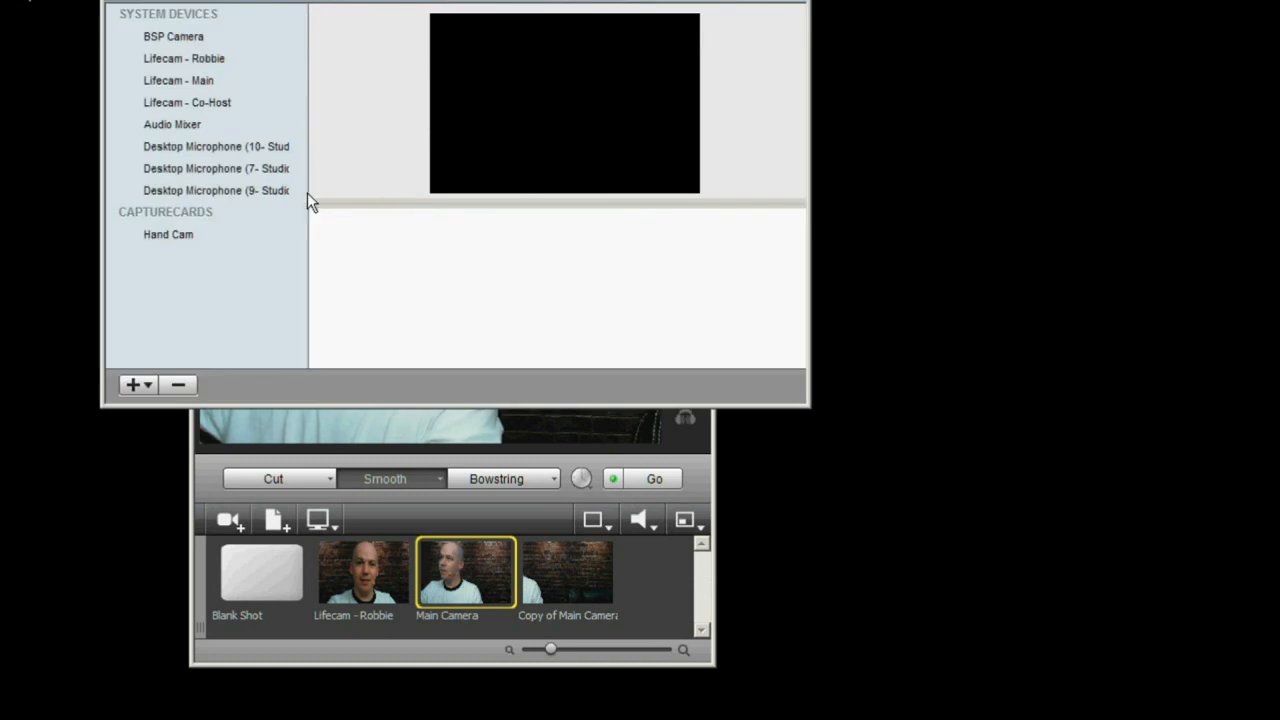
{"action": "mouse_move", "coordinate": [176, 108]}
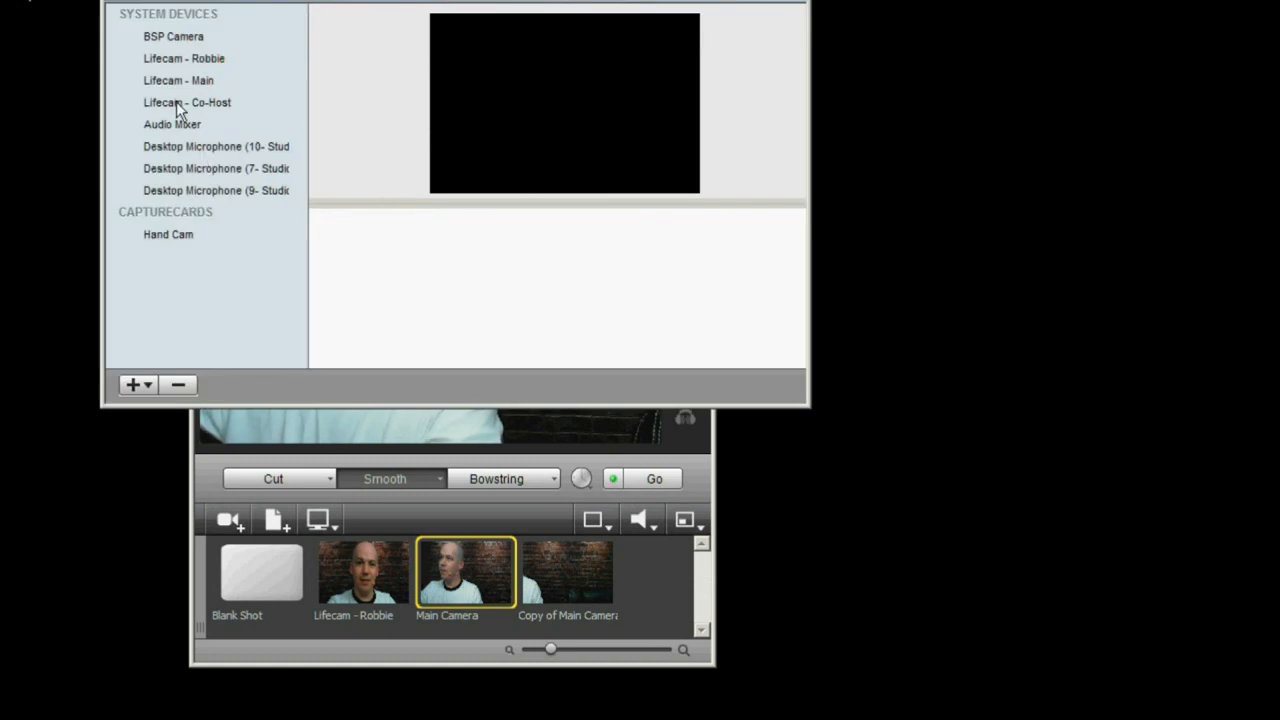
{"action": "left_click", "coordinate": [694, 232]}
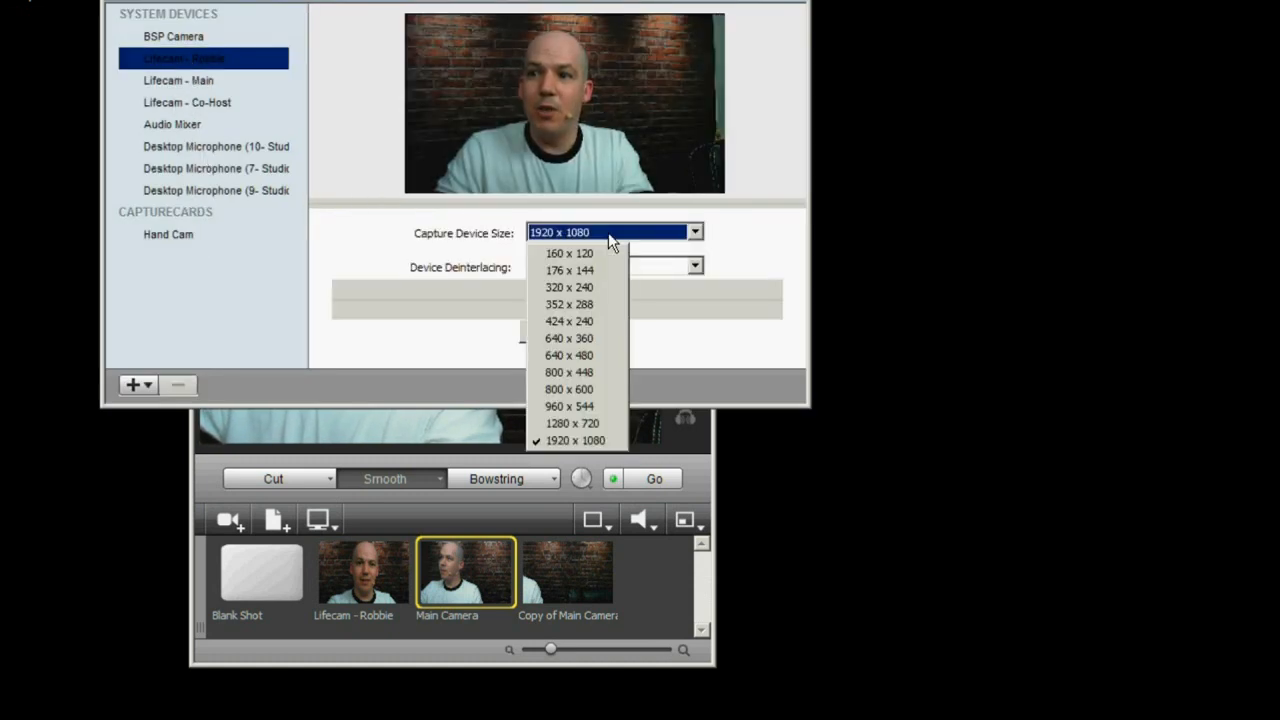
{"action": "left_click", "coordinate": [572, 424]}
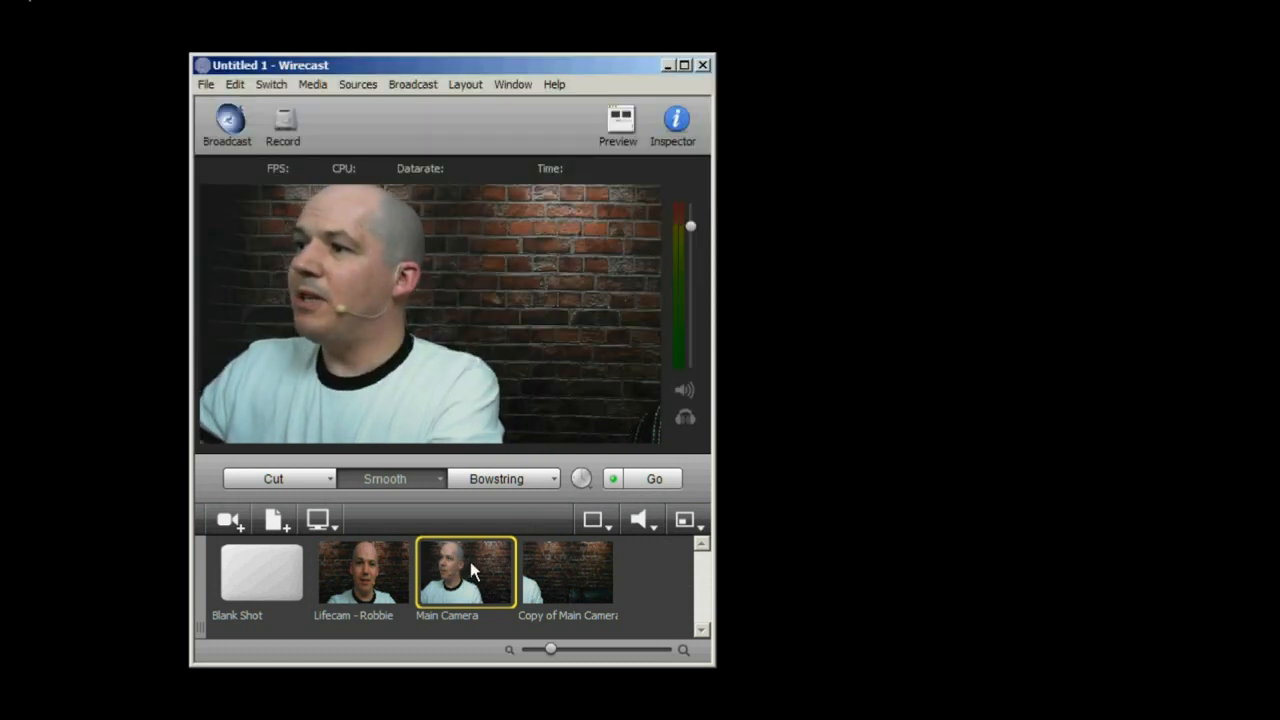
Take the Lifecam - Robbie shot live in place of Main Camera
{"action": "left_click", "coordinate": [364, 572]}
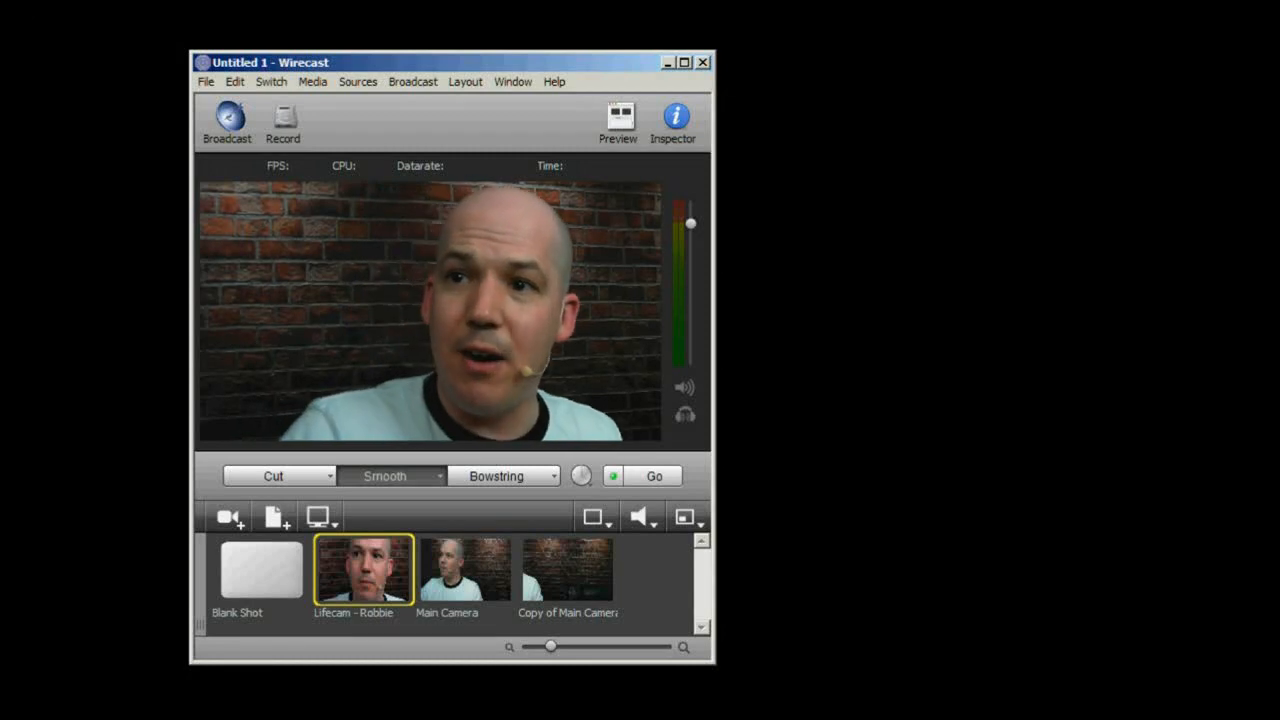
Delete the Main Camera and Copy of Main Camera shots from the shot list
{"action": "double_click", "coordinate": [364, 570]}
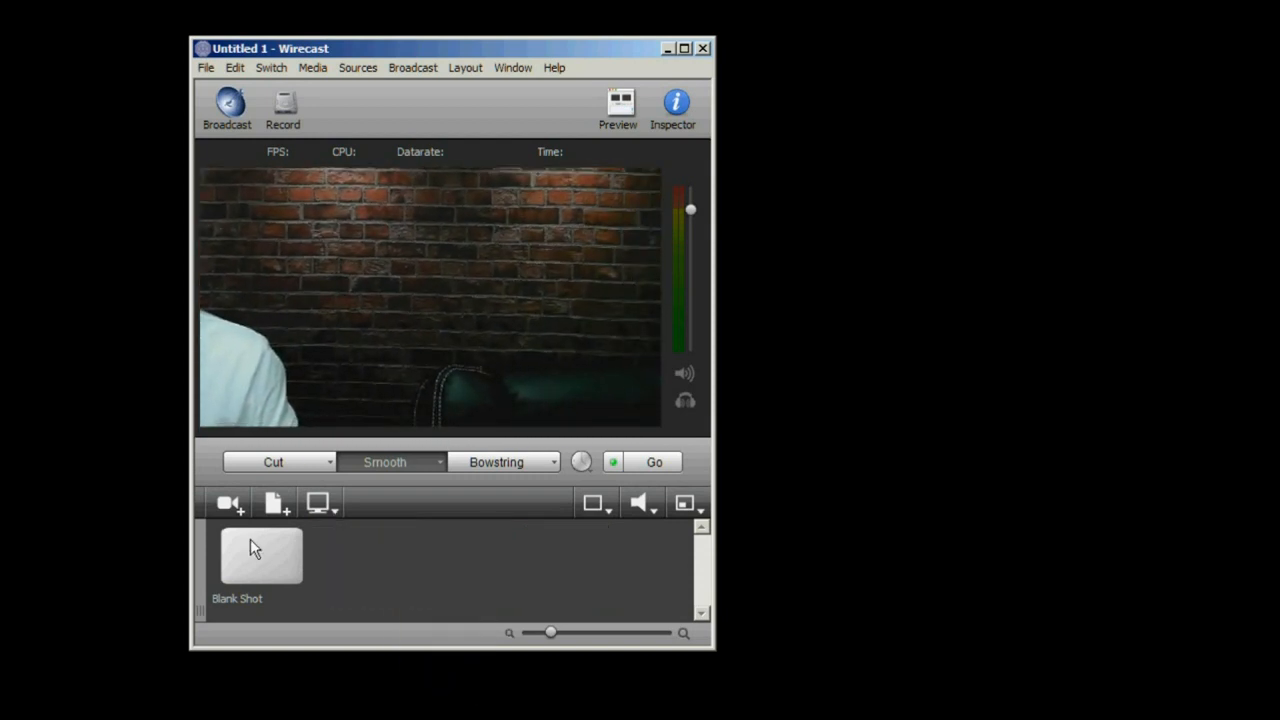
{"action": "left_click", "coordinate": [362, 556]}
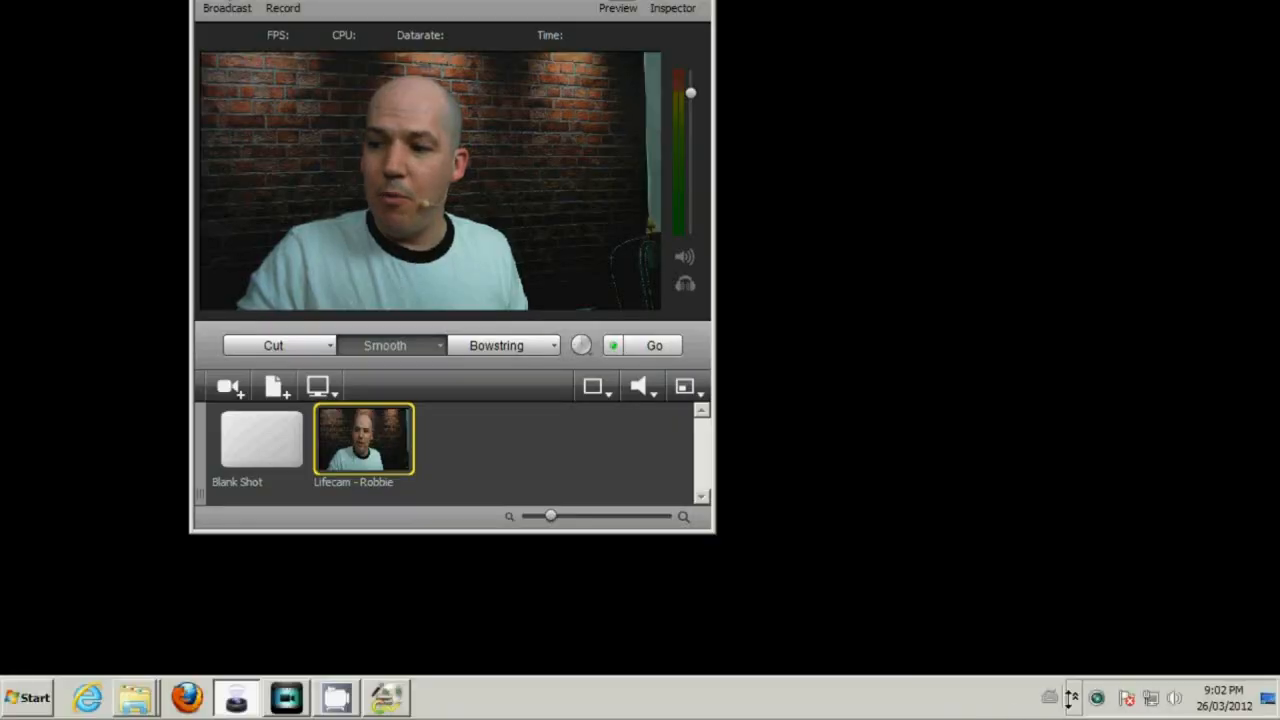
Launch LifeCam Dashboard from the tray and bring up the camera Properties window
{"action": "left_click", "coordinate": [1072, 696]}
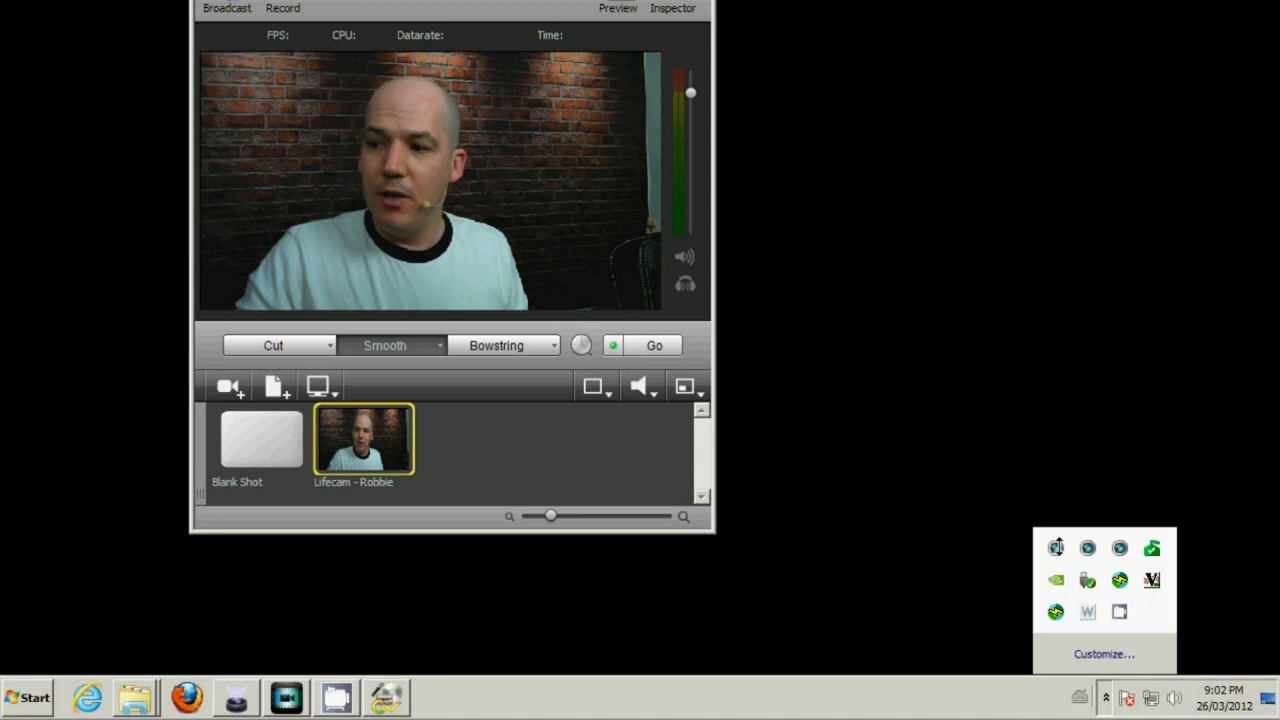
{"action": "mouse_move", "coordinate": [1120, 548]}
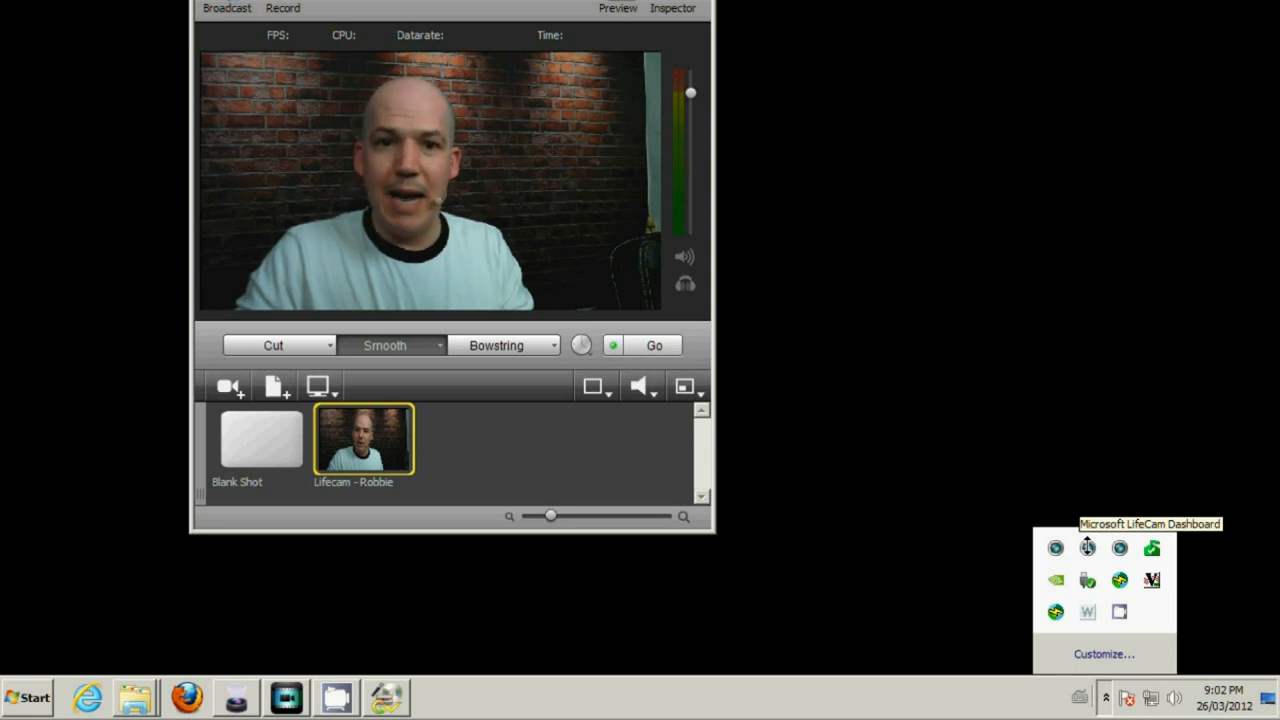
{"action": "left_click", "coordinate": [1056, 548]}
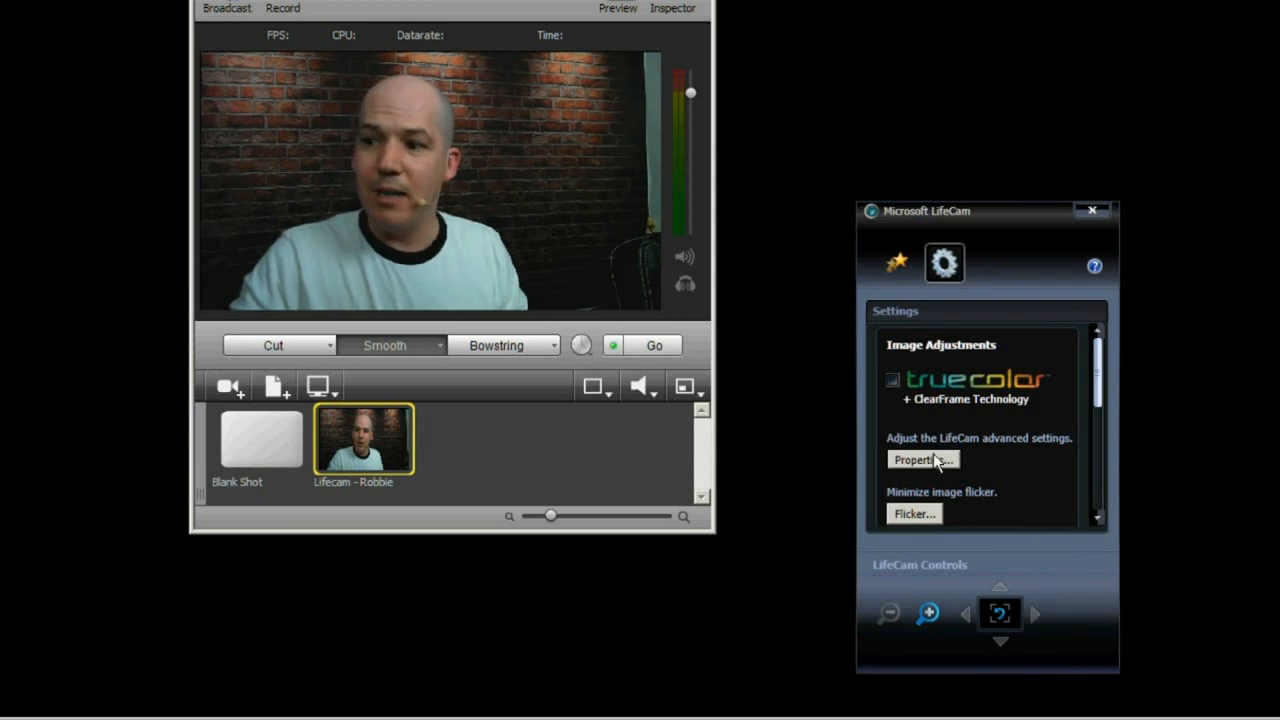
{"action": "left_click", "coordinate": [918, 458]}
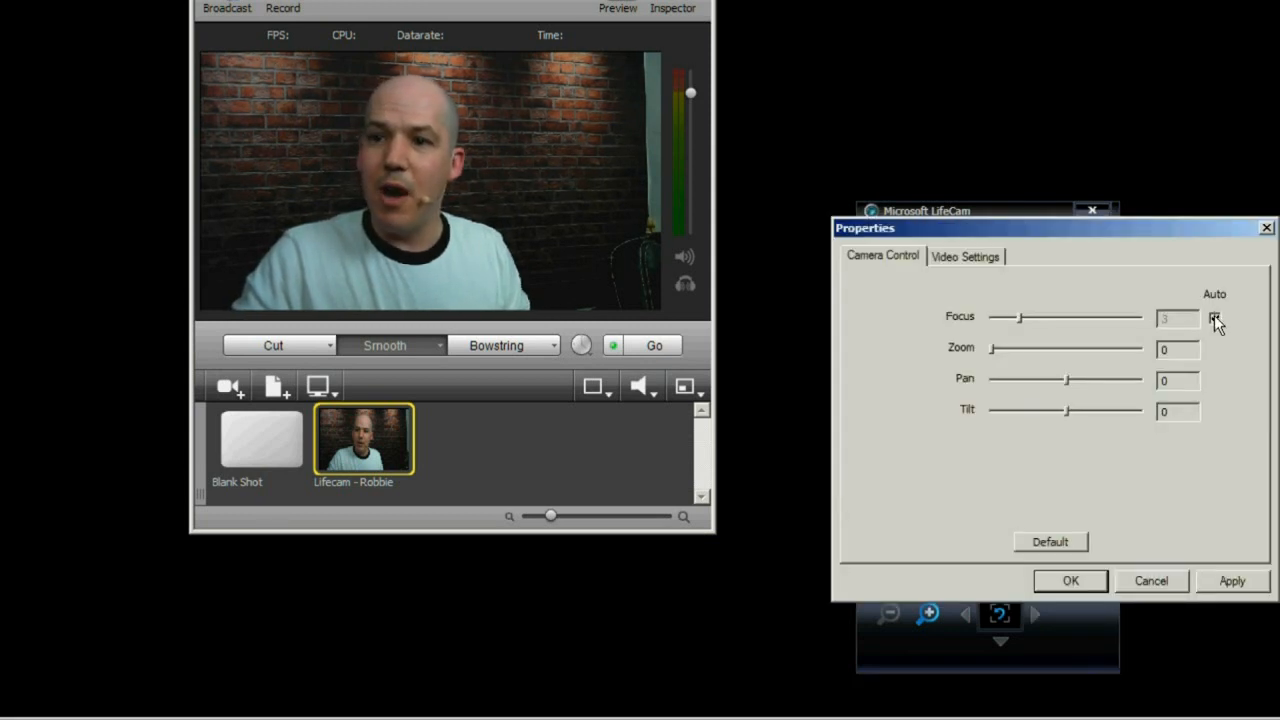
Disable auto focus and set the manual focus value to 4
{"action": "left_click", "coordinate": [1216, 318]}
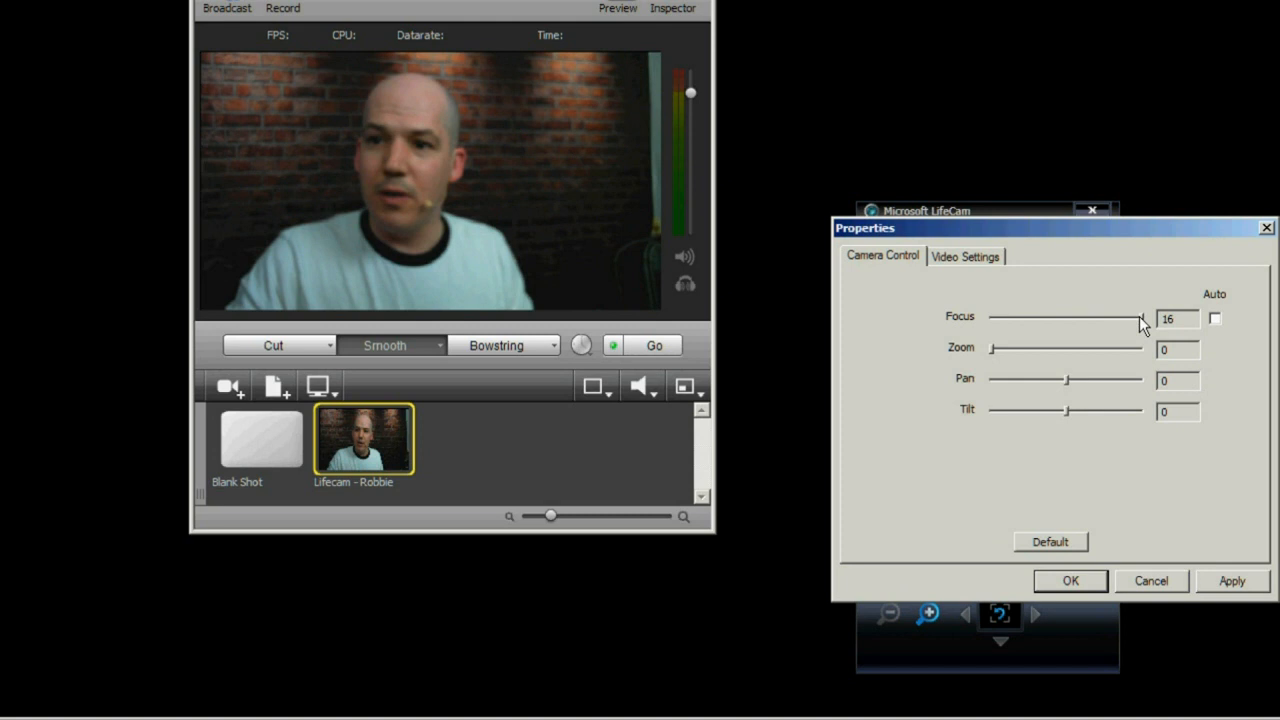
{"action": "left_click_drag", "start_coordinate": [1140, 316], "coordinate": [1036, 316]}
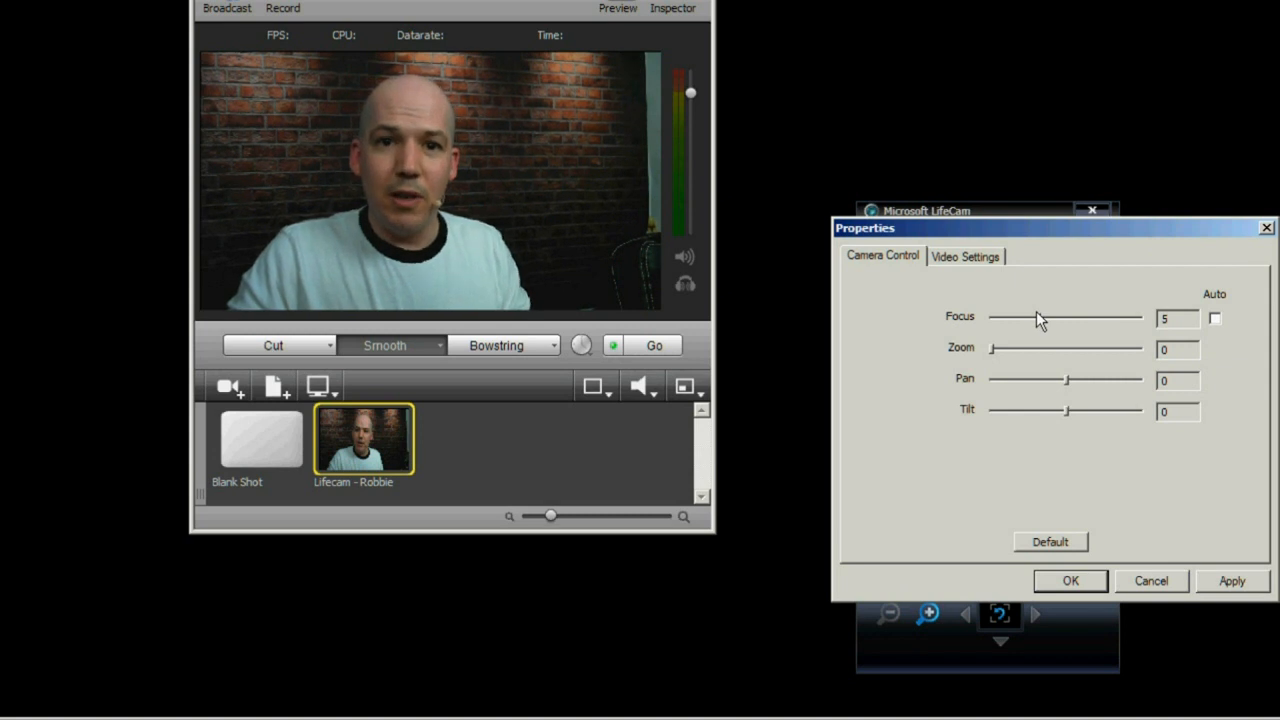
{"action": "left_click_drag", "start_coordinate": [1040, 316], "coordinate": [1030, 316]}
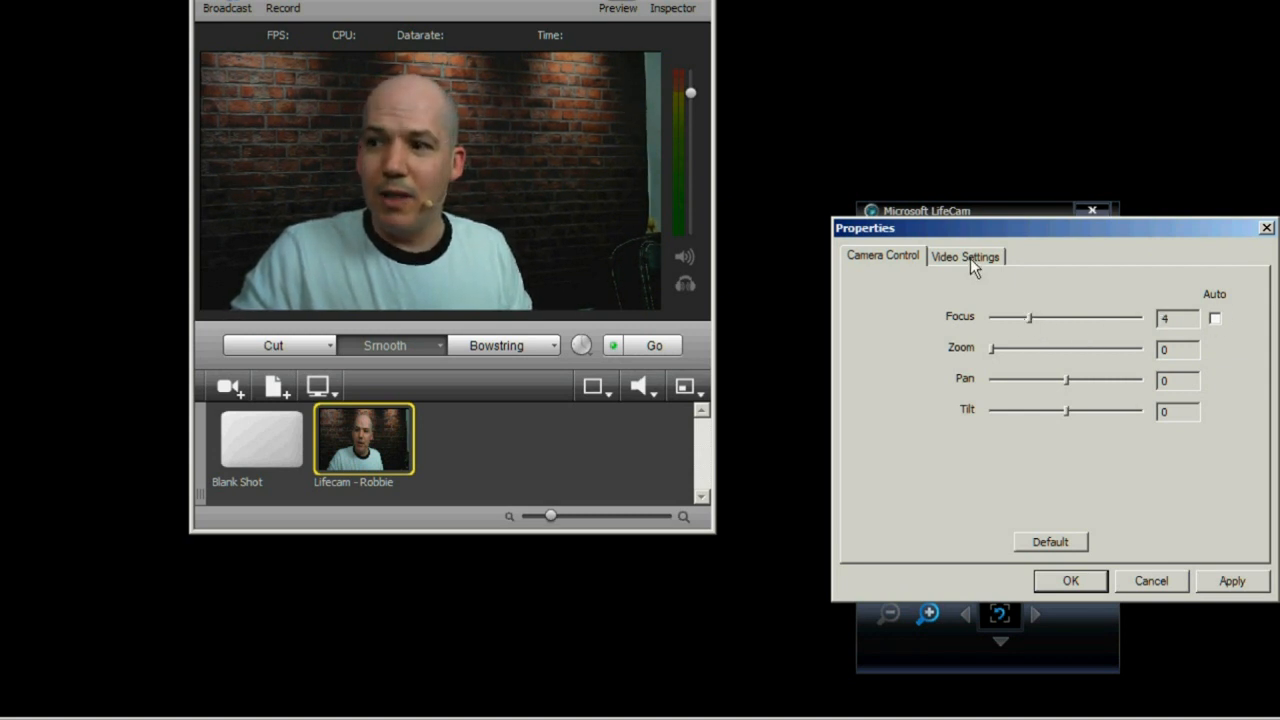
{"action": "left_click", "coordinate": [964, 256]}
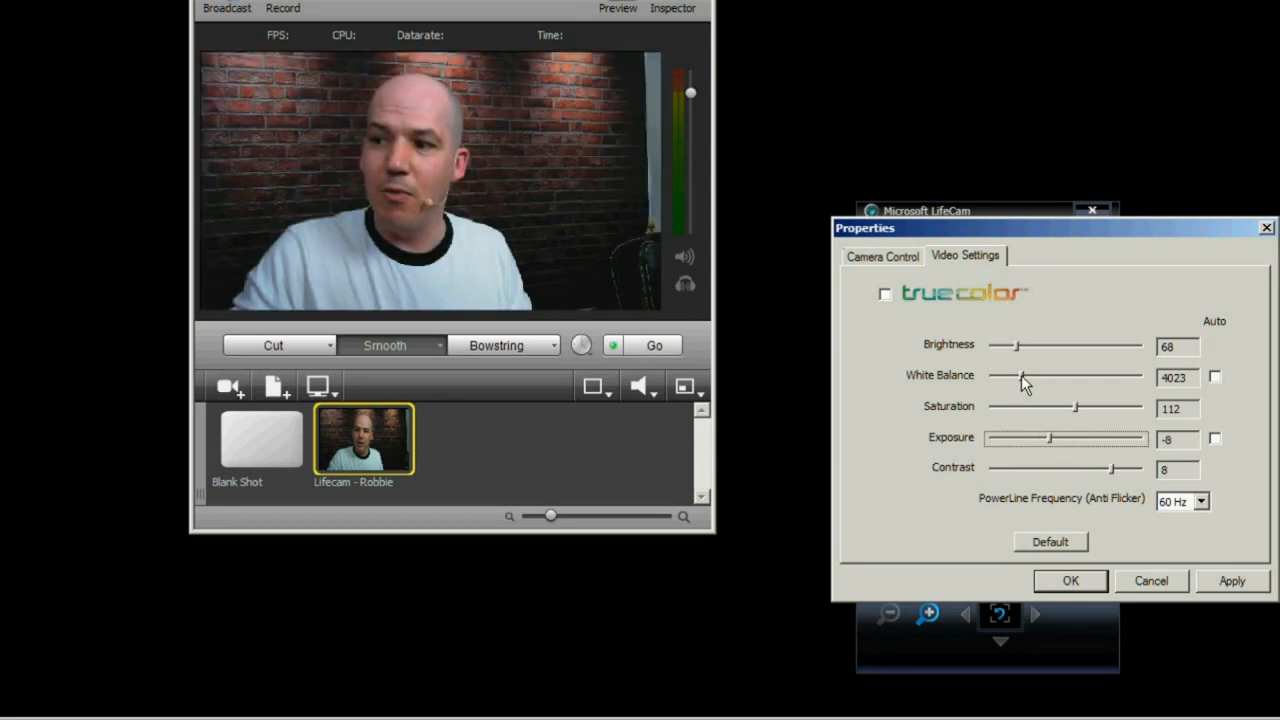
Adjust the White Balance slider to about 4050 on the Video Settings page
{"action": "left_click_drag", "start_coordinate": [996, 376], "coordinate": [1024, 376]}
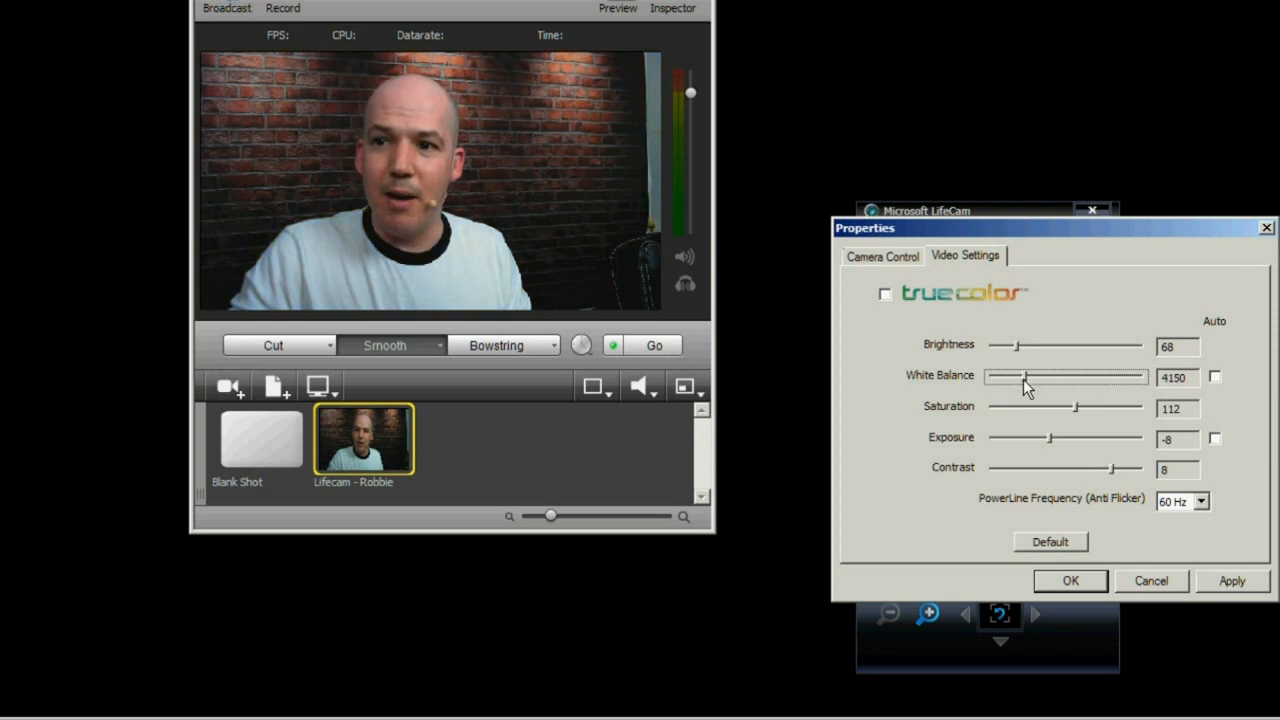
{"action": "left_click_drag", "start_coordinate": [1024, 376], "coordinate": [1020, 376]}
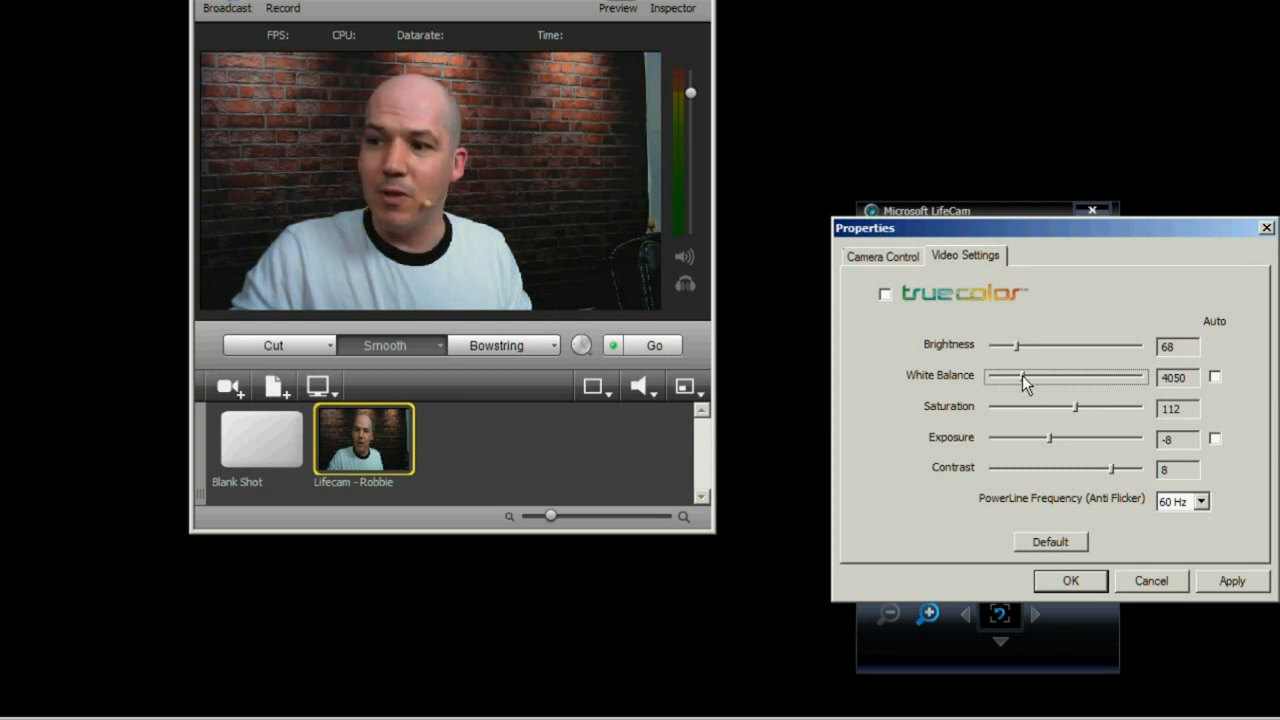
{"action": "left_click_drag", "start_coordinate": [1076, 408], "coordinate": [1082, 408]}
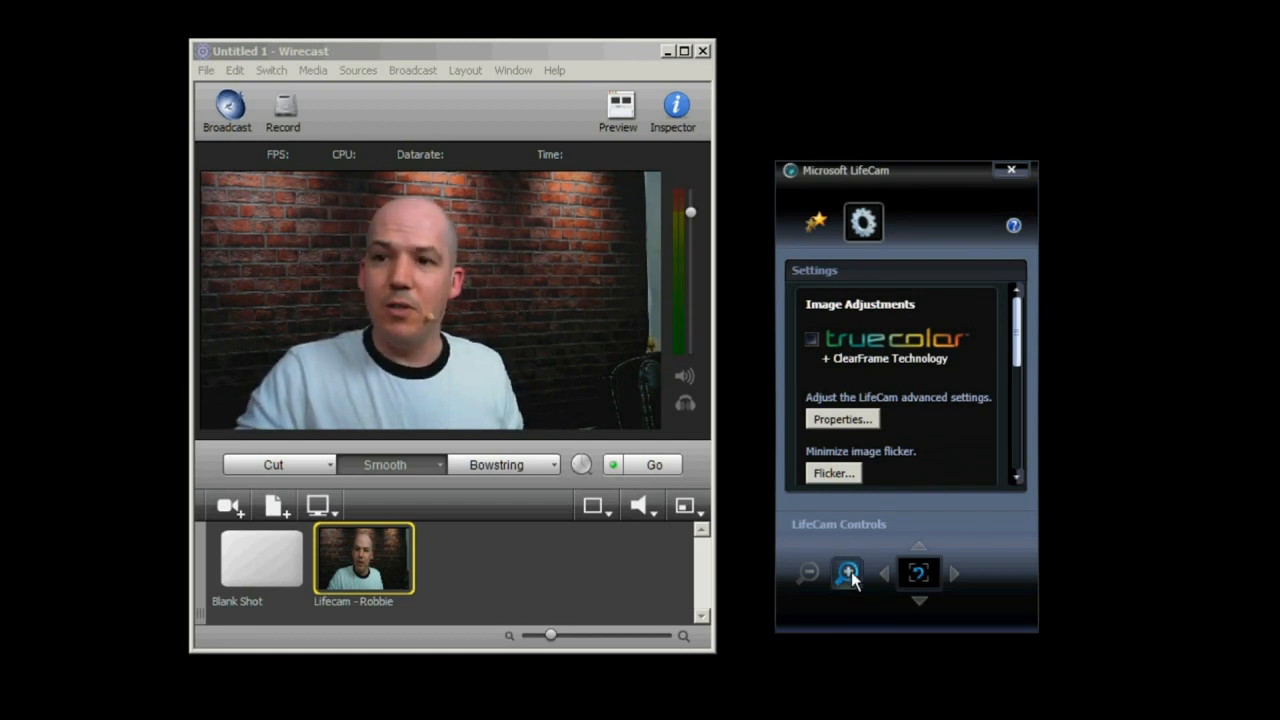
Zoom the LifeCam in tighter on Robbie, then bring up the Lifecam - Robbie shot editor
{"action": "left_click", "coordinate": [848, 572]}
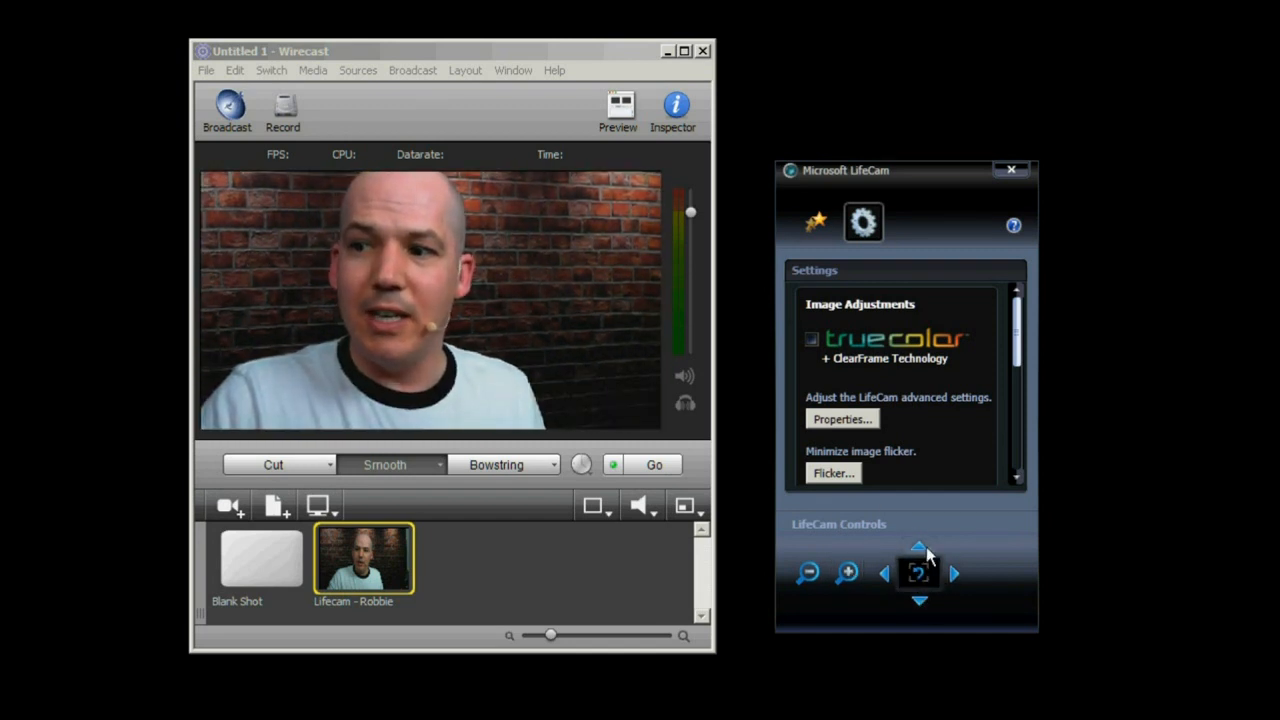
{"action": "double_click", "coordinate": [364, 560]}
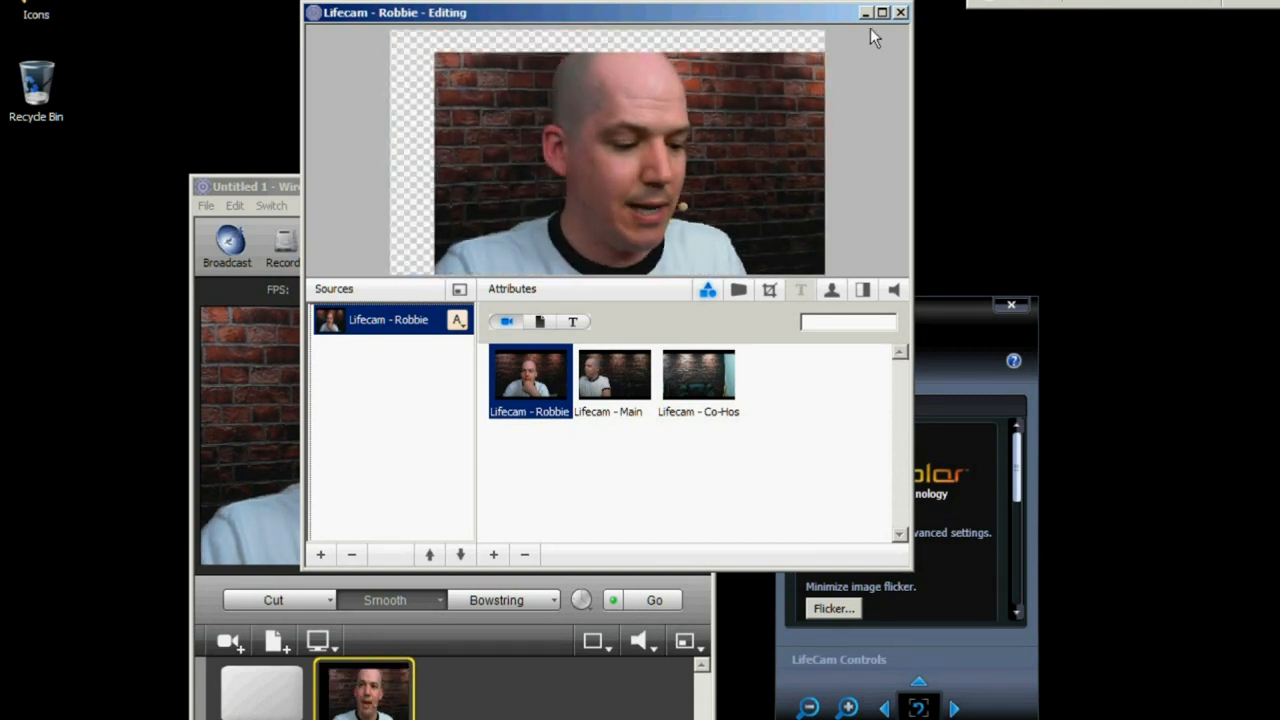
Add a Line In audio source layered with the camera in the Lifecam - Robbie shot
{"action": "left_click", "coordinate": [900, 12]}
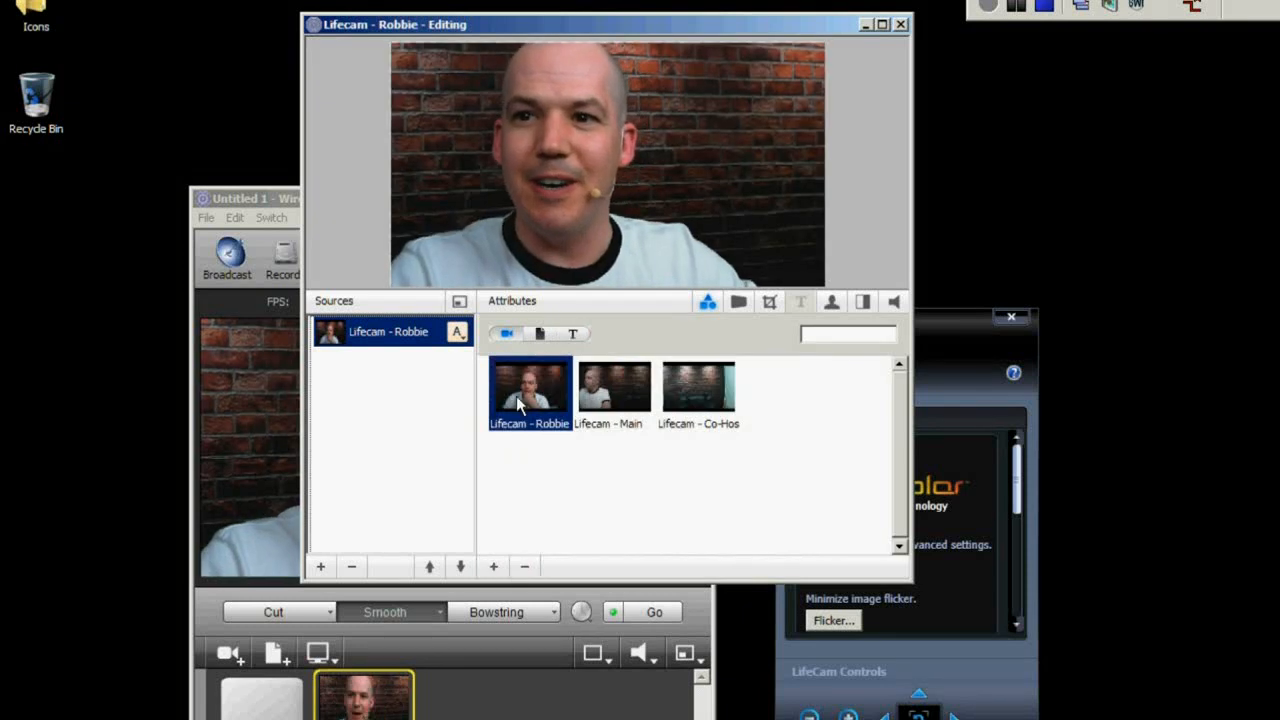
{"action": "left_click", "coordinate": [320, 566]}
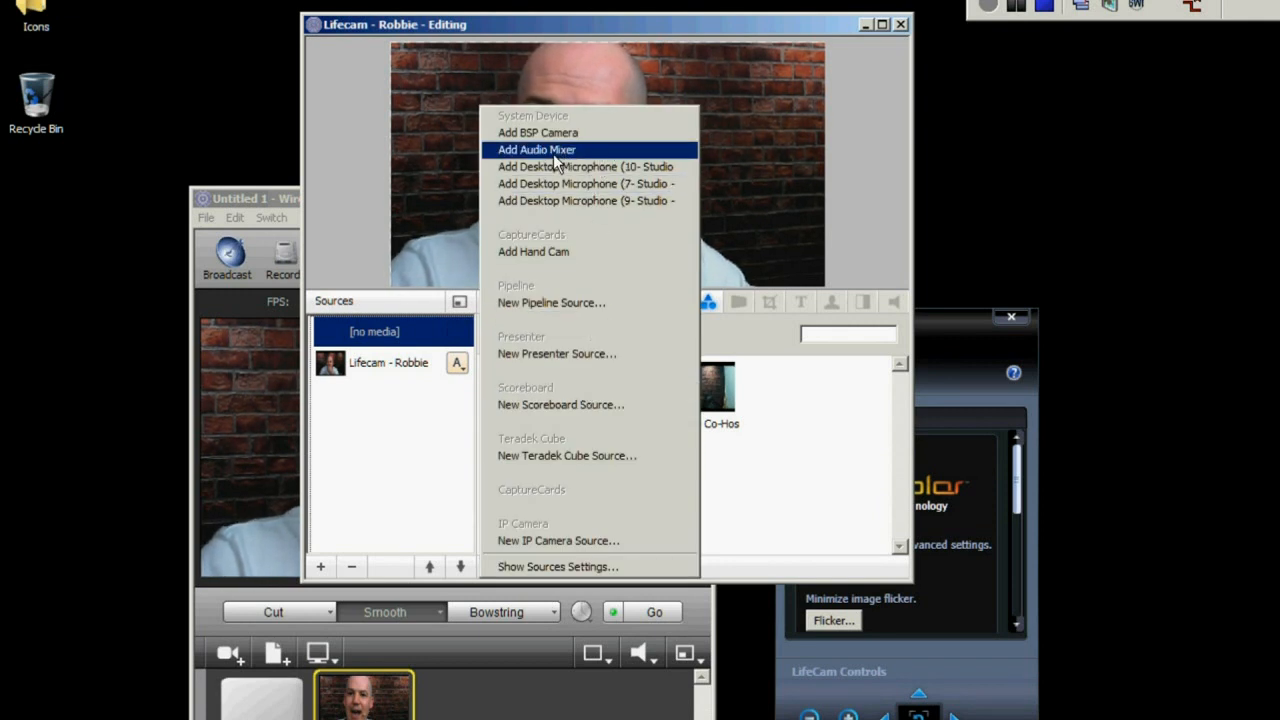
{"action": "left_click", "coordinate": [536, 148]}
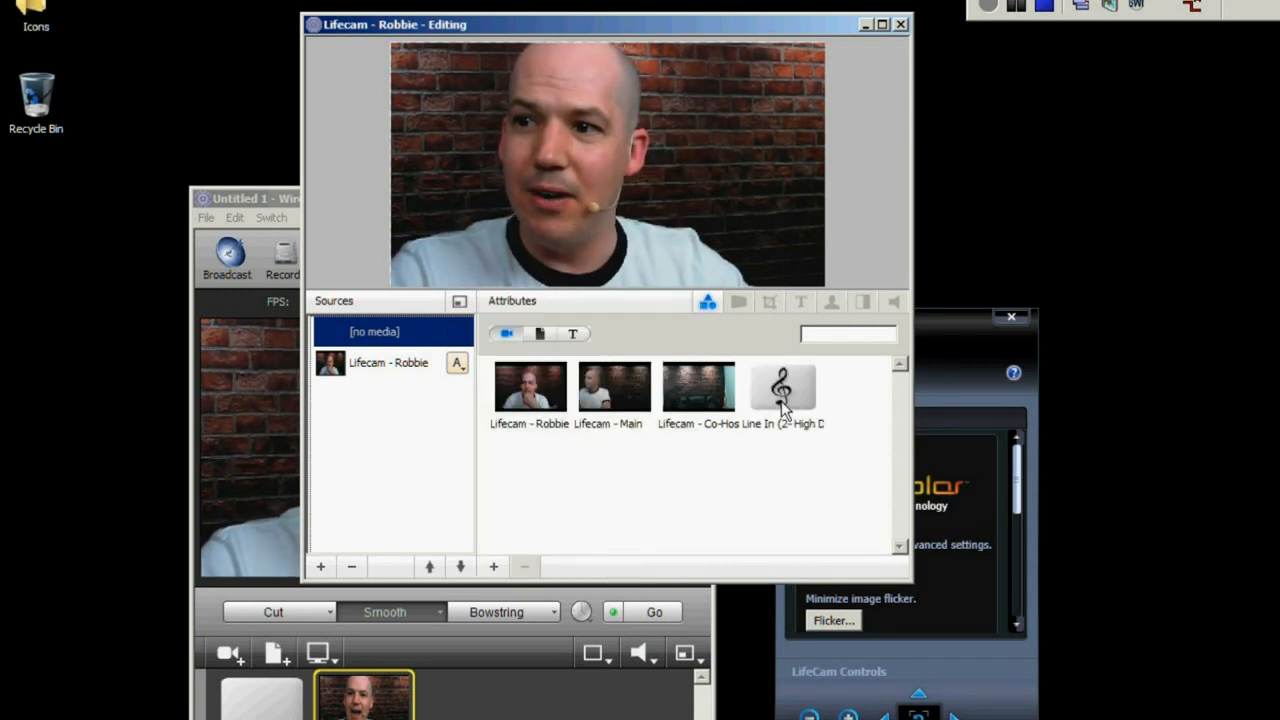
{"action": "left_click", "coordinate": [784, 388]}
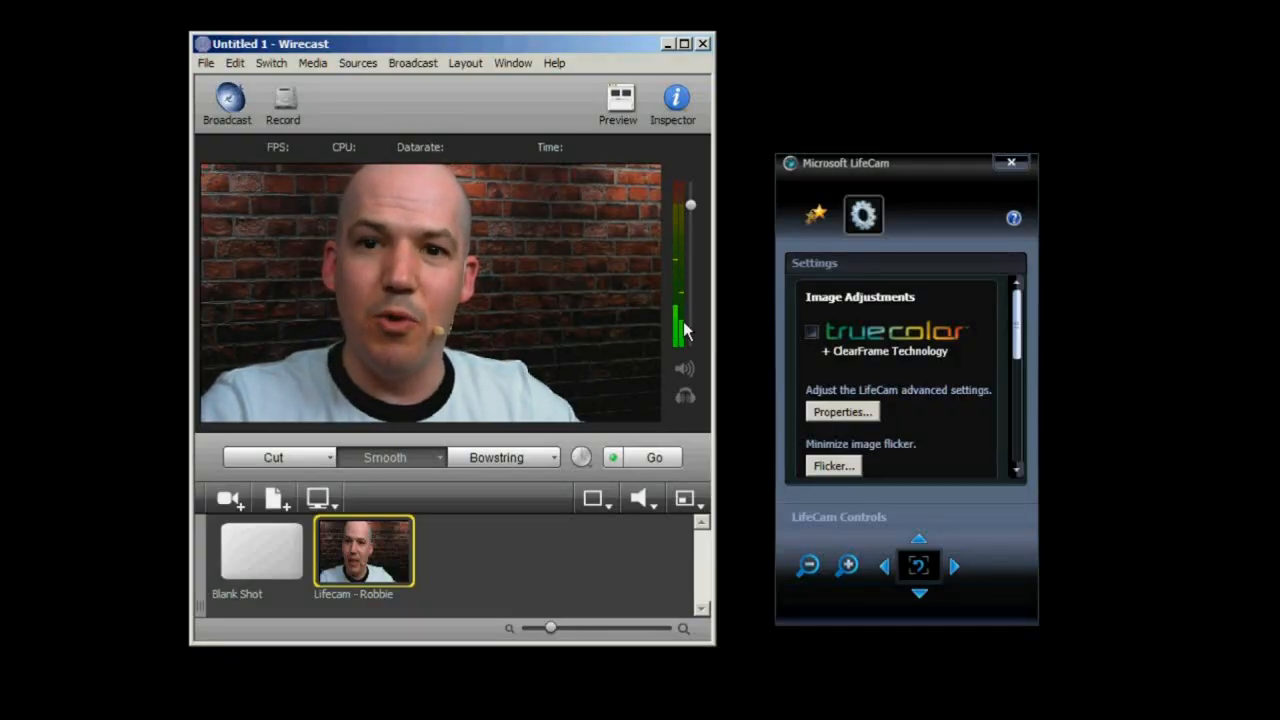
{"action": "mouse_move", "coordinate": [692, 272]}
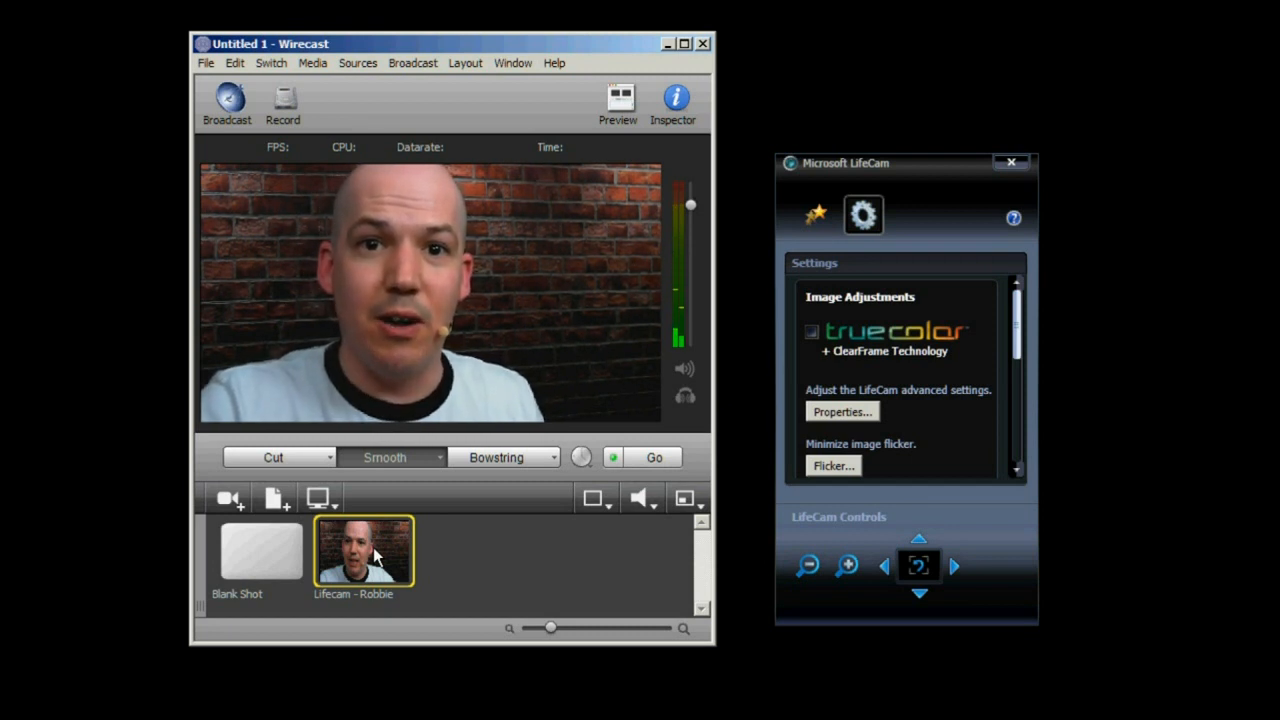
{"action": "double_click", "coordinate": [364, 550]}
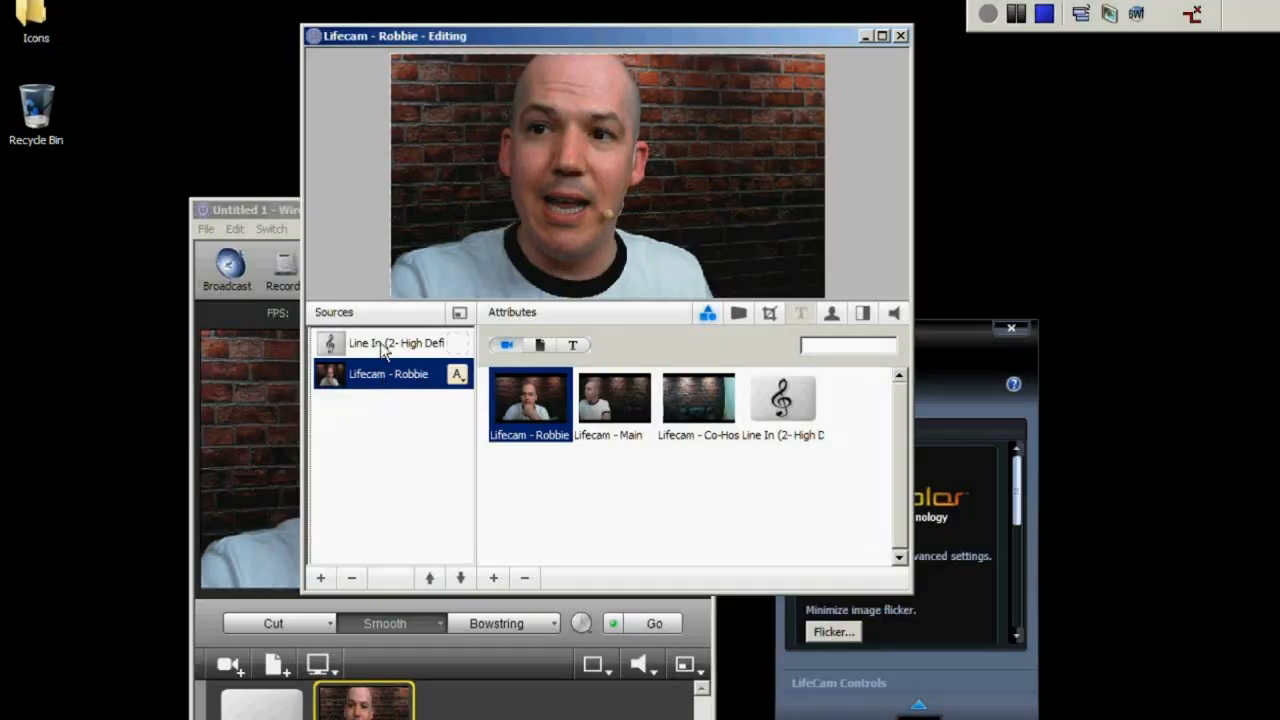
Add a Blue Banner 3 title reading Robbie Ferguson over Category5.TV
{"action": "left_click", "coordinate": [396, 344]}
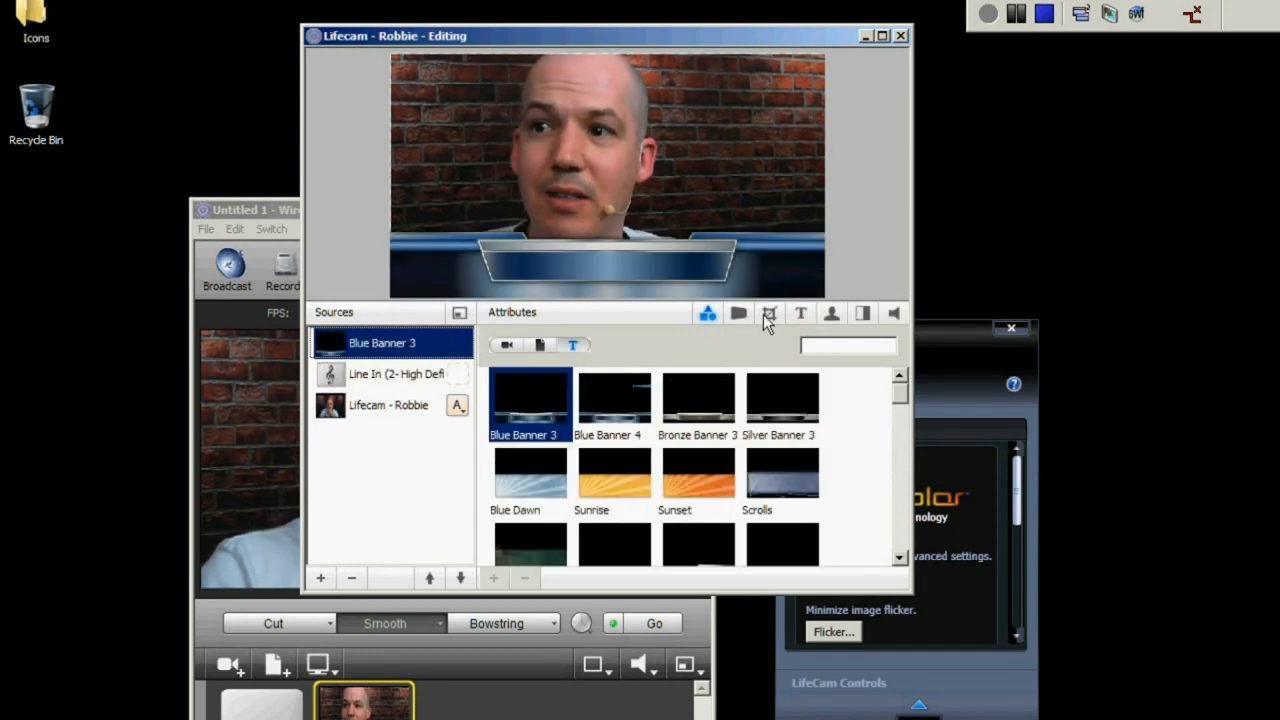
{"action": "left_click", "coordinate": [800, 312]}
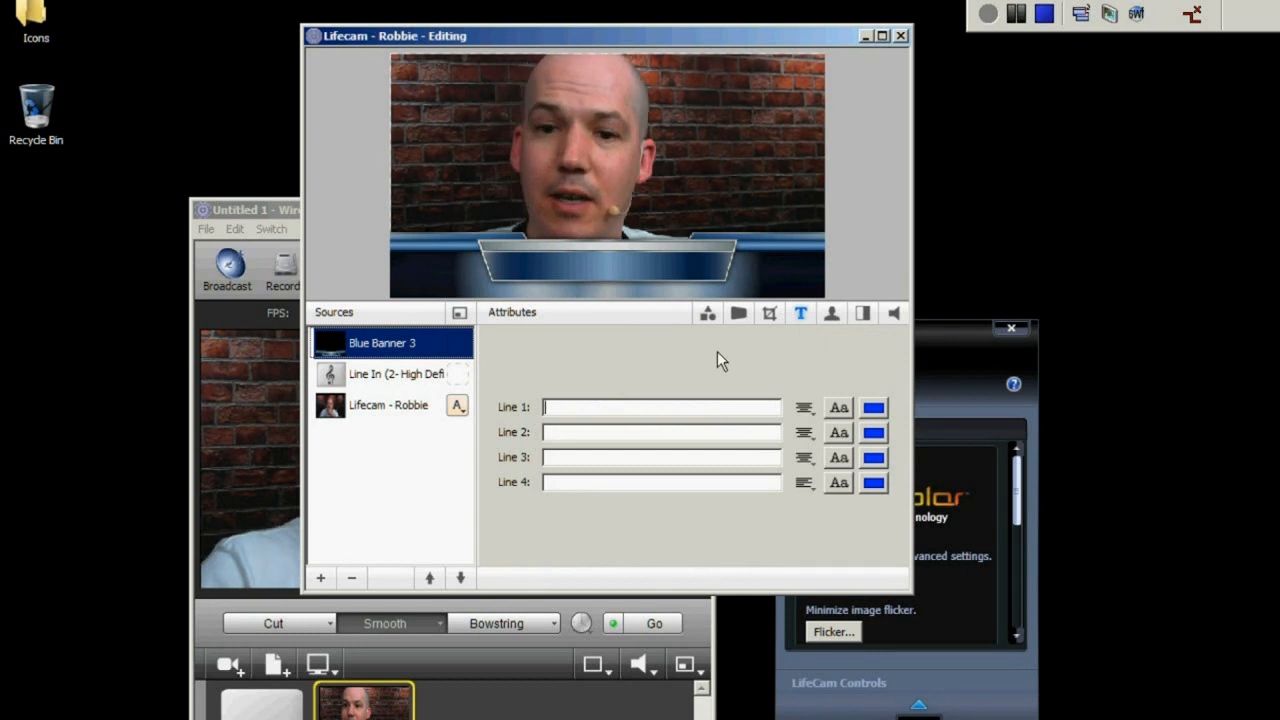
{"action": "type", "text": "Robbie Fergus"}
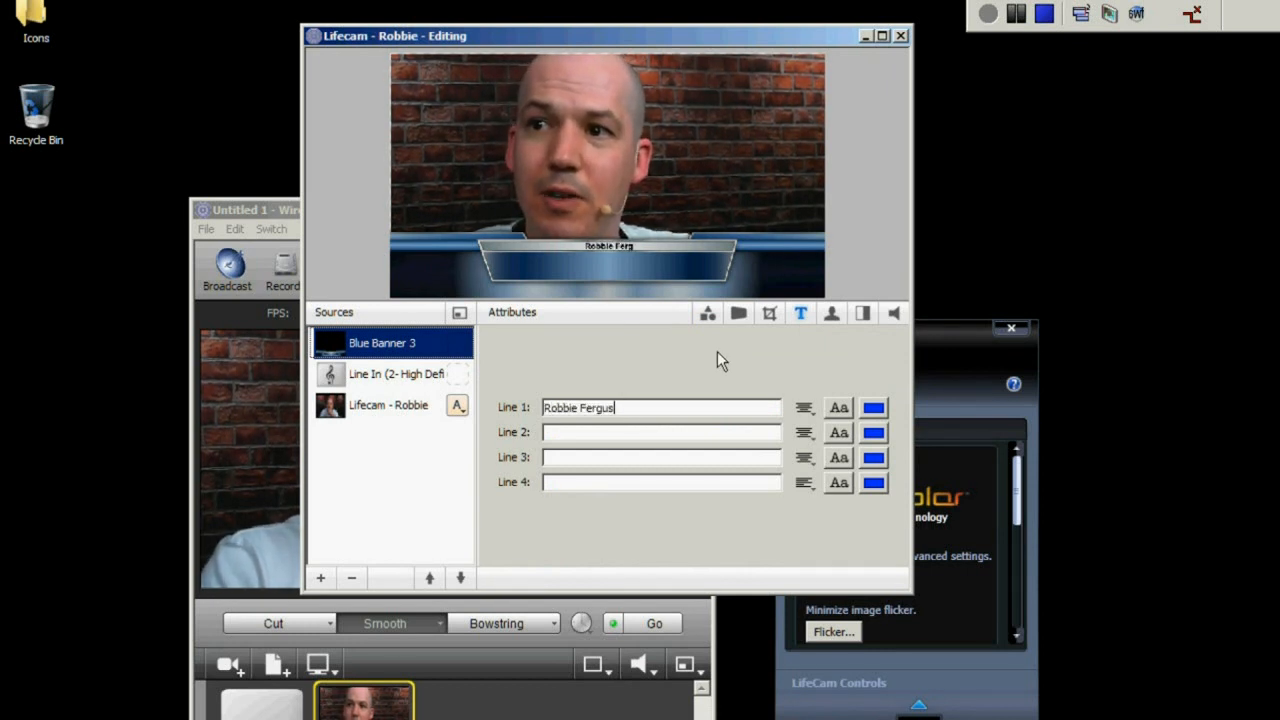
{"action": "type", "text": "Categhor"}
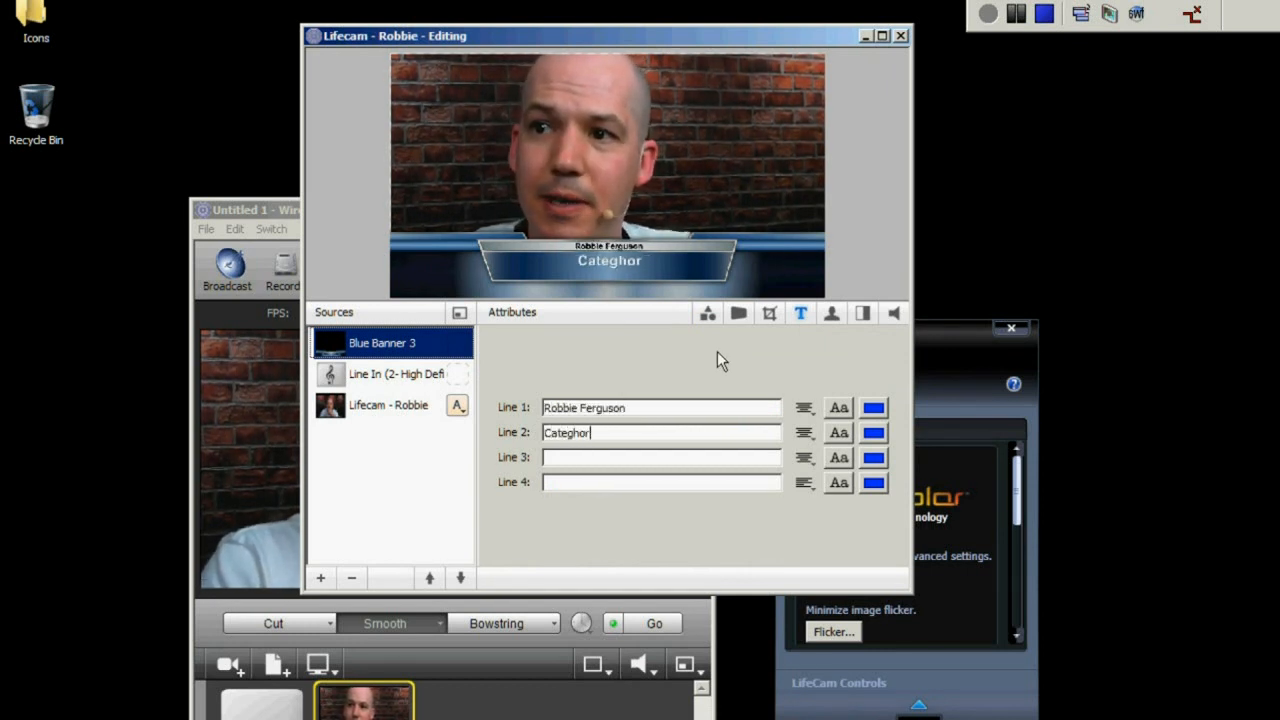
{"action": "type", "text": "Category"}
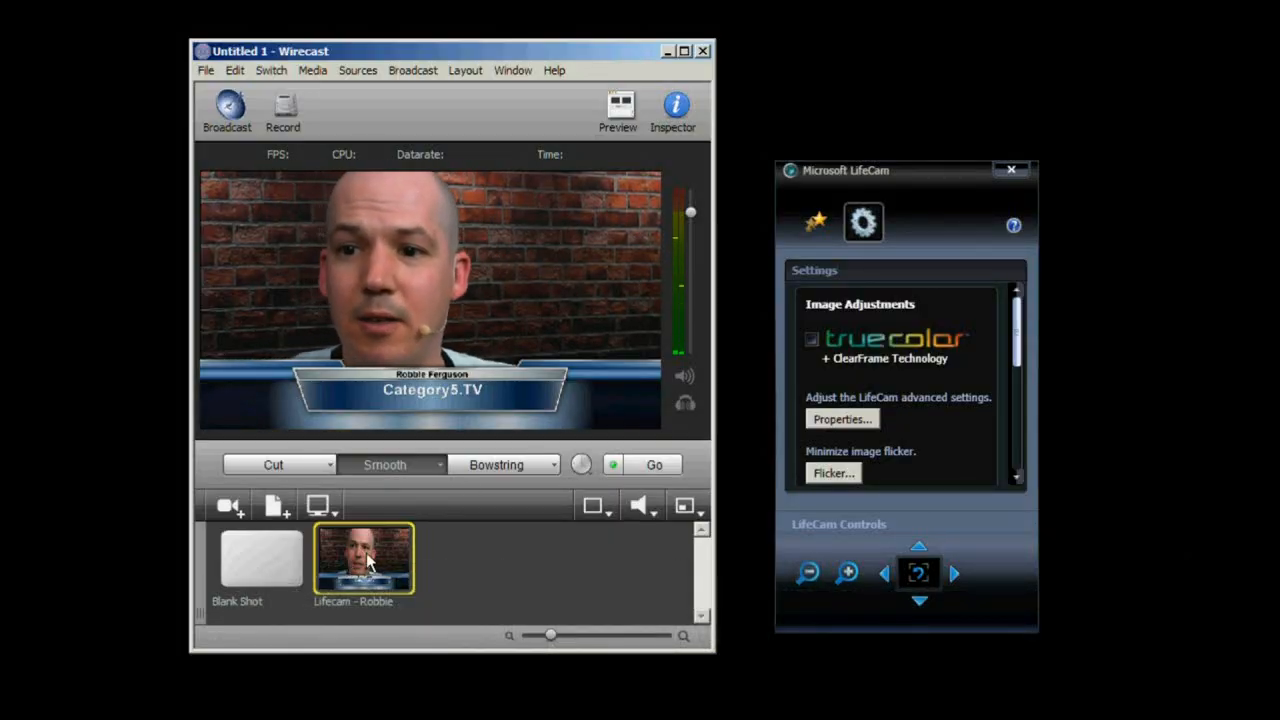
Add a new broadcast output using the Flash High Bandwidth 16:9 encoder preset
{"action": "left_click", "coordinate": [412, 70]}
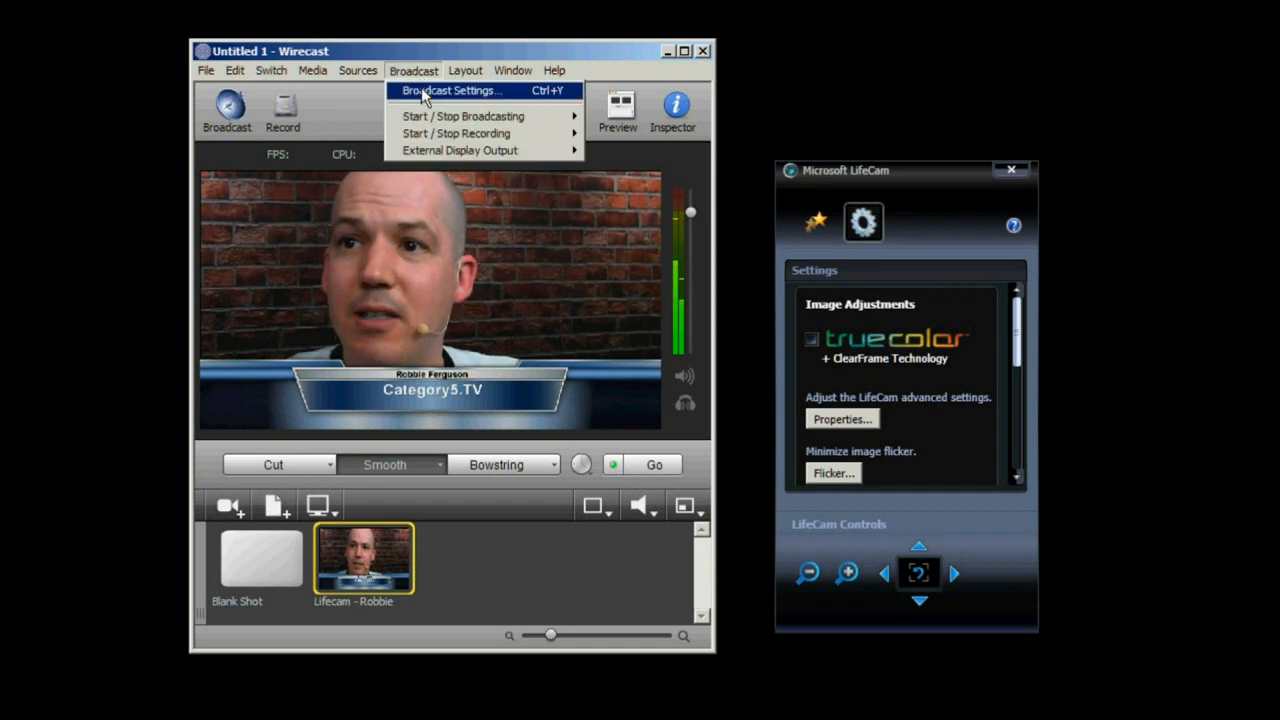
{"action": "left_click", "coordinate": [452, 92]}
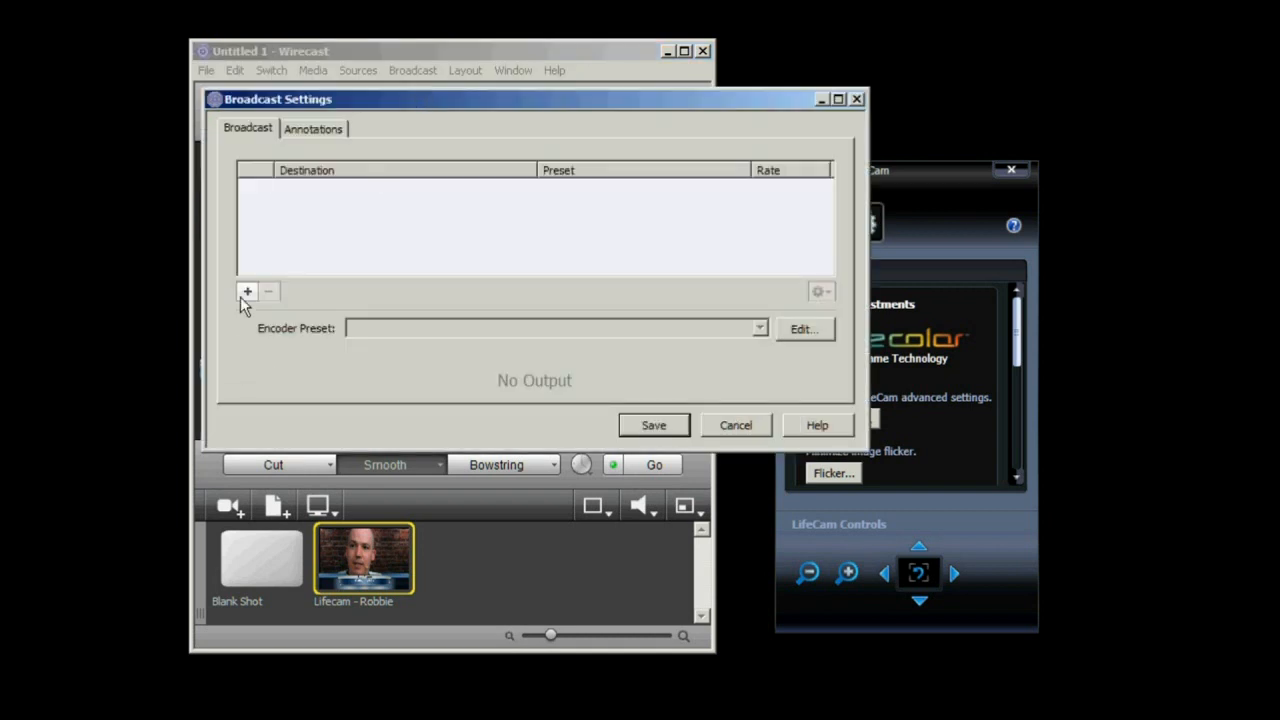
{"action": "left_click", "coordinate": [248, 292]}
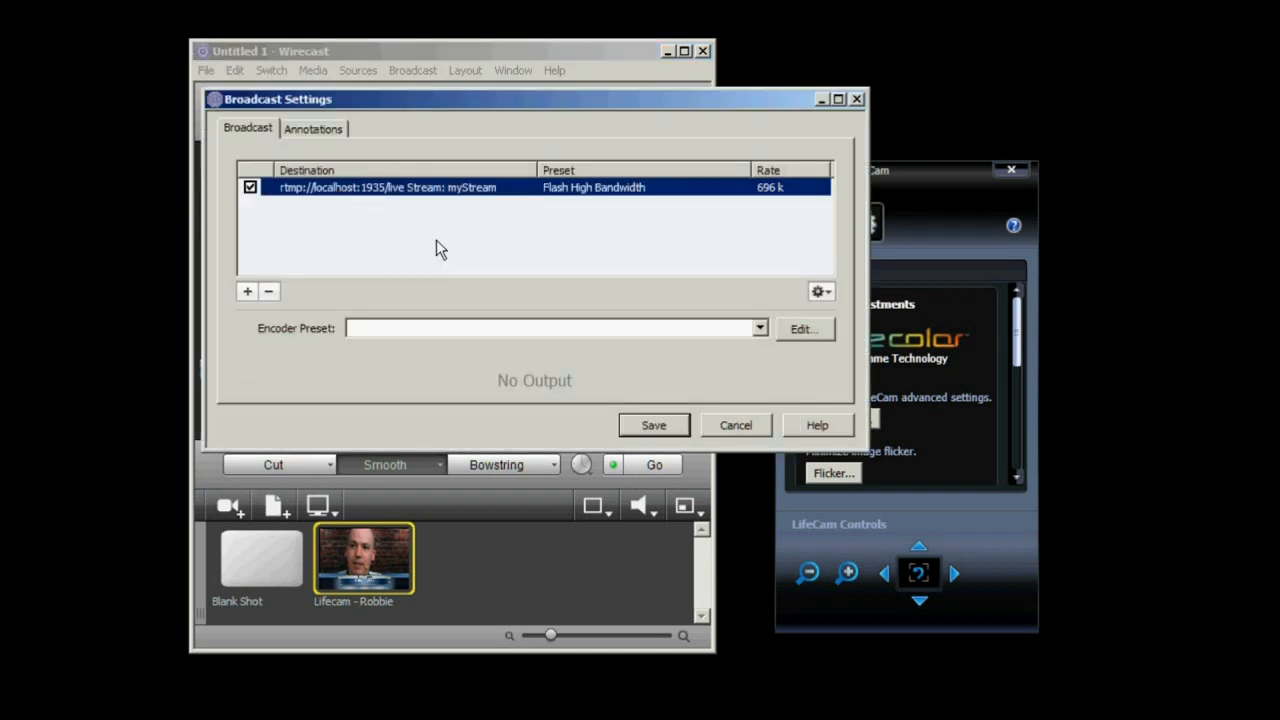
{"action": "mouse_move", "coordinate": [476, 348]}
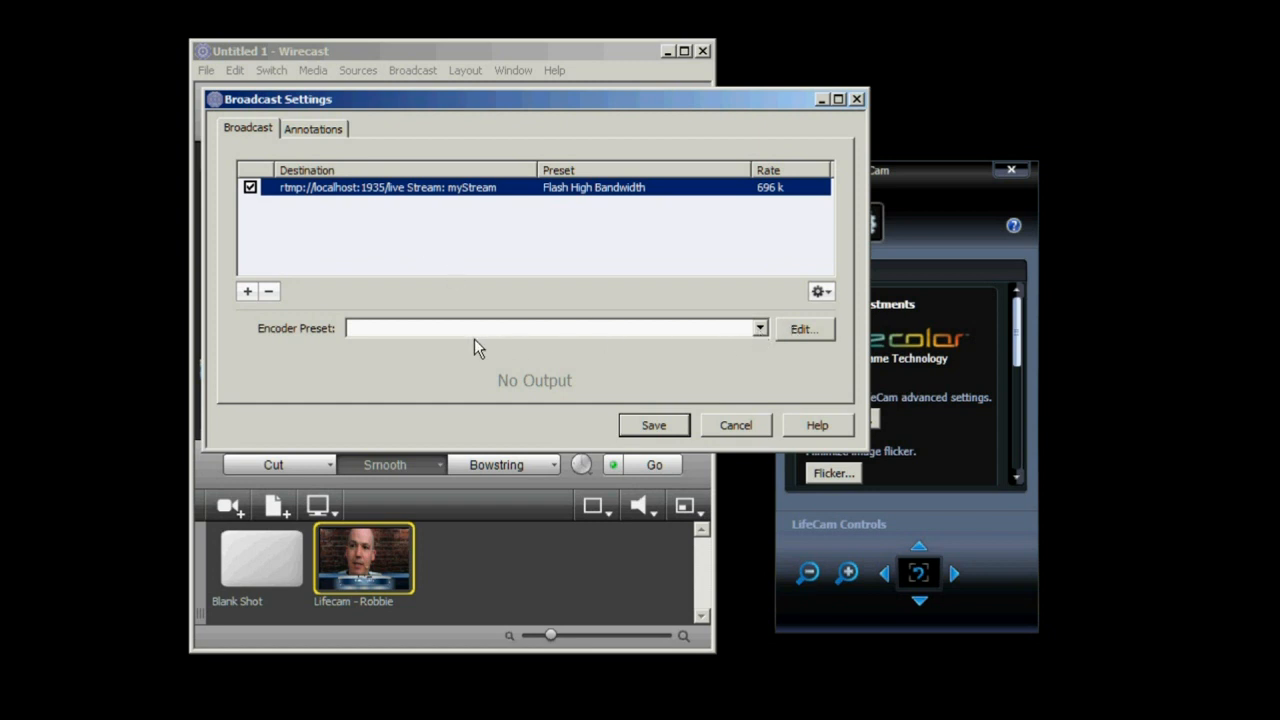
{"action": "left_click", "coordinate": [756, 328]}
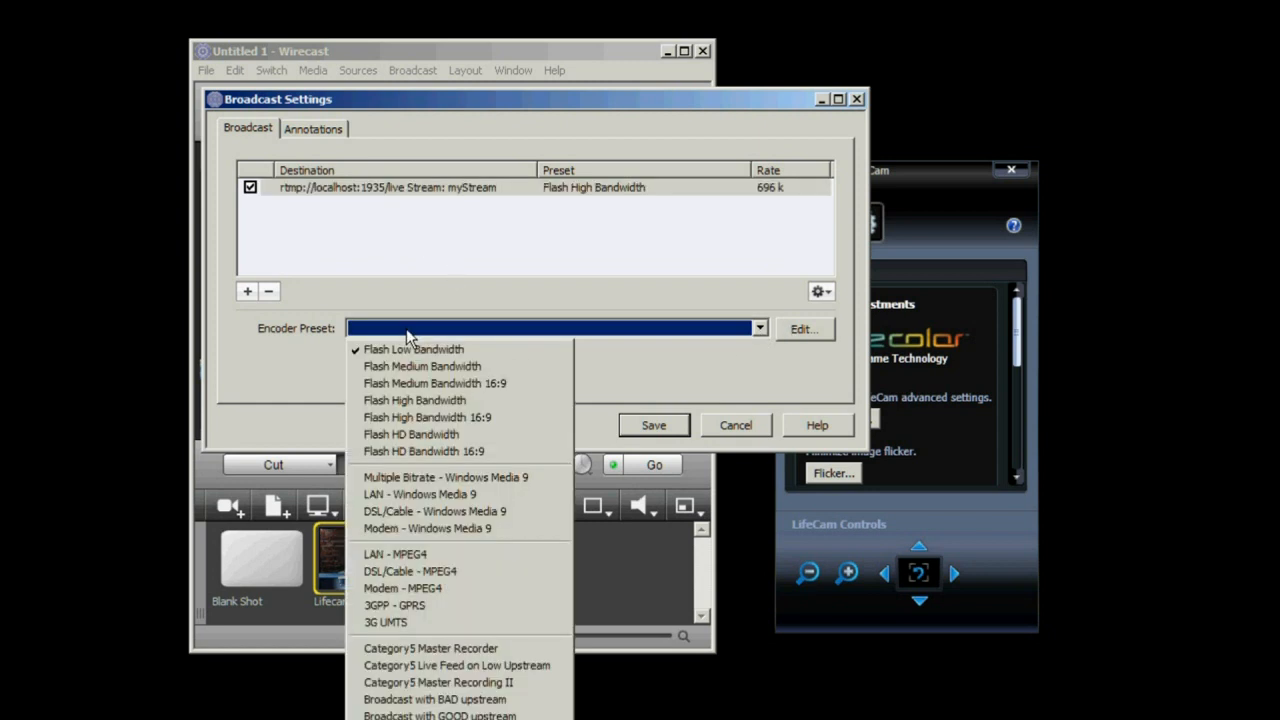
{"action": "mouse_move", "coordinate": [424, 384]}
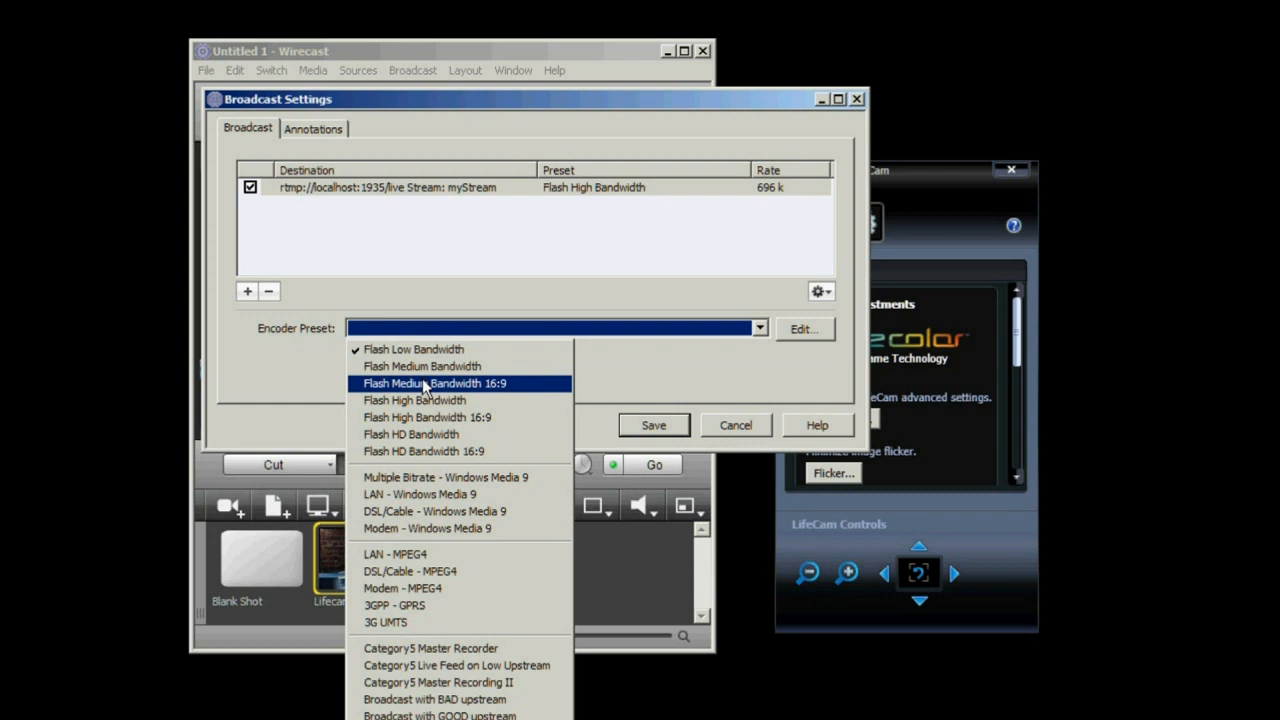
{"action": "mouse_move", "coordinate": [428, 418]}
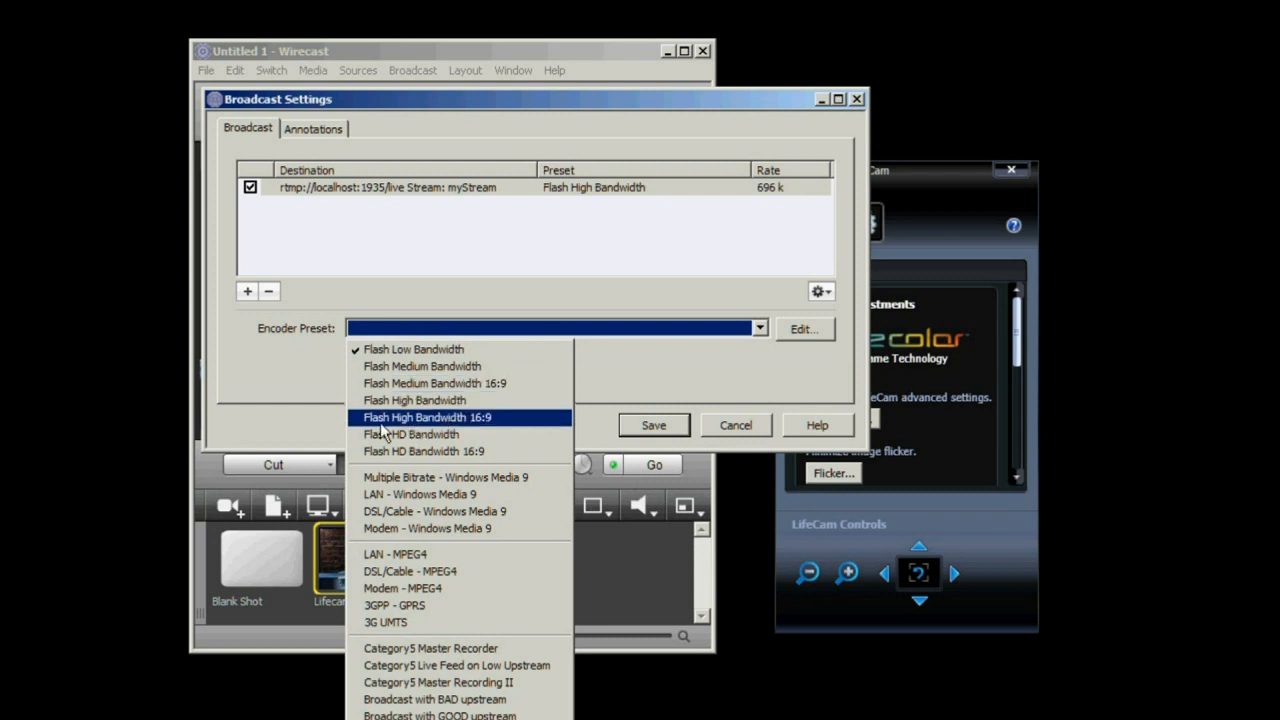
{"action": "mouse_move", "coordinate": [496, 424]}
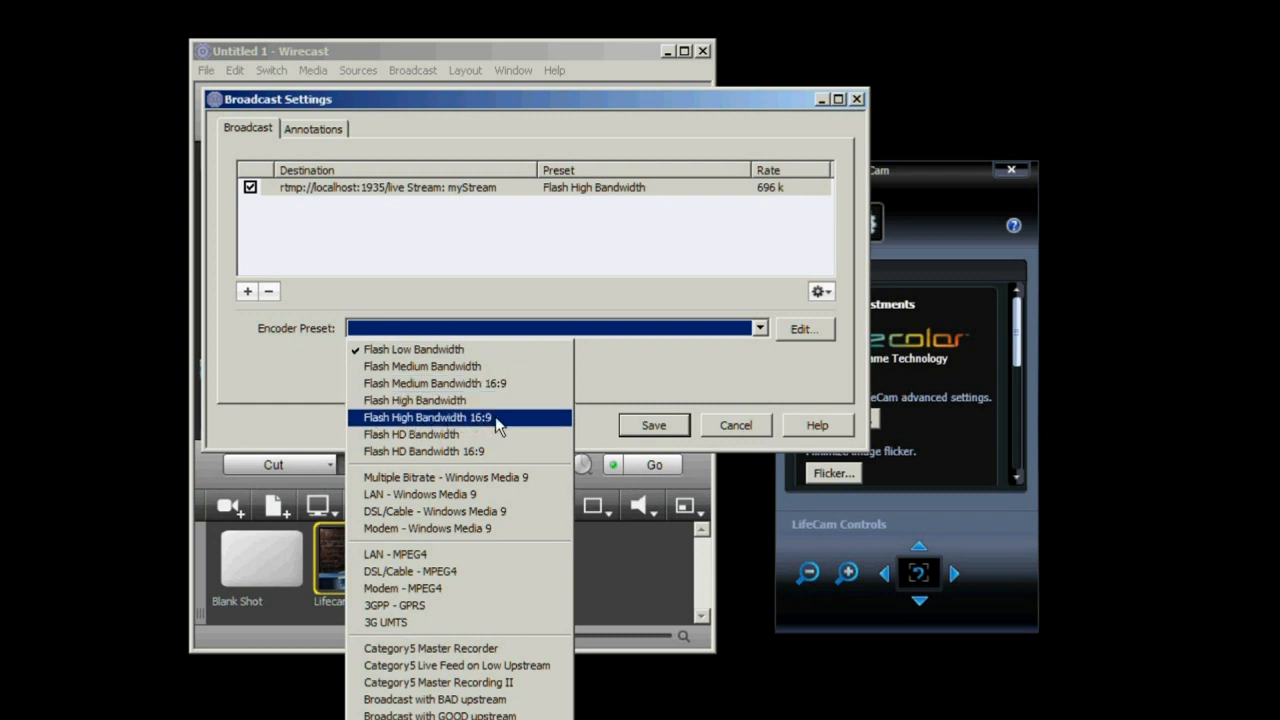
{"action": "left_click", "coordinate": [428, 418]}
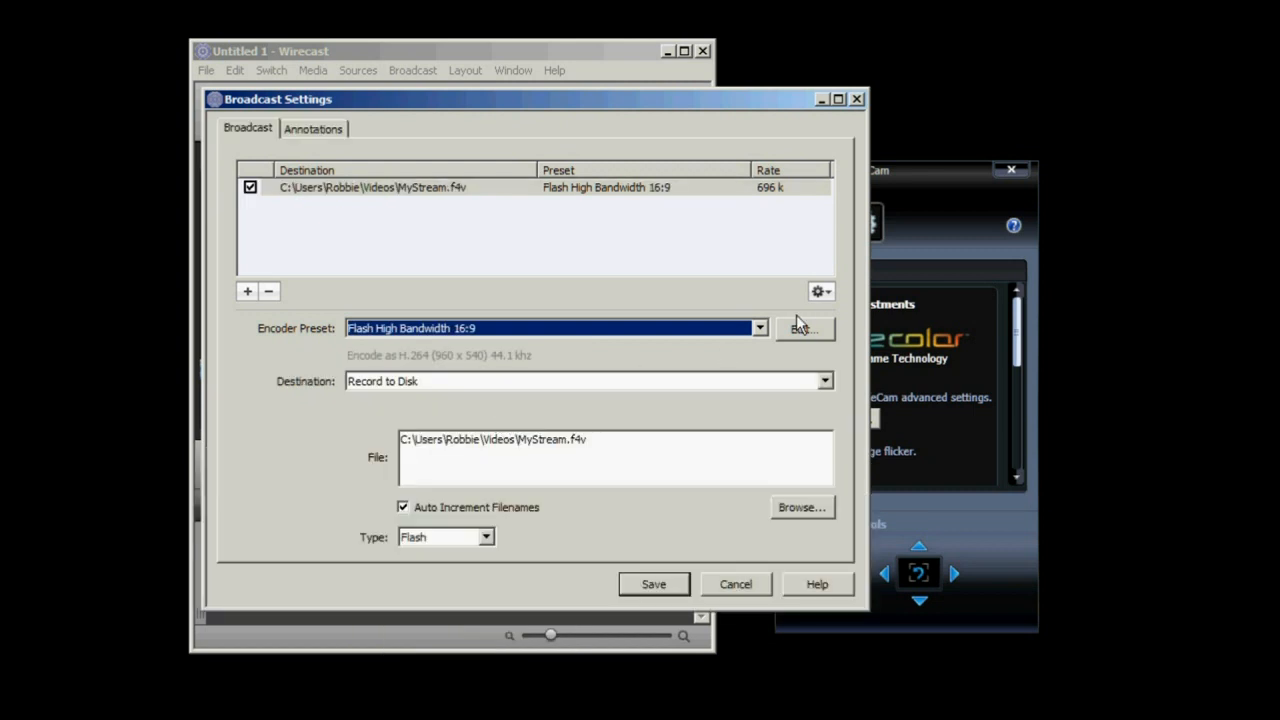
{"action": "left_click", "coordinate": [804, 328]}
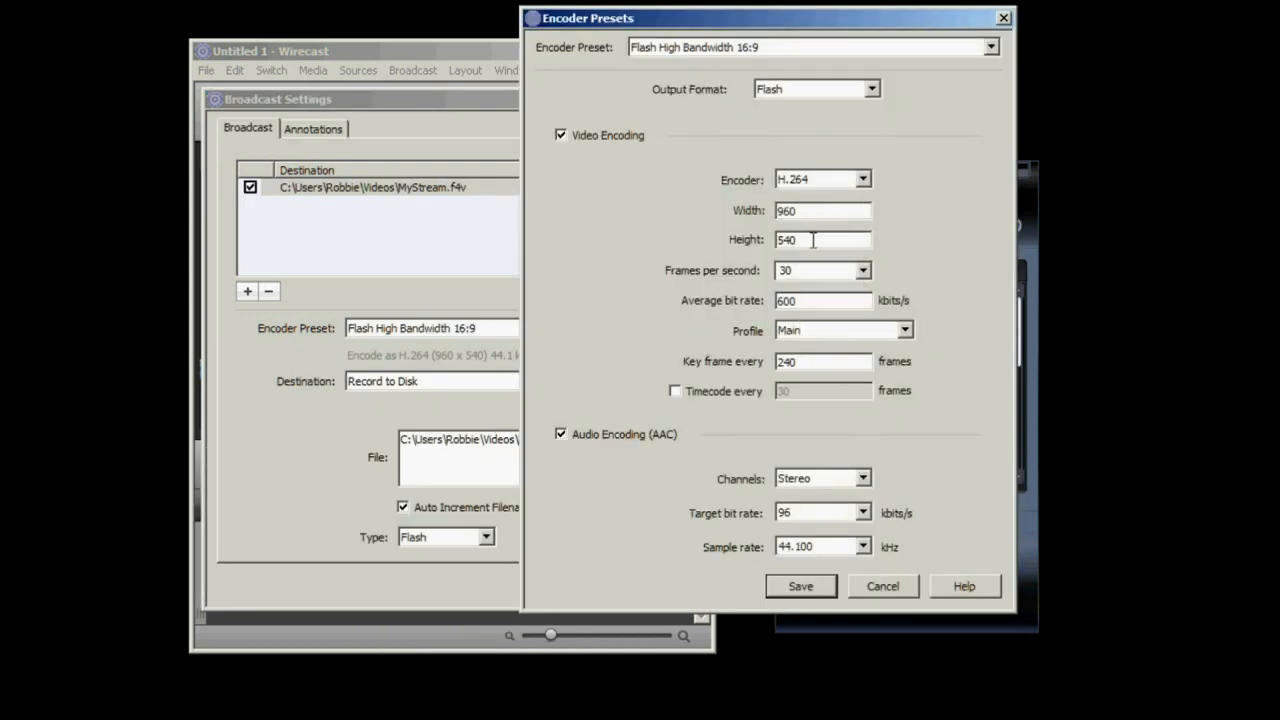
{"action": "triple_click", "coordinate": [820, 300]}
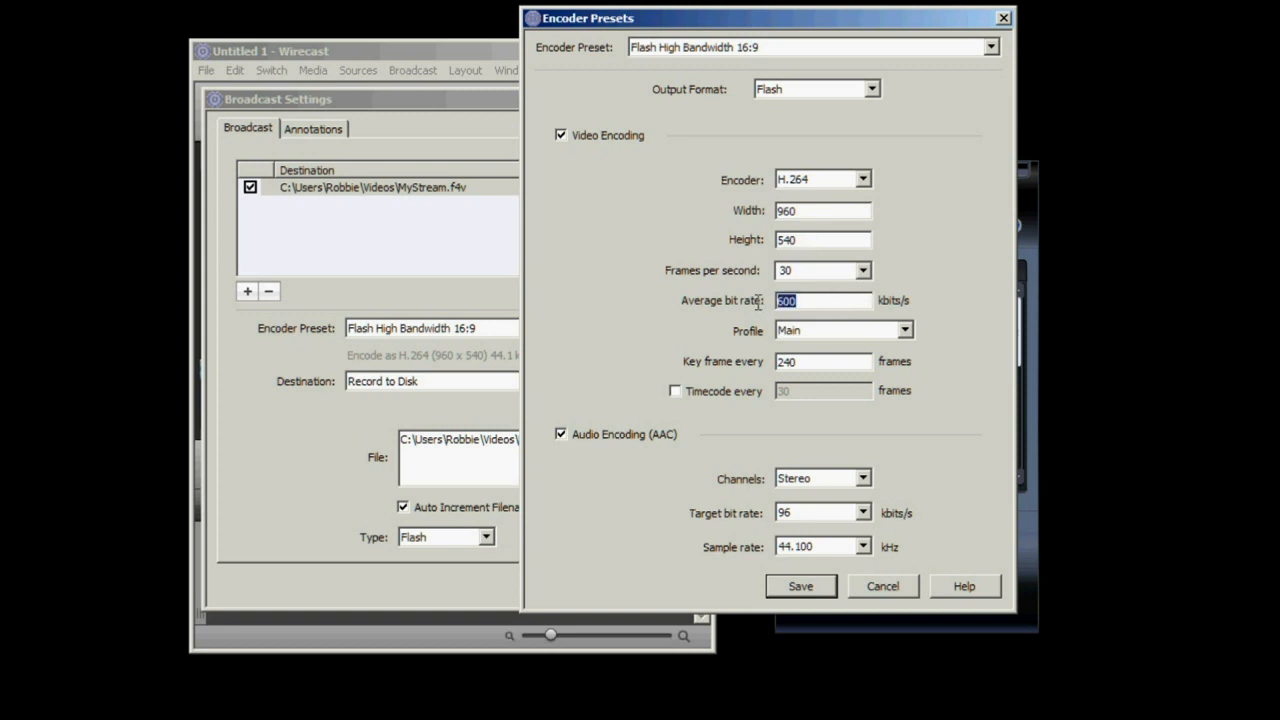
{"action": "mouse_move", "coordinate": [844, 300]}
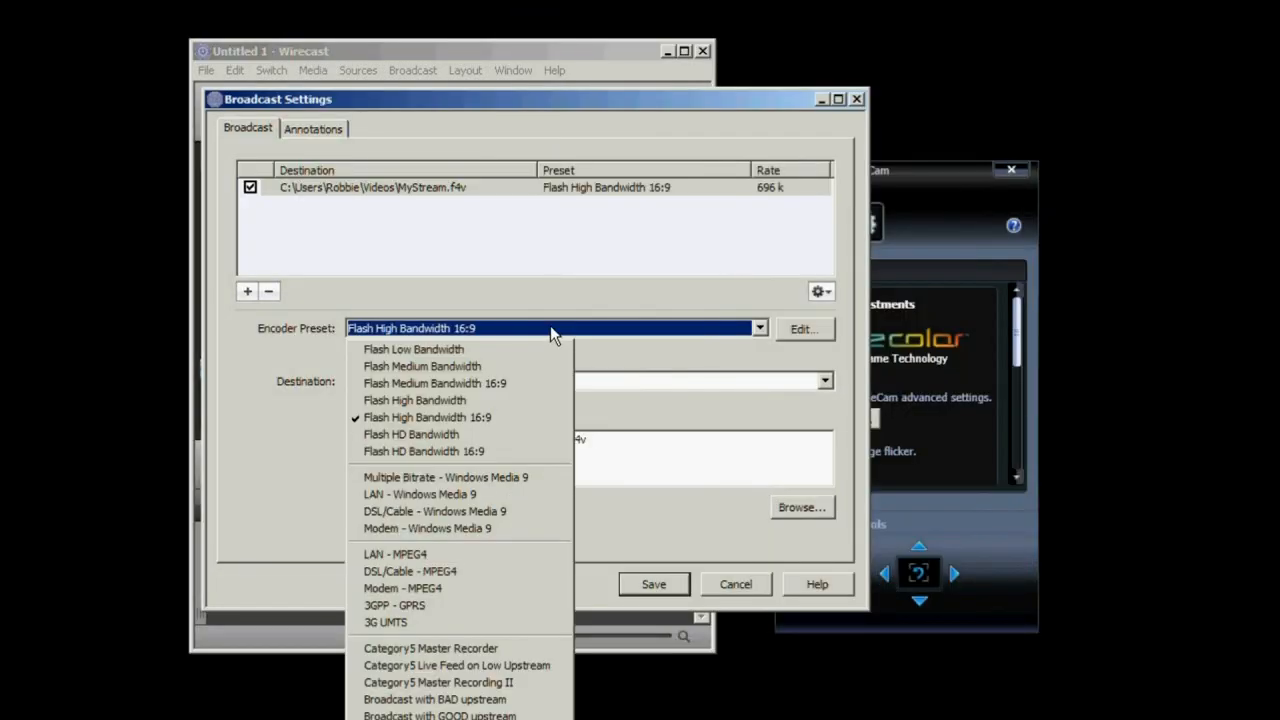
Inspect the Flash HD Bandwidth 16:9 preset's detailed settings and close them without saving
{"action": "left_click", "coordinate": [410, 434]}
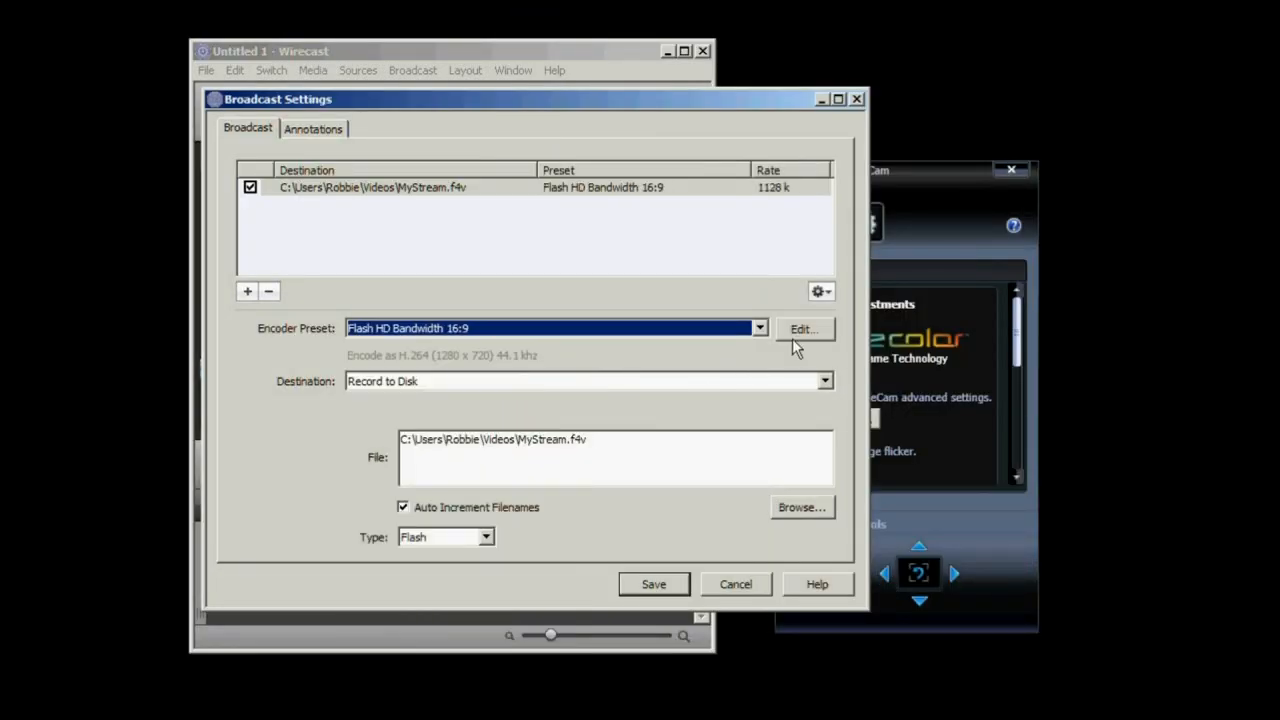
{"action": "left_click", "coordinate": [804, 328]}
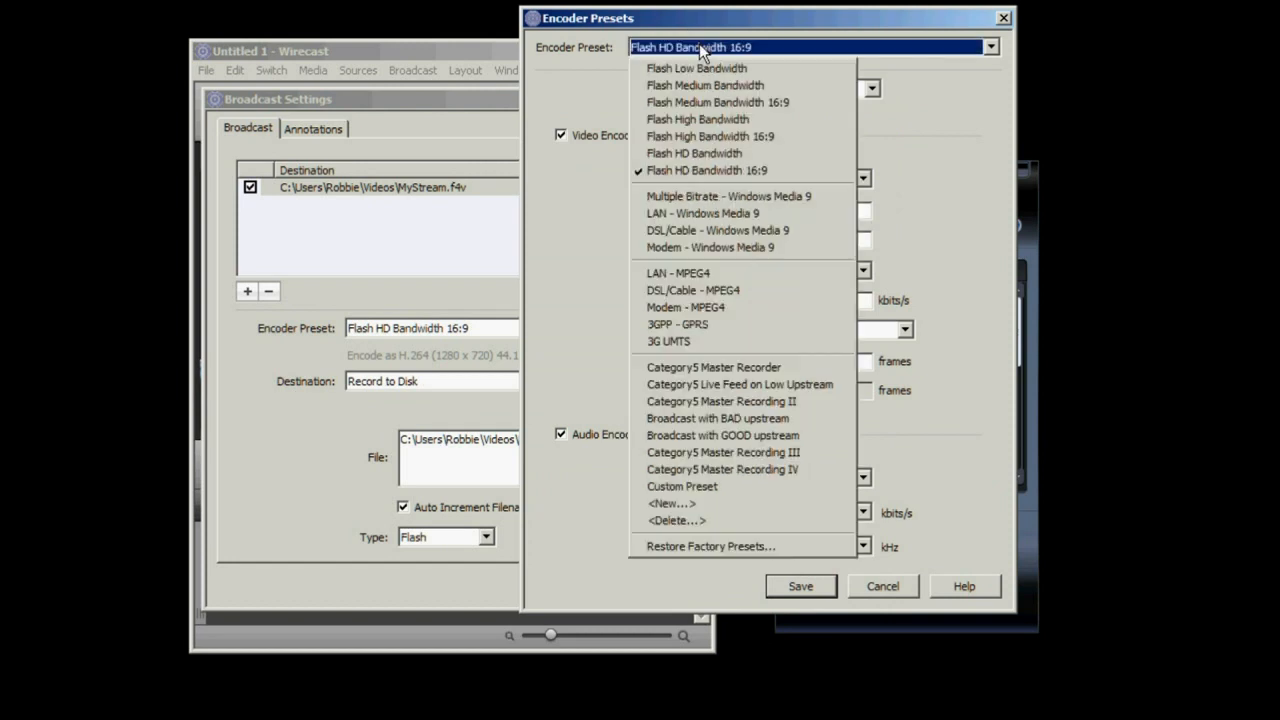
{"action": "mouse_move", "coordinate": [714, 368]}
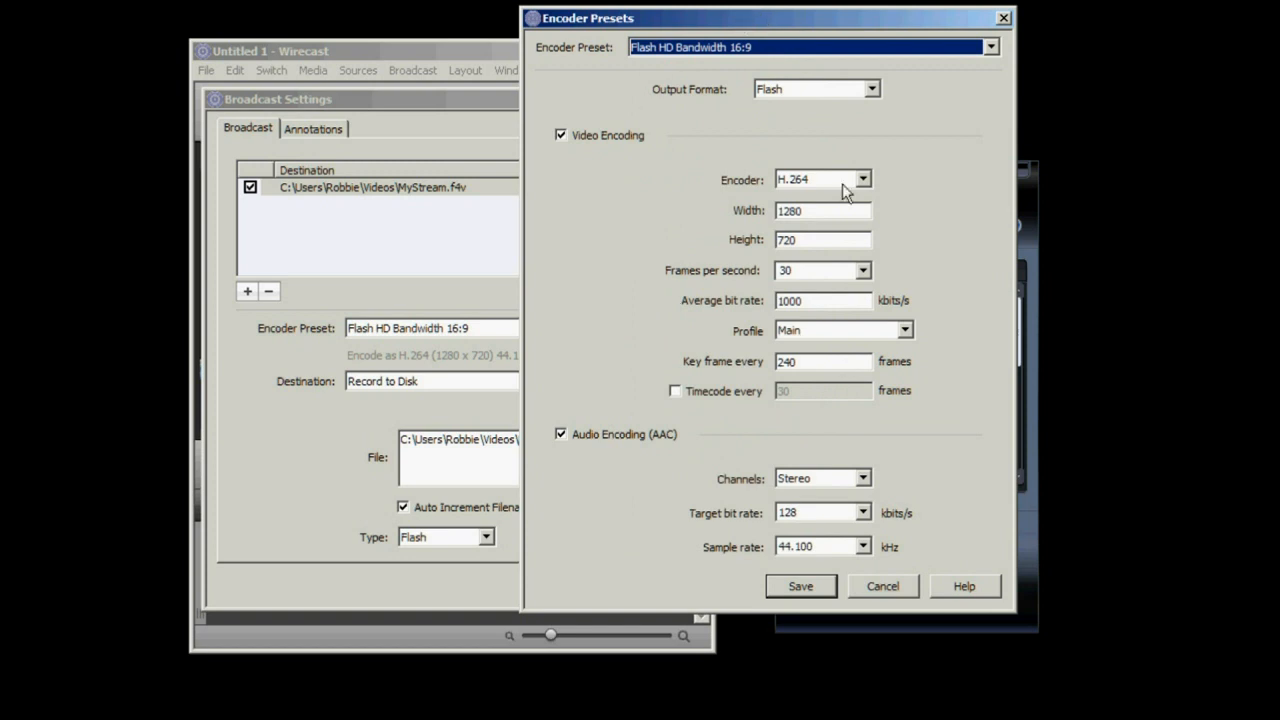
{"action": "mouse_move", "coordinate": [872, 590]}
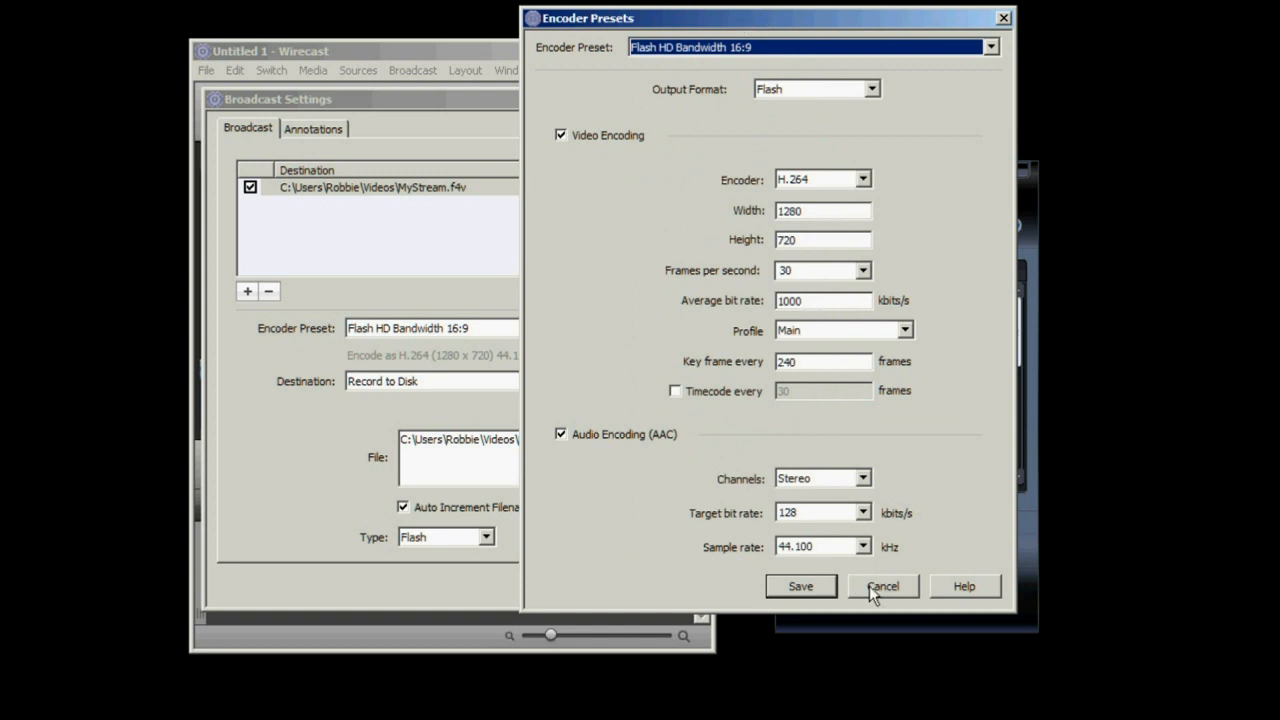
{"action": "left_click", "coordinate": [882, 586]}
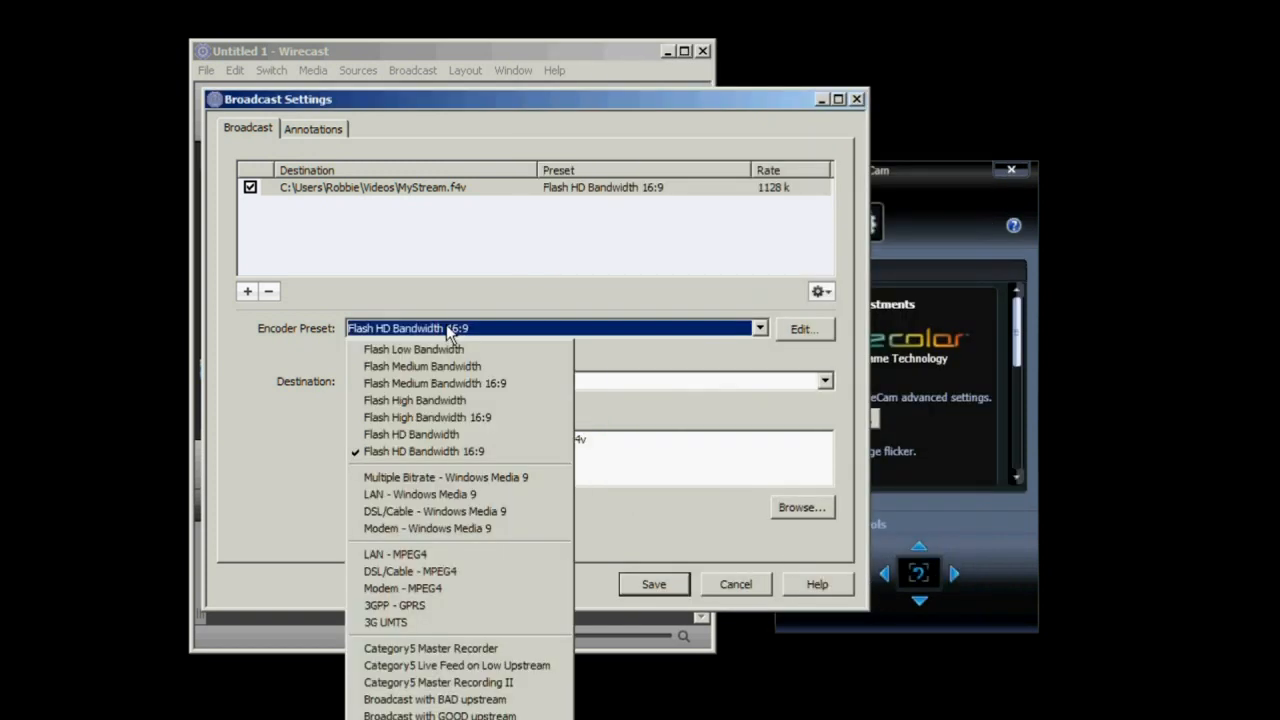
{"action": "mouse_move", "coordinate": [460, 418]}
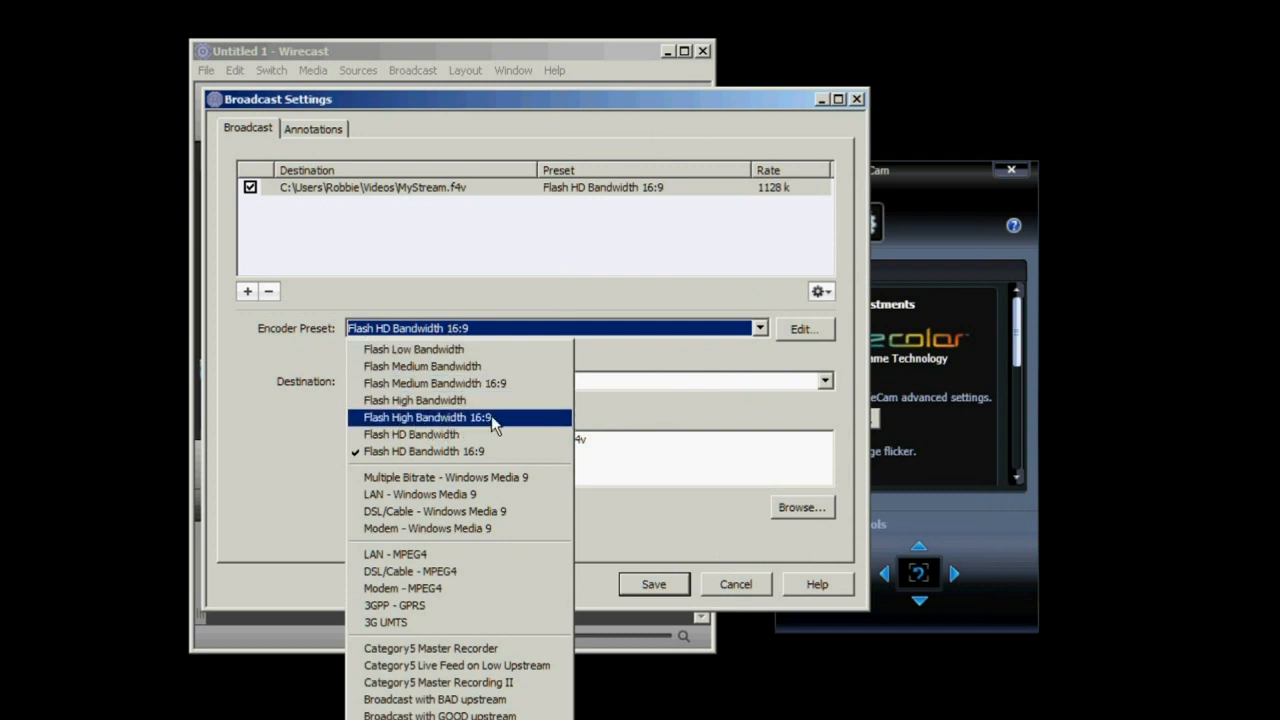
Return to Flash High Bandwidth 16:9 and set the output destination to justin.tv
{"action": "left_click", "coordinate": [428, 418]}
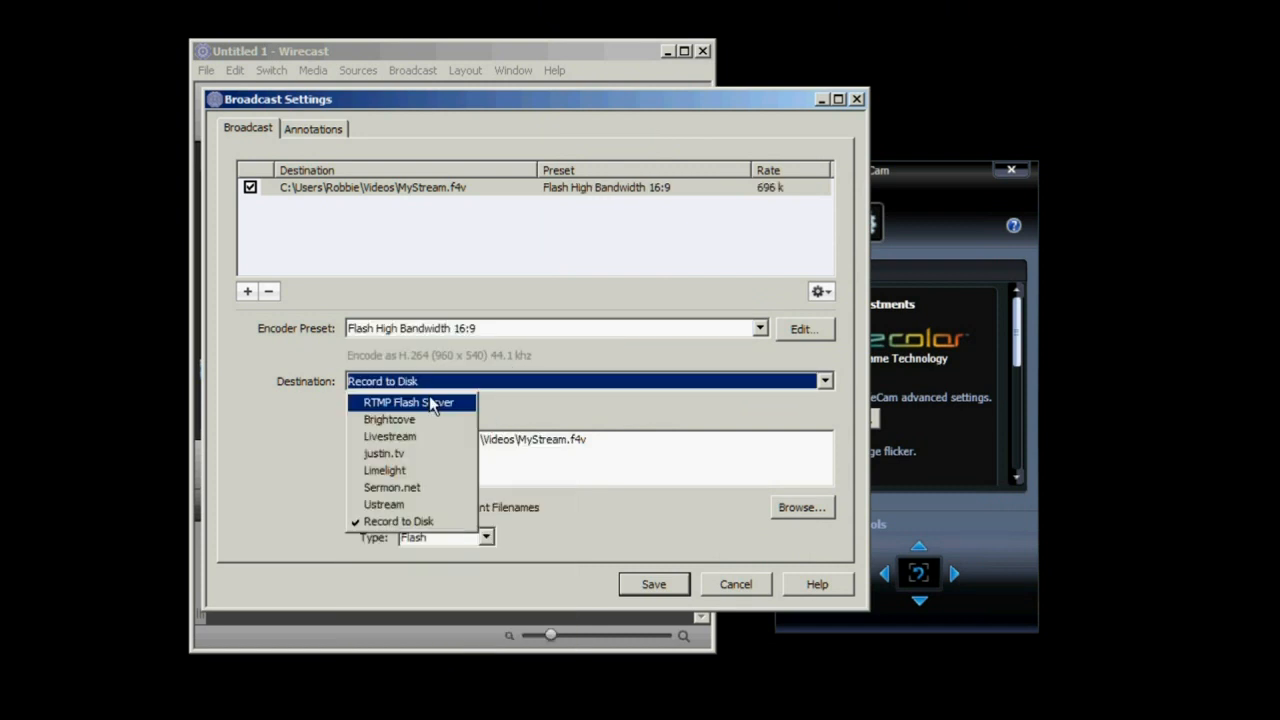
{"action": "left_click", "coordinate": [384, 452]}
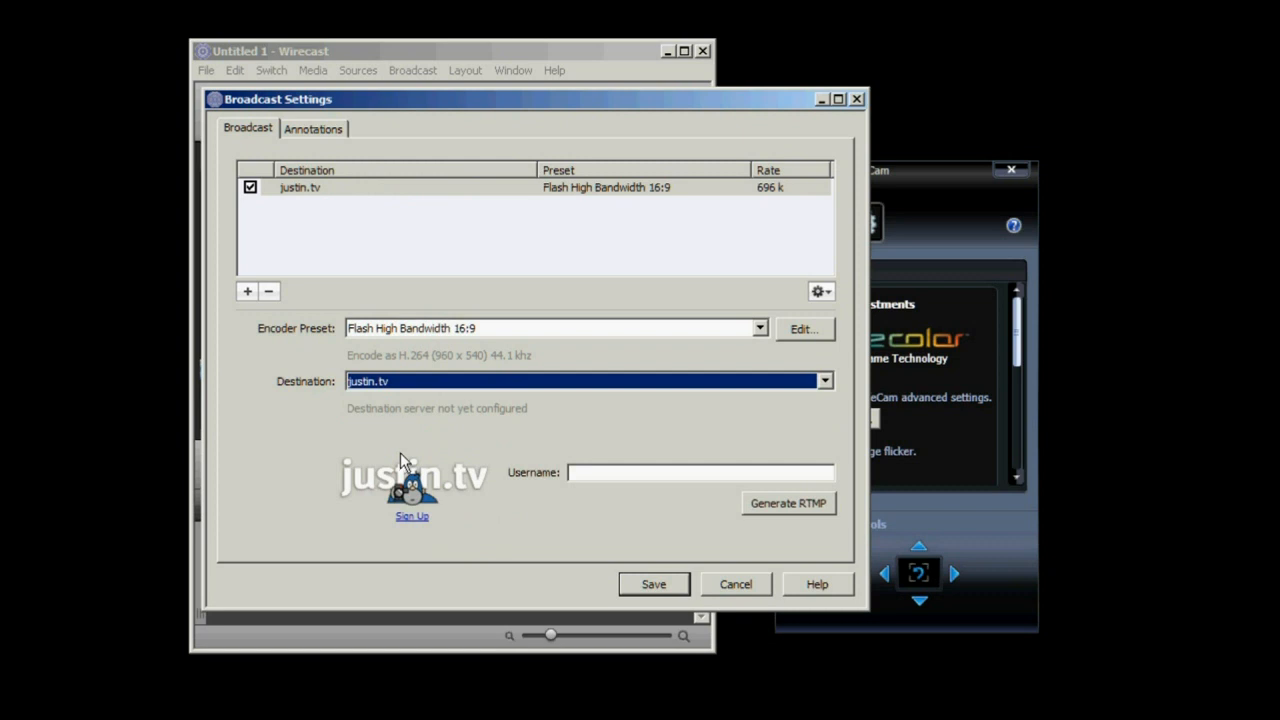
{"action": "left_click", "coordinate": [822, 380]}
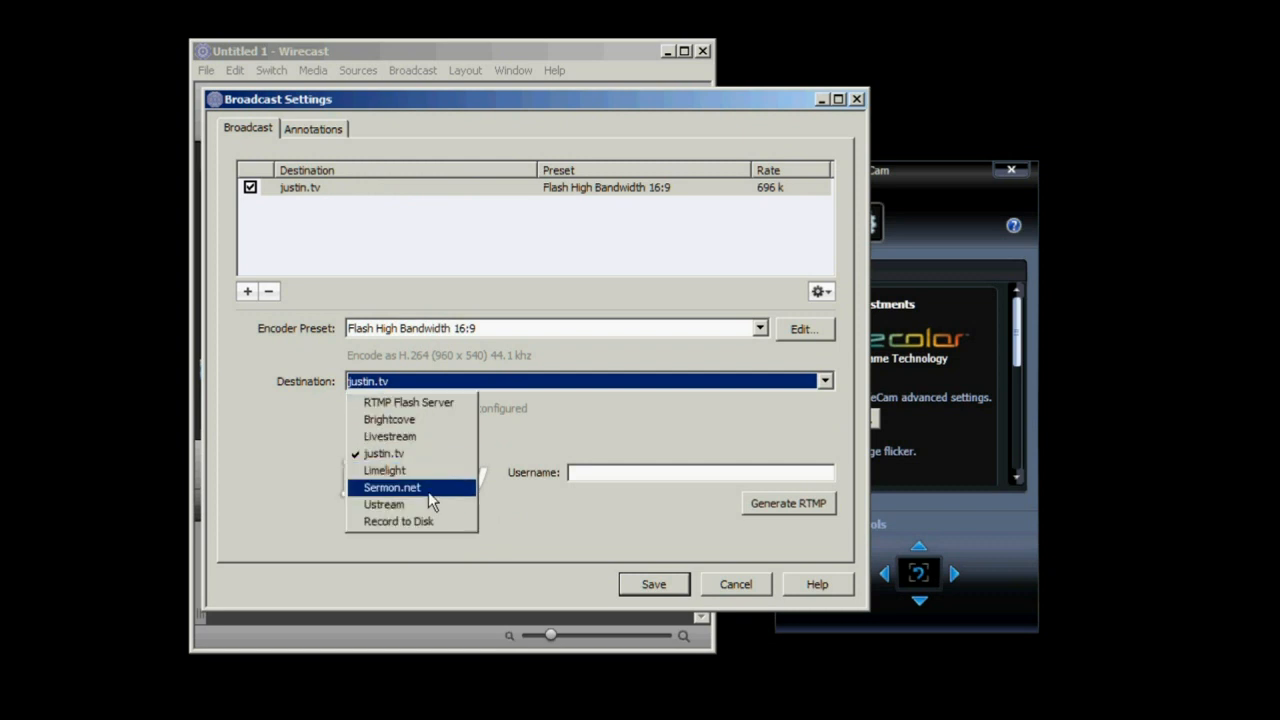
{"action": "left_click", "coordinate": [384, 452]}
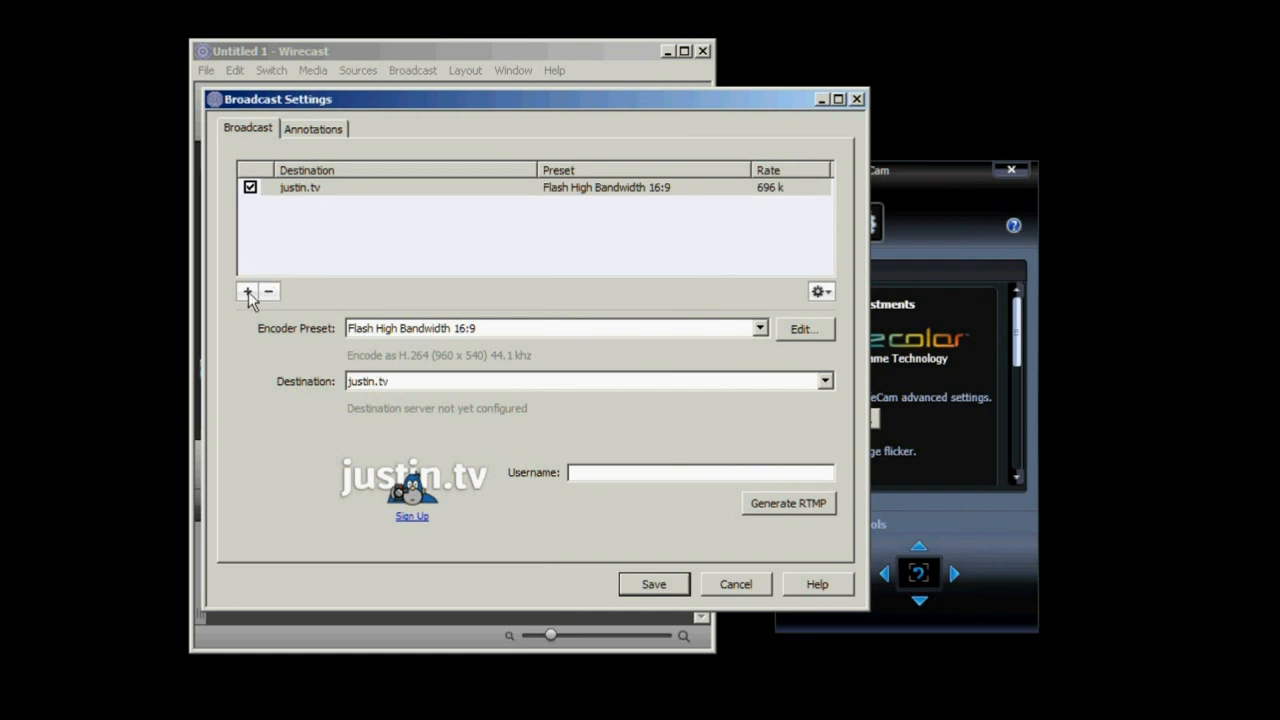
Add a second destination with the Flash HD Bandwidth 16:9 encoder preset
{"action": "left_click", "coordinate": [248, 292]}
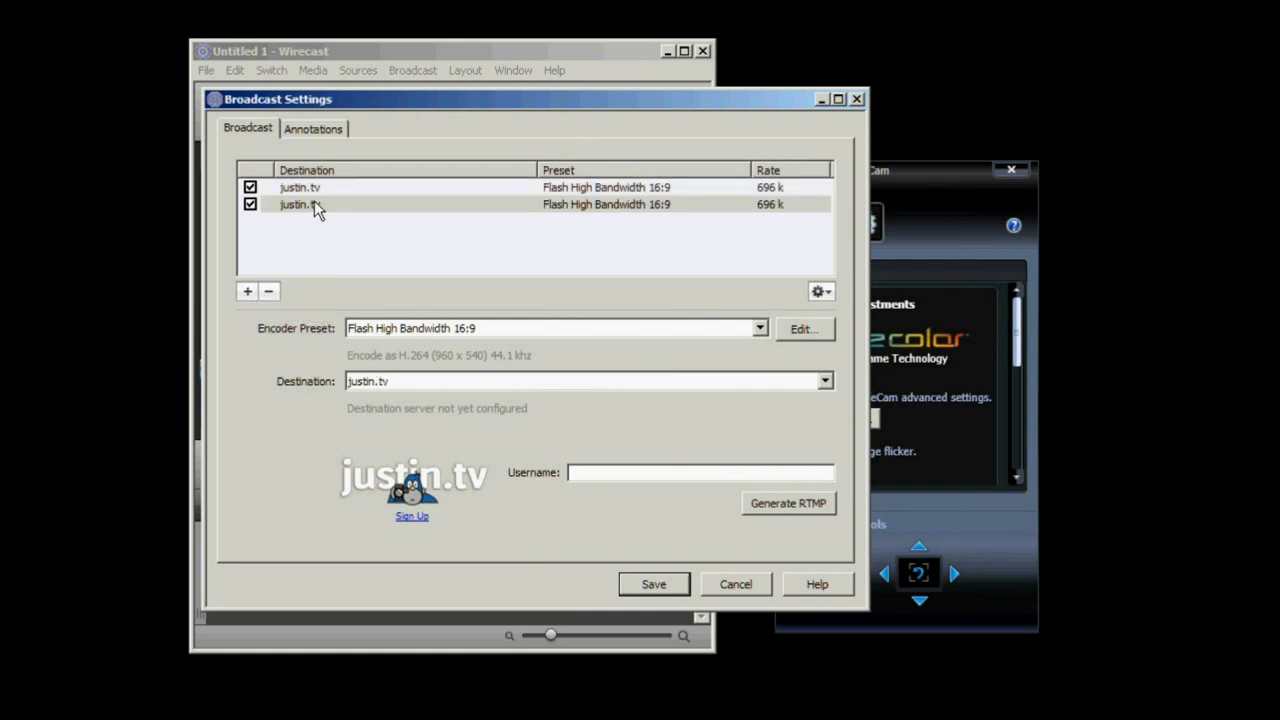
{"action": "left_click", "coordinate": [758, 328]}
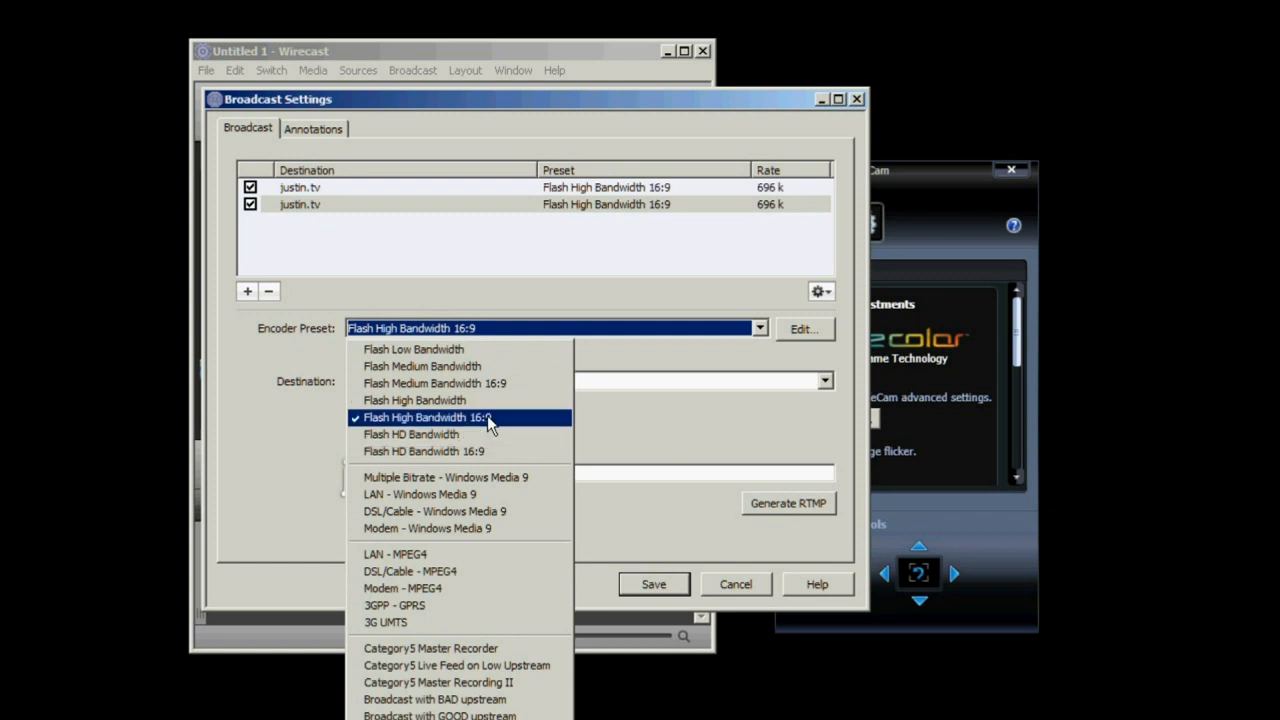
{"action": "mouse_move", "coordinate": [464, 452]}
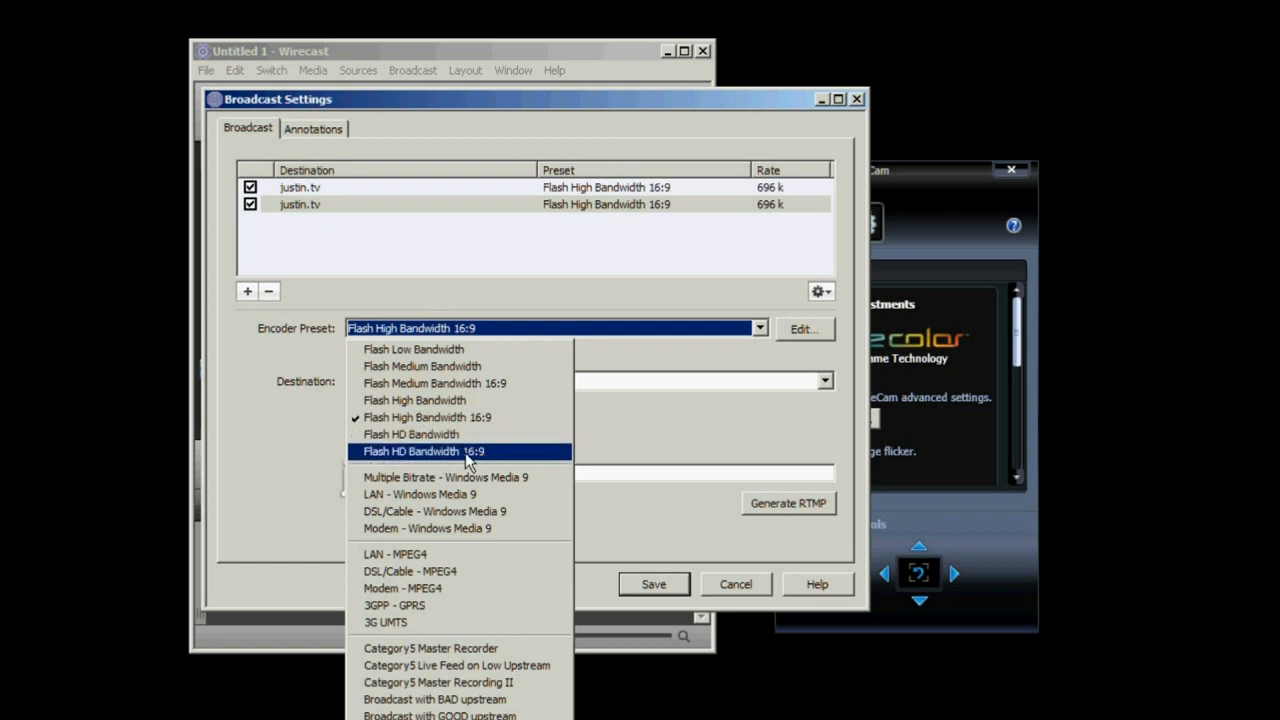
{"action": "left_click", "coordinate": [424, 452]}
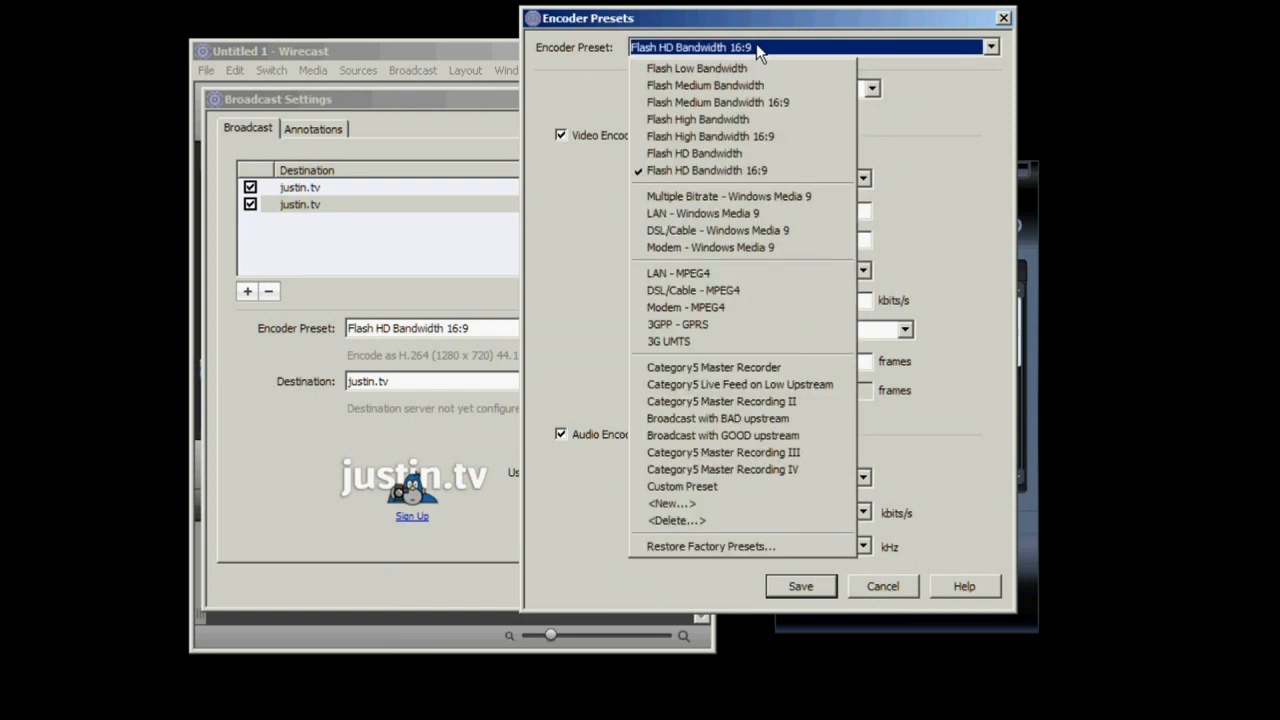
Create a new custom encoder preset named 'My Preset for Record to Disk'
{"action": "left_click", "coordinate": [672, 504]}
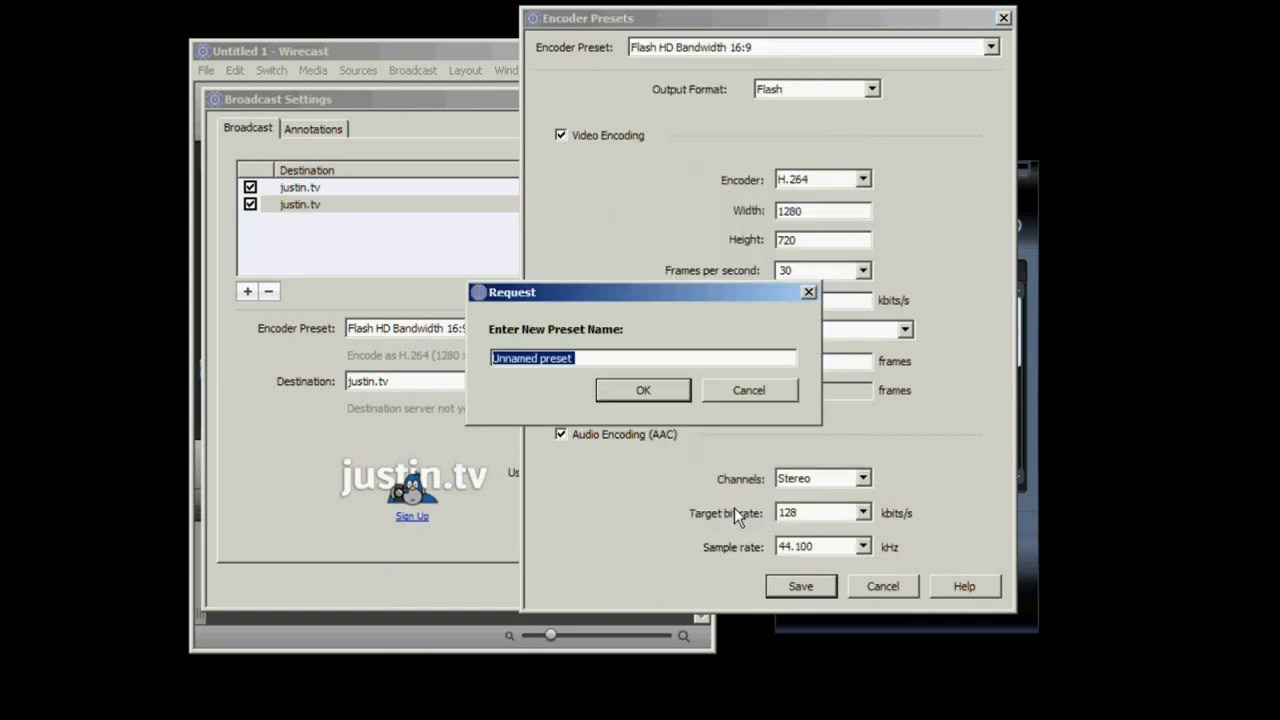
{"action": "type", "text": "My Preset"}
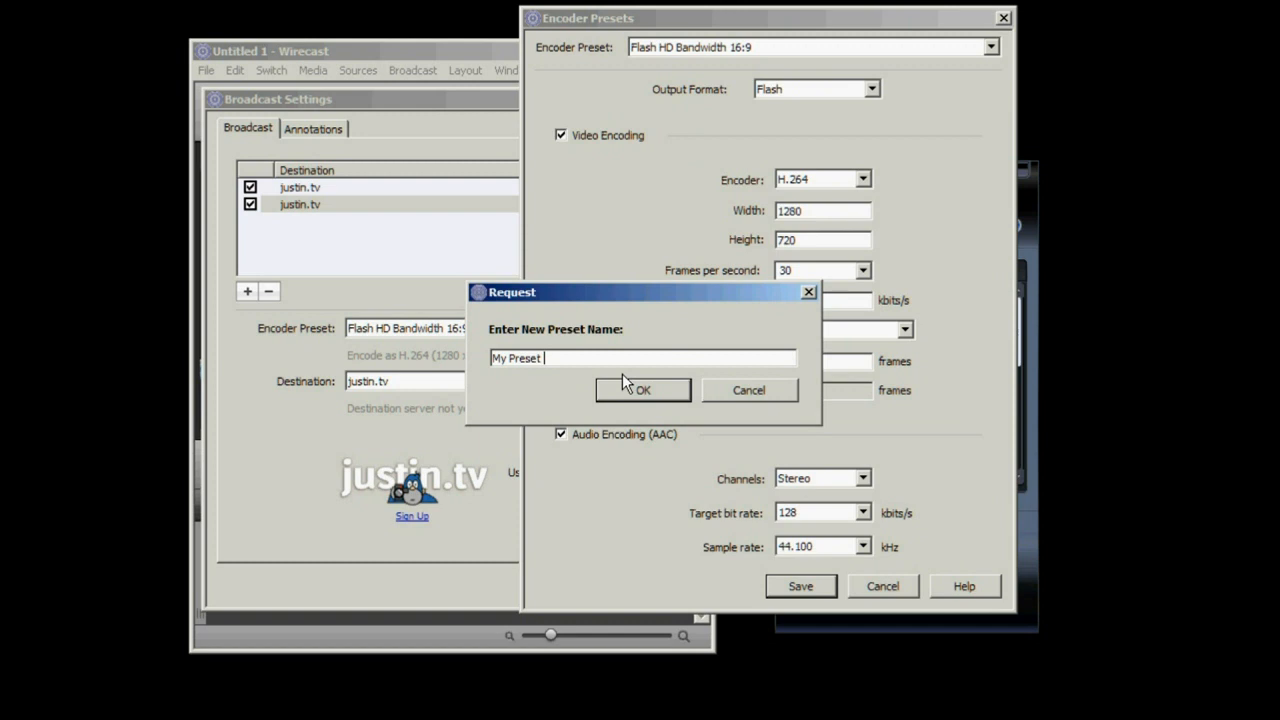
{"action": "type", "text": "for Record to Disk"}
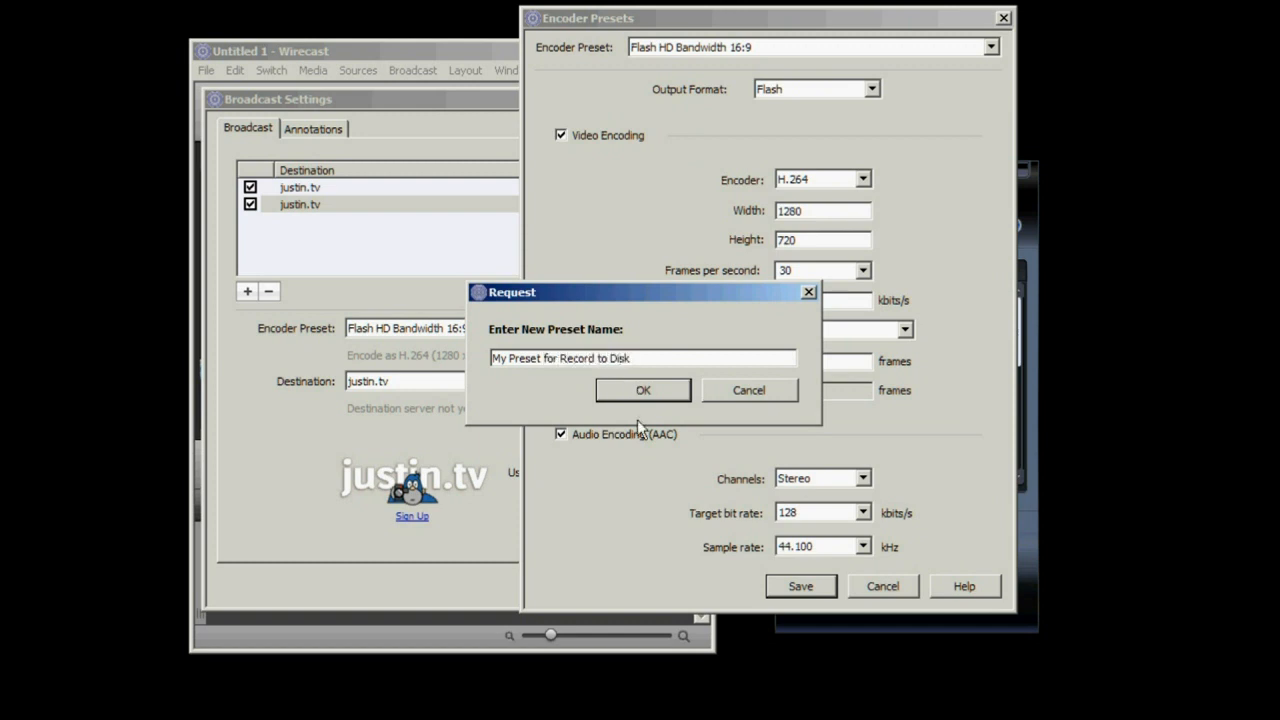
{"action": "left_click", "coordinate": [644, 390]}
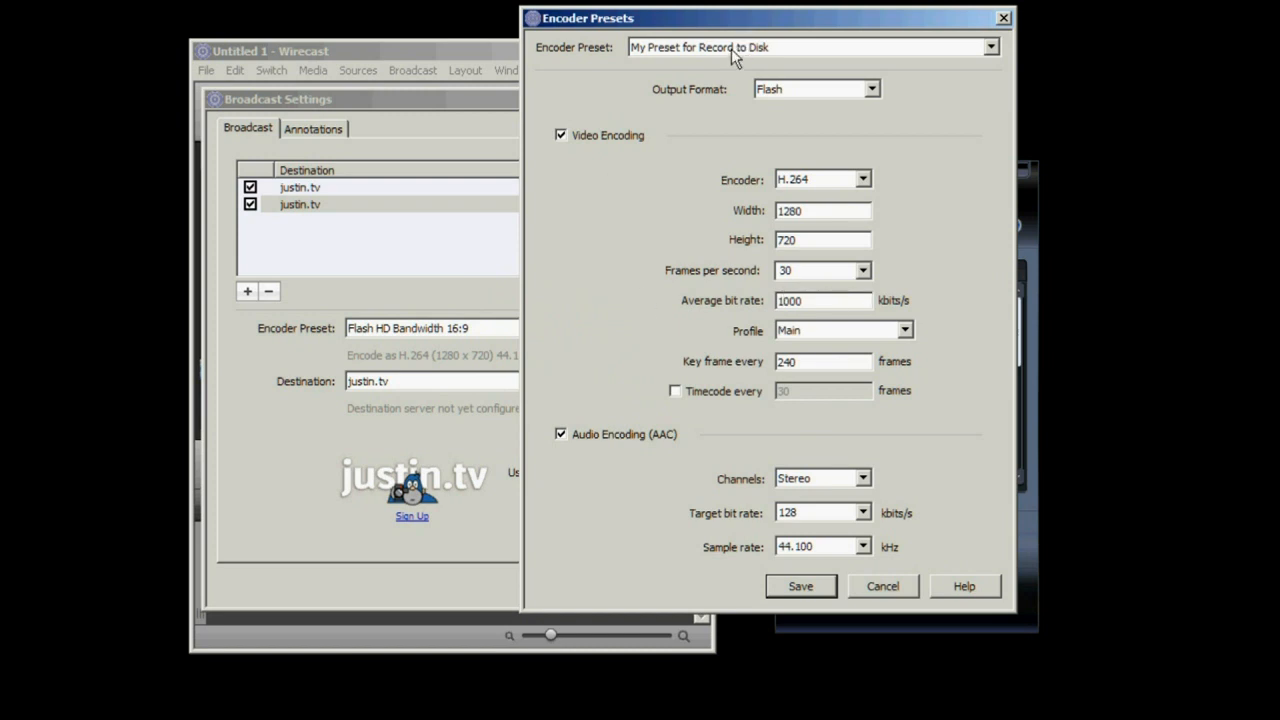
Set the average video bit rate to 2000 kbits/s, keeping H.264 at 1280x720
{"action": "triple_click", "coordinate": [822, 300]}
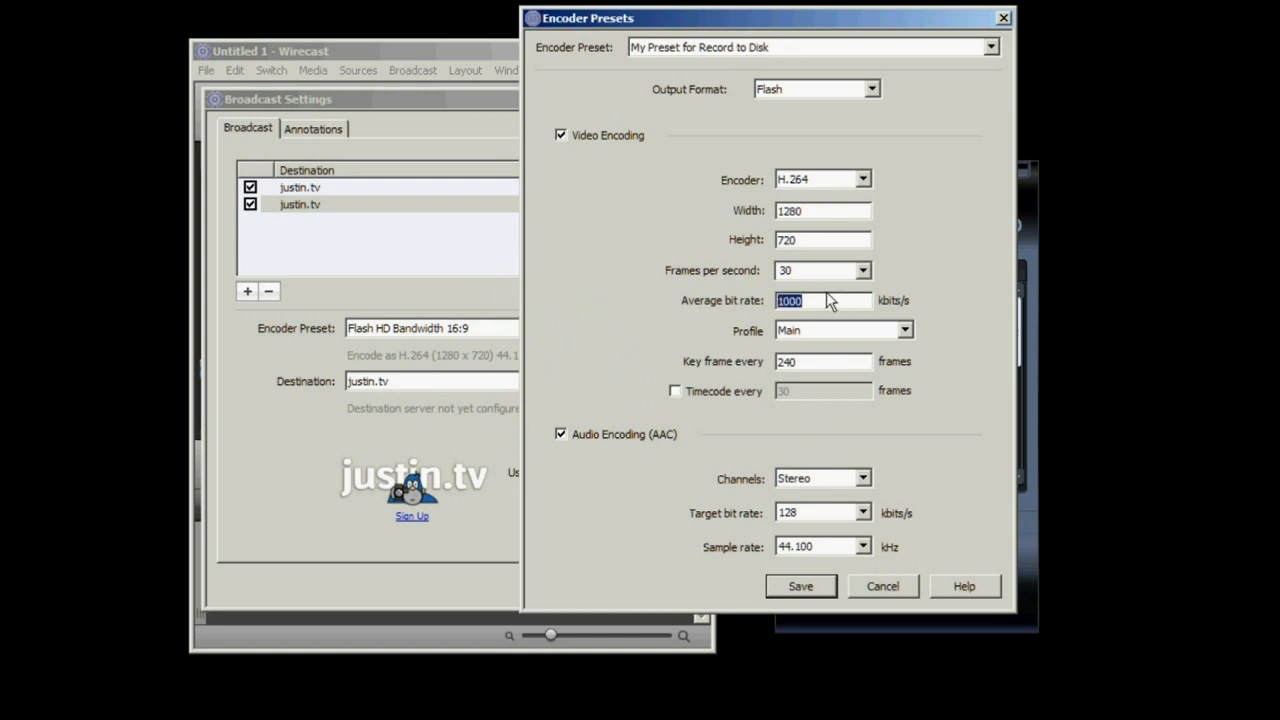
{"action": "type", "text": "2000"}
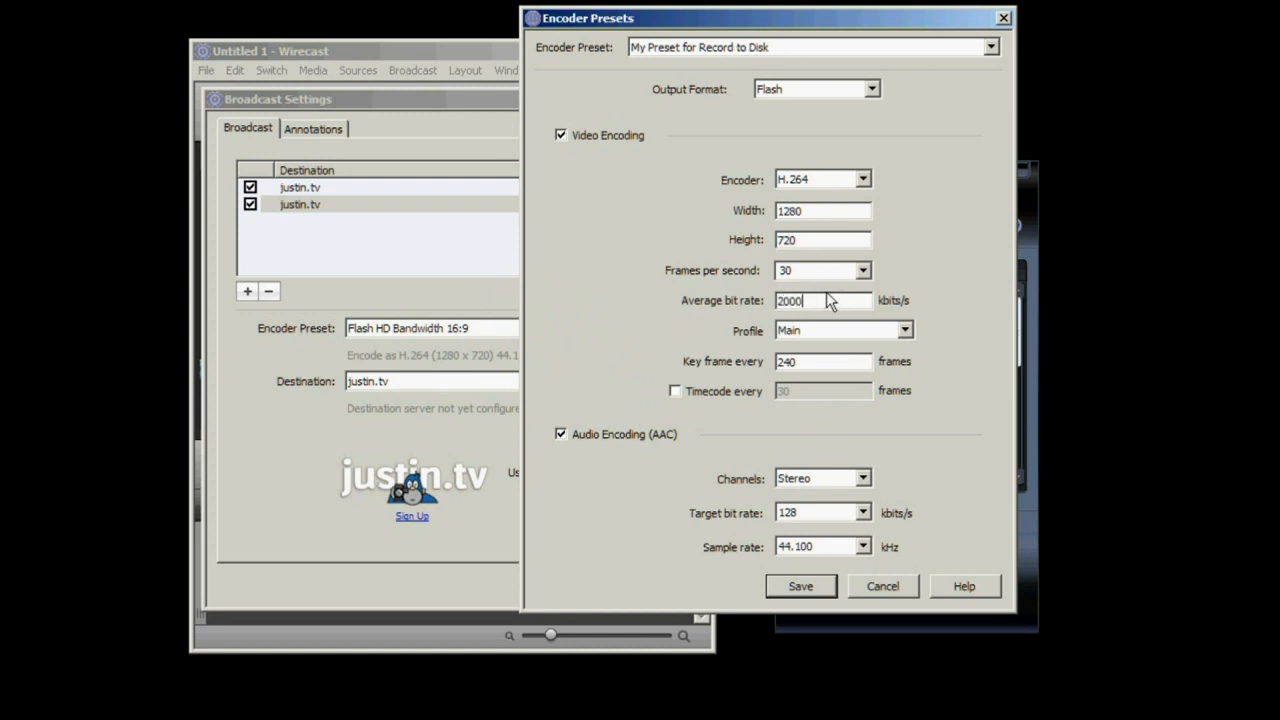
{"action": "mouse_move", "coordinate": [862, 292]}
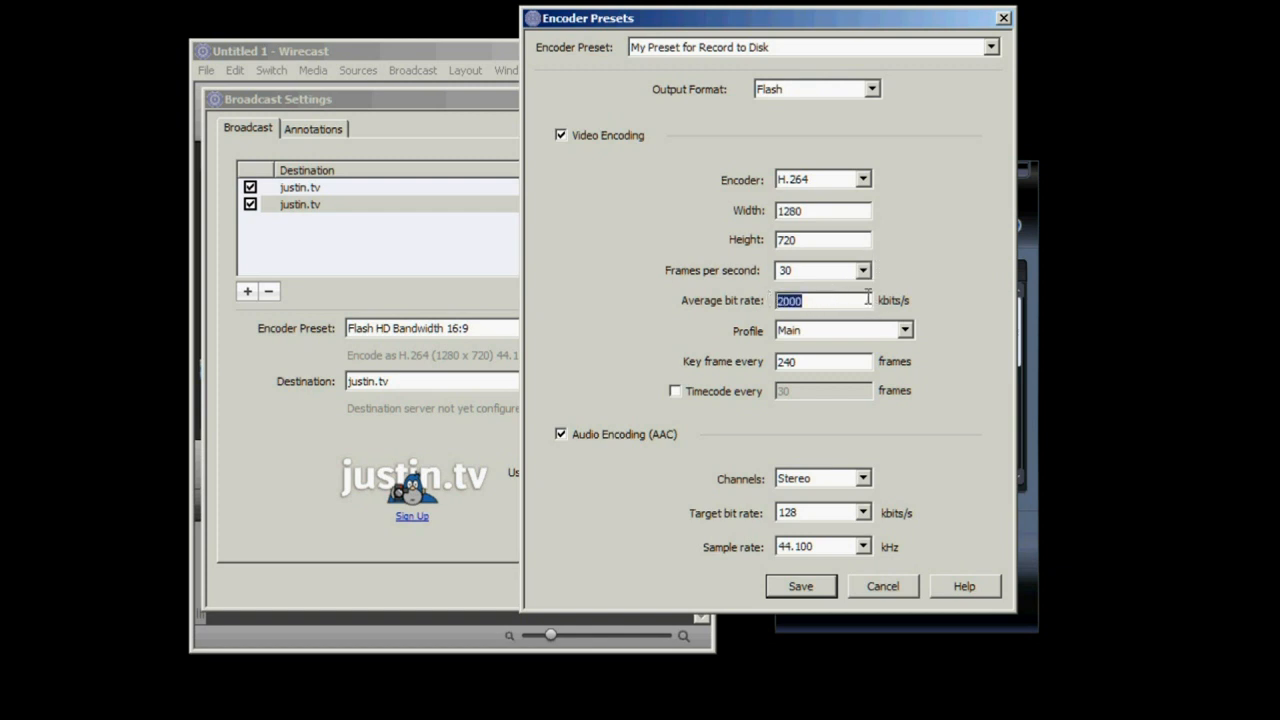
{"action": "mouse_move", "coordinate": [818, 204]}
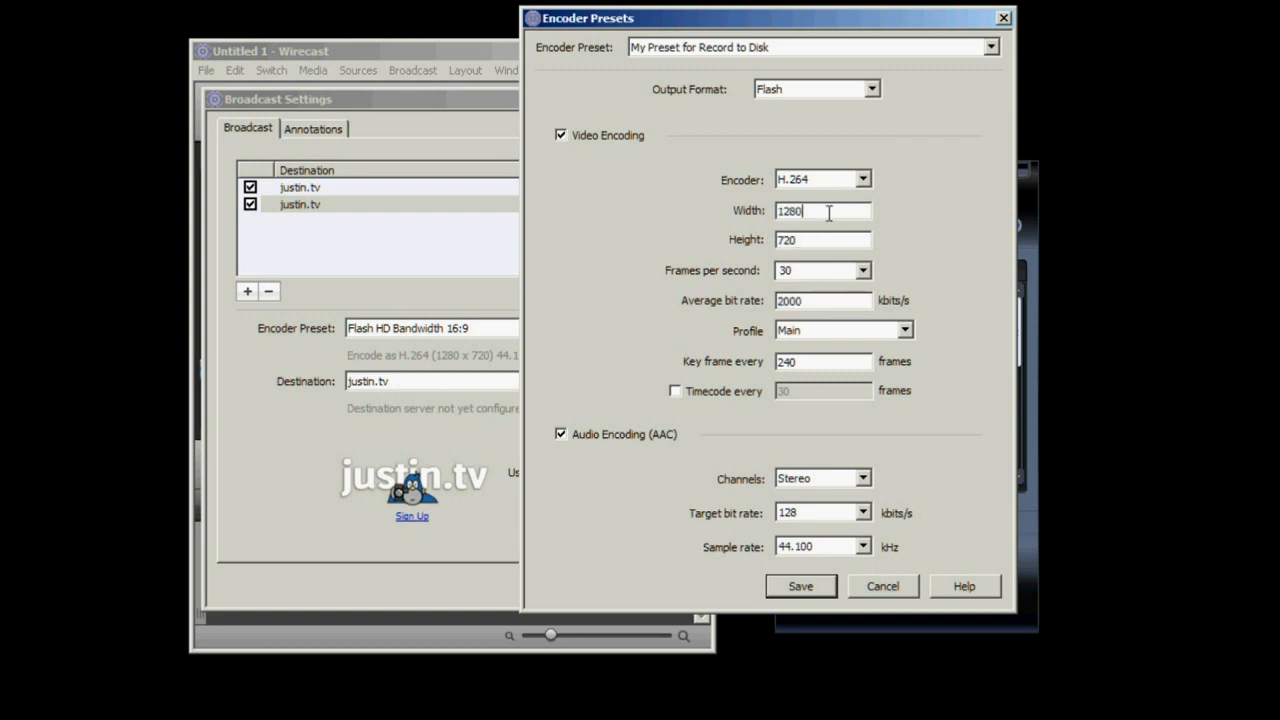
{"action": "triple_click", "coordinate": [822, 210]}
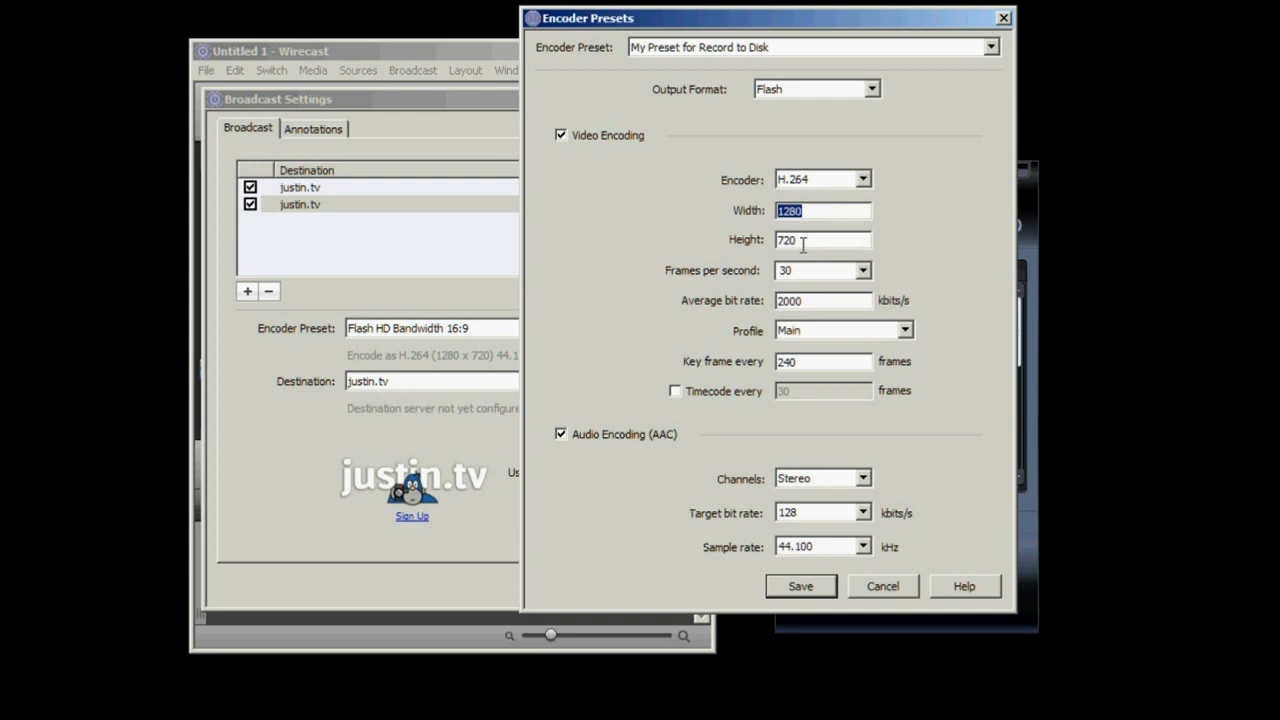
{"action": "left_click", "coordinate": [862, 180]}
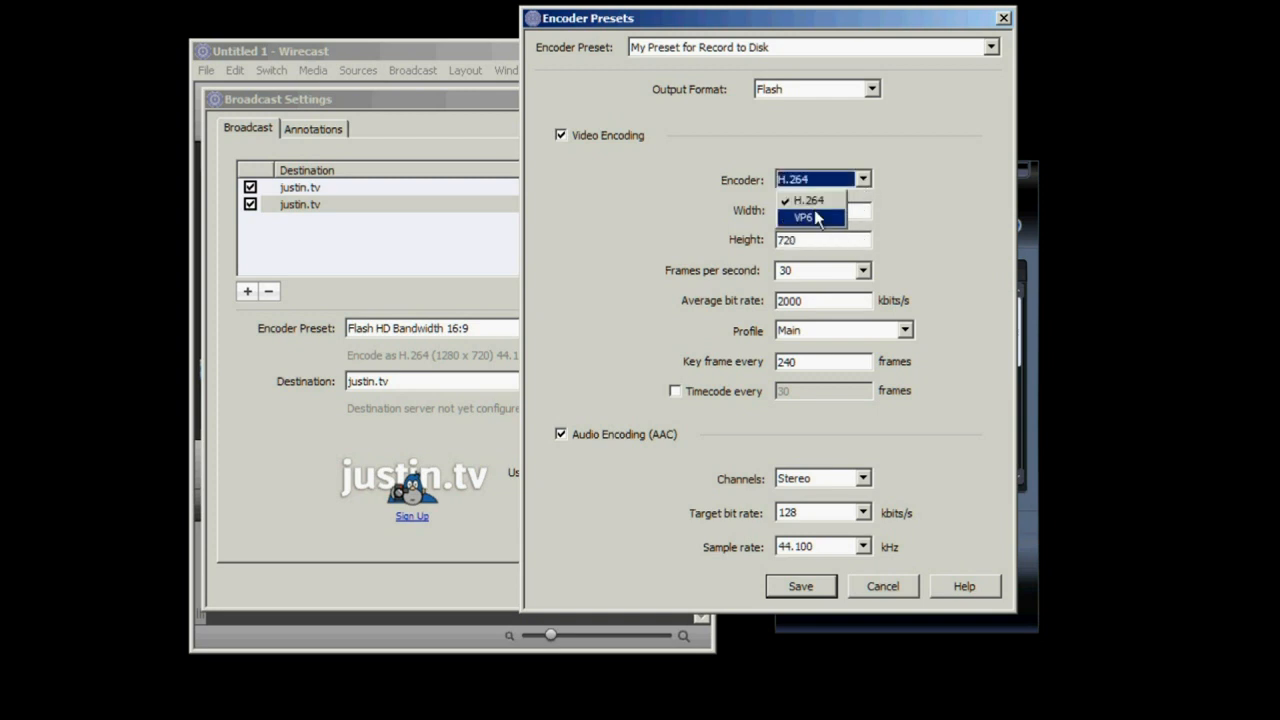
{"action": "left_click", "coordinate": [808, 200]}
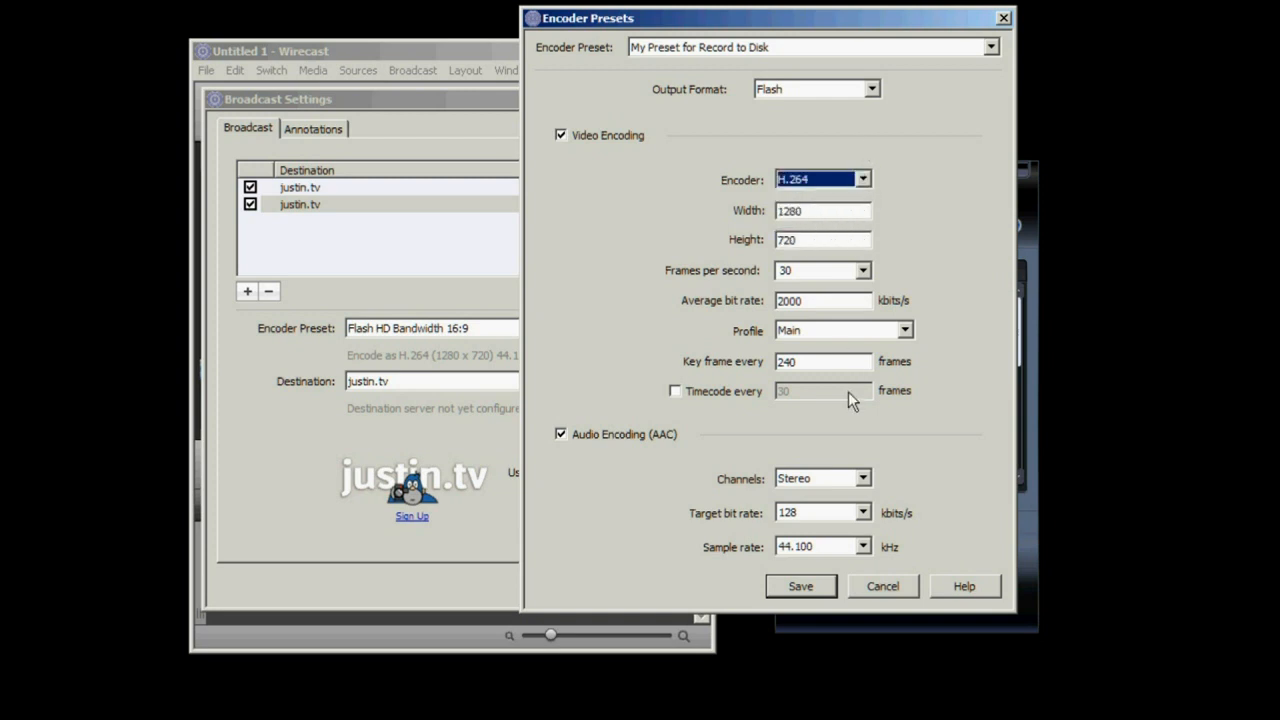
{"action": "mouse_move", "coordinate": [872, 488]}
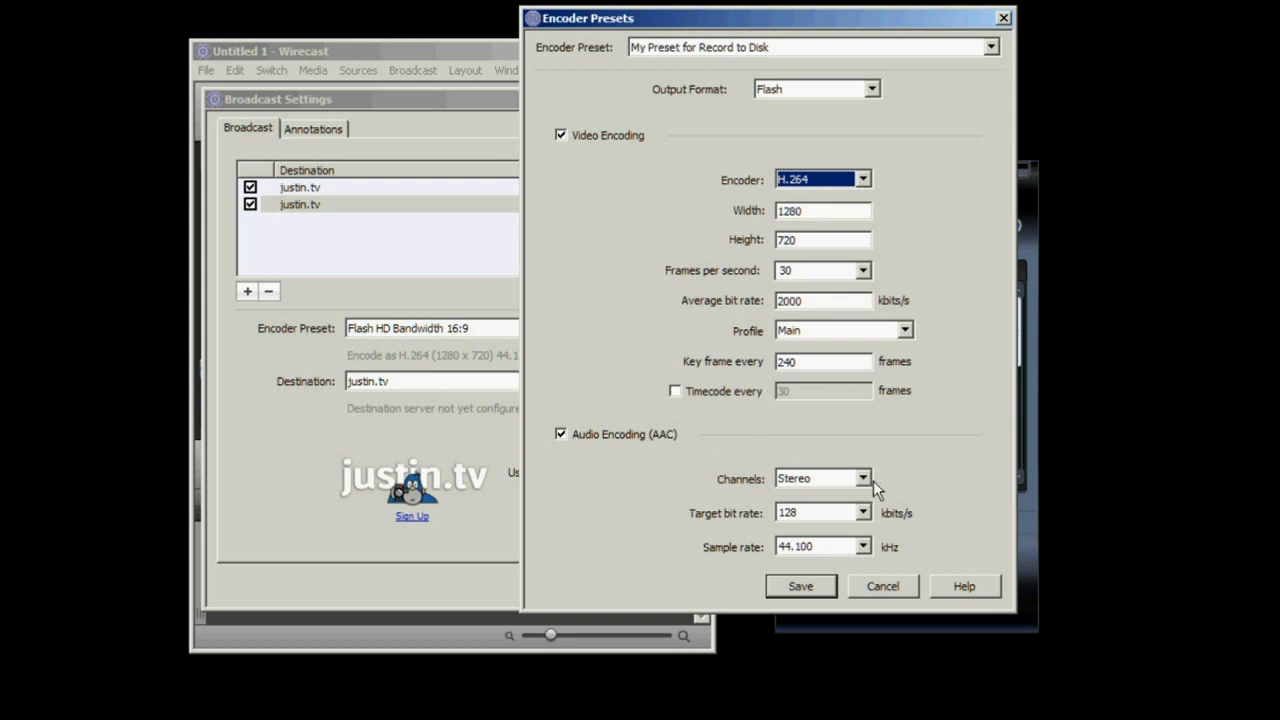
Set the audio bit rate to 192 kbits/s and save the custom preset
{"action": "left_click", "coordinate": [862, 512]}
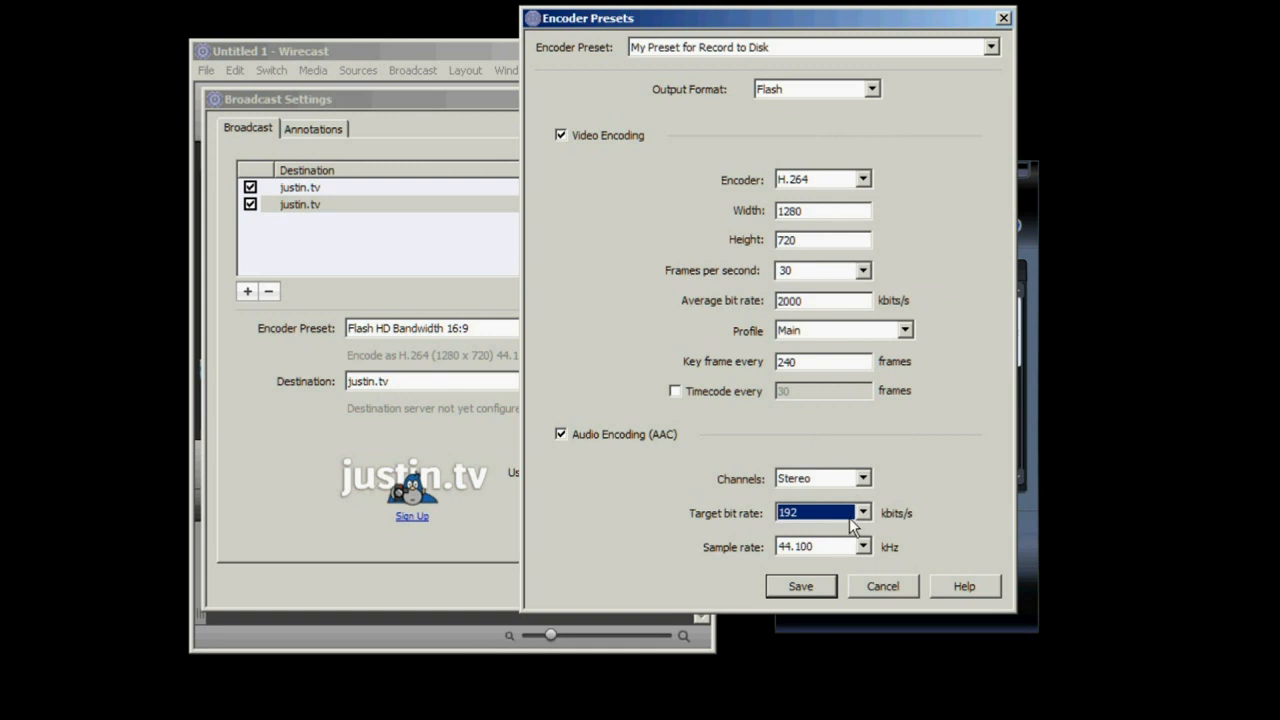
{"action": "mouse_move", "coordinate": [836, 572]}
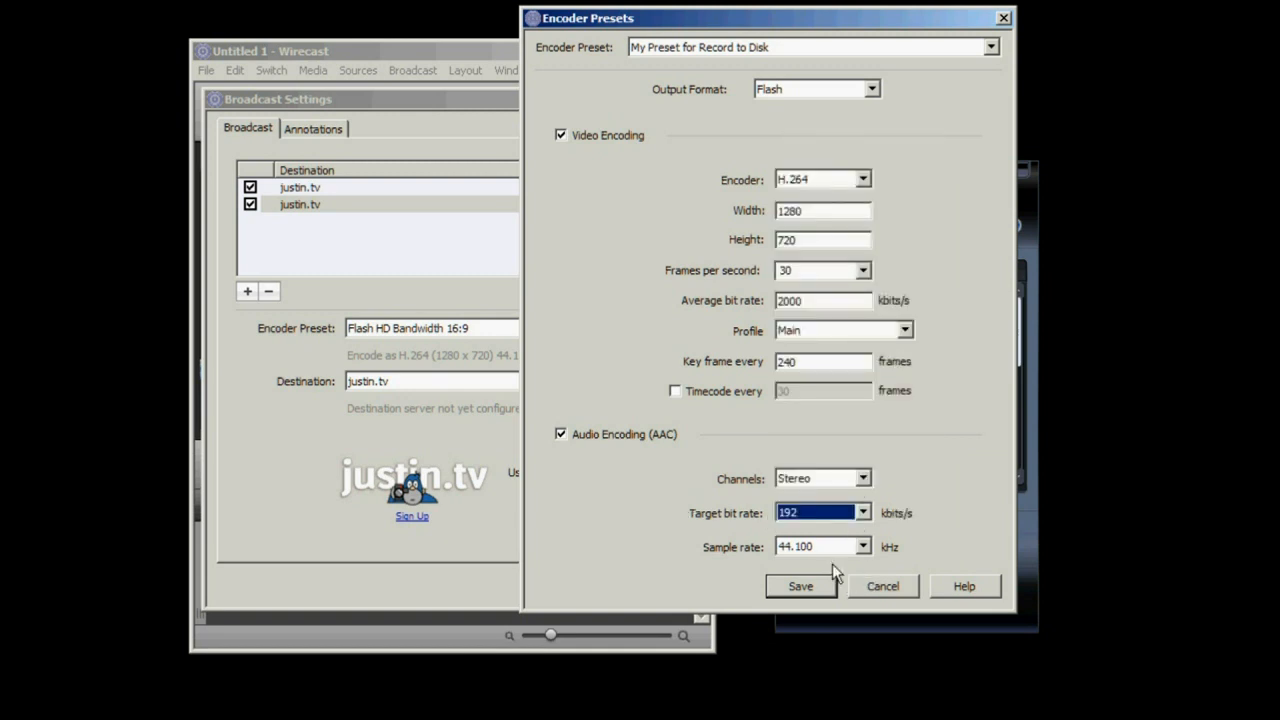
{"action": "left_click", "coordinate": [800, 586]}
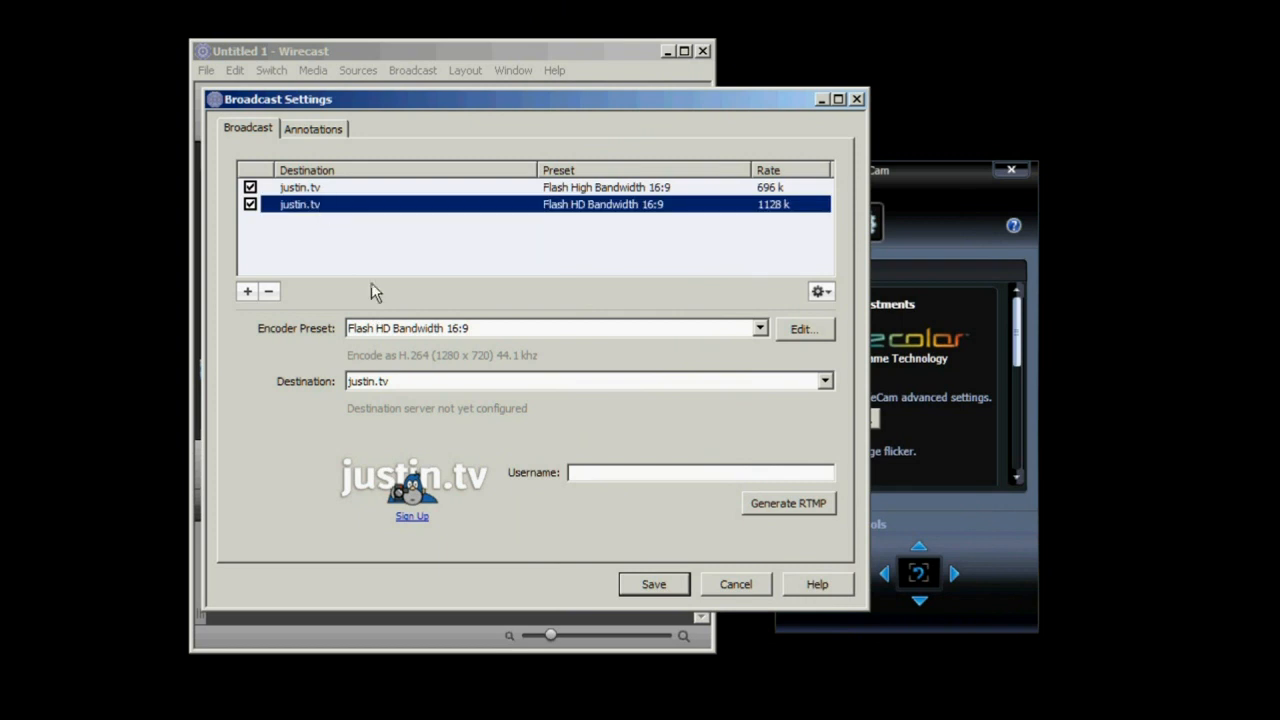
{"action": "mouse_move", "coordinate": [478, 332]}
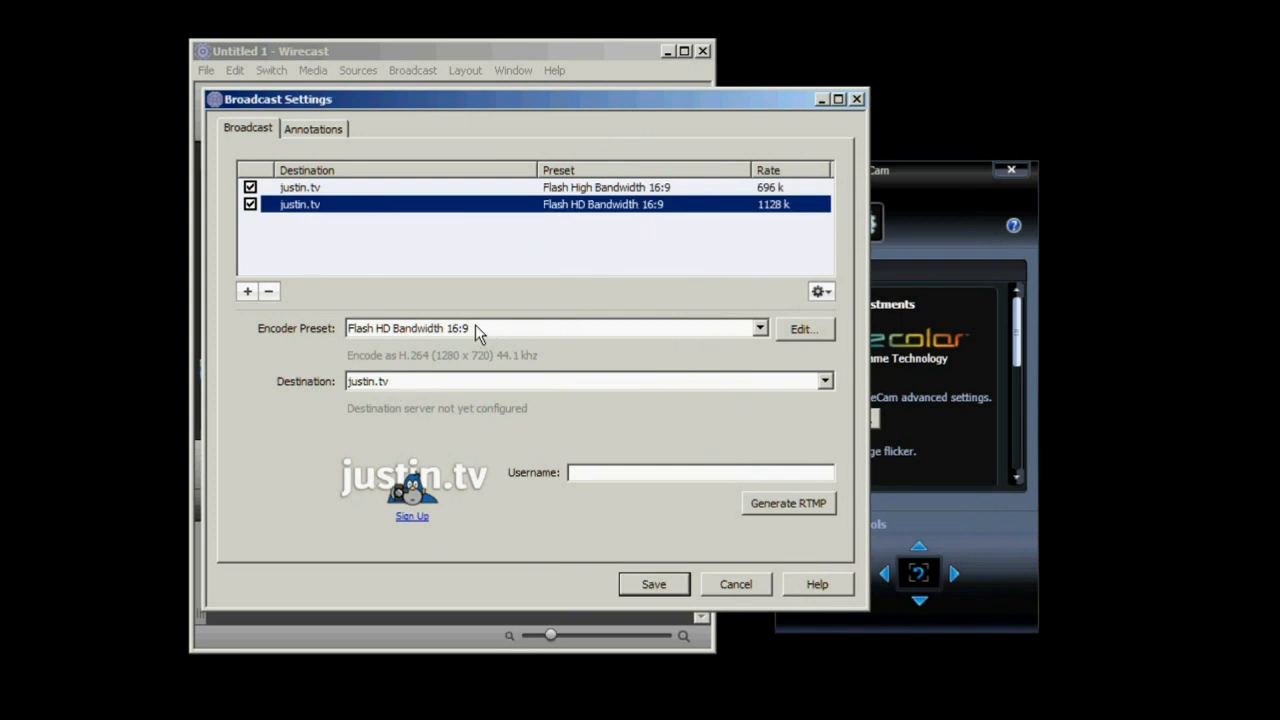
Record the second output to disk as MPEG-4 with My Preset for Record to Disk and save settings
{"action": "left_click", "coordinate": [760, 328]}
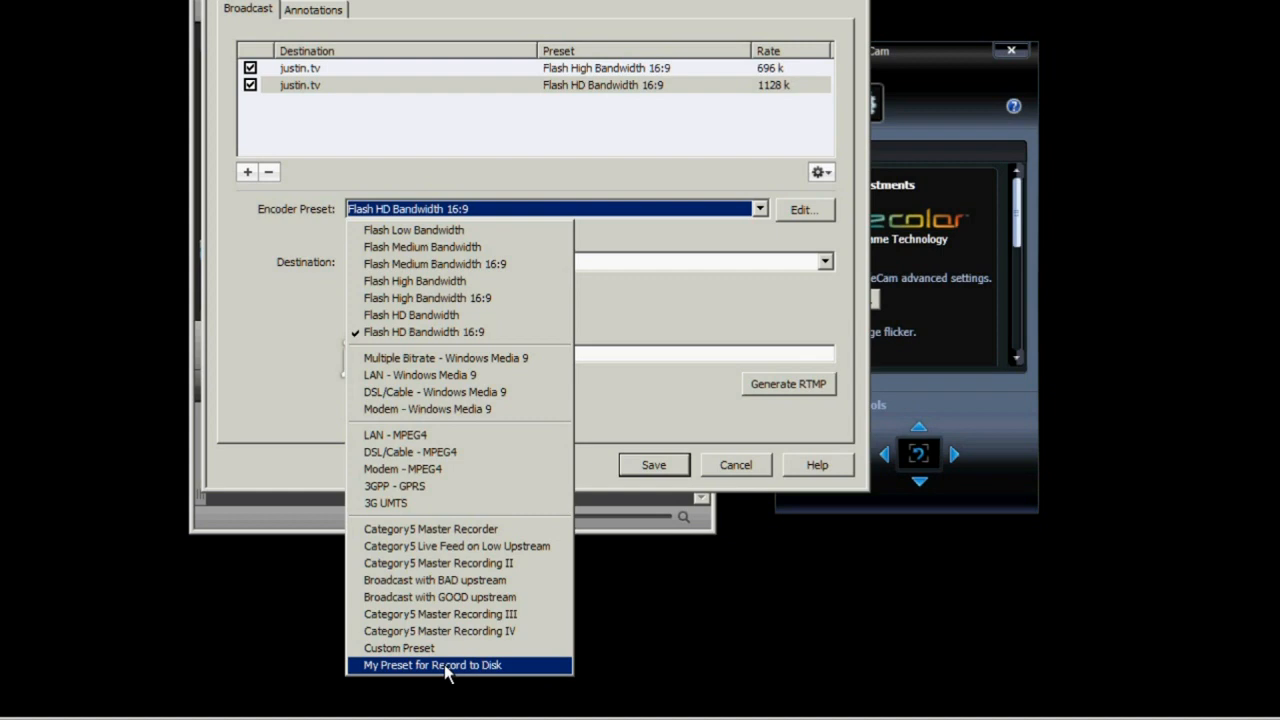
{"action": "left_click", "coordinate": [432, 664]}
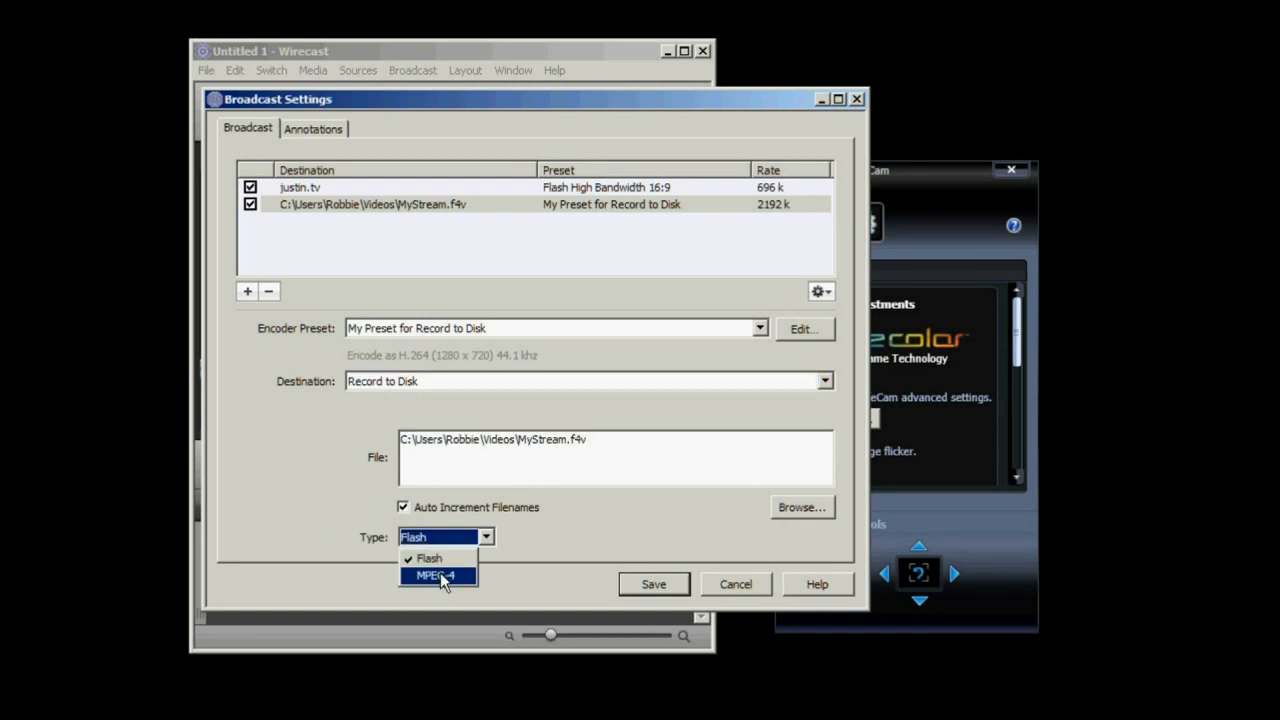
{"action": "left_click", "coordinate": [434, 576]}
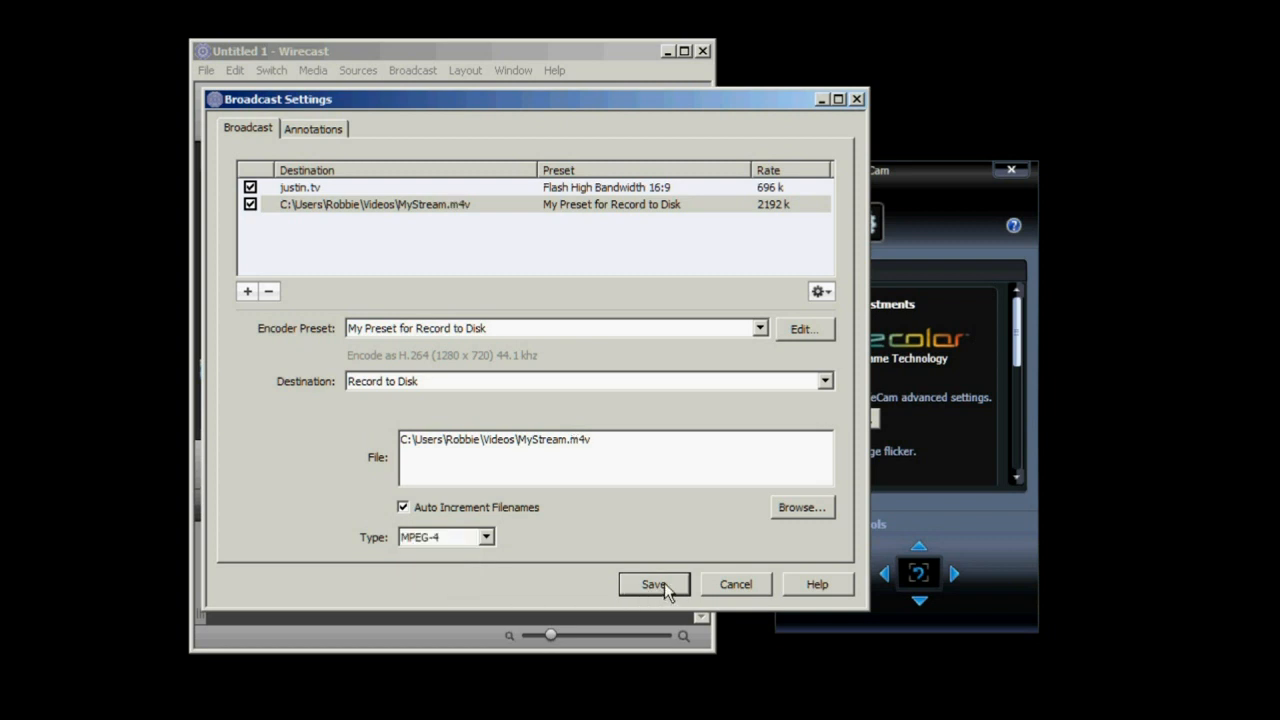
{"action": "left_click", "coordinate": [652, 584]}
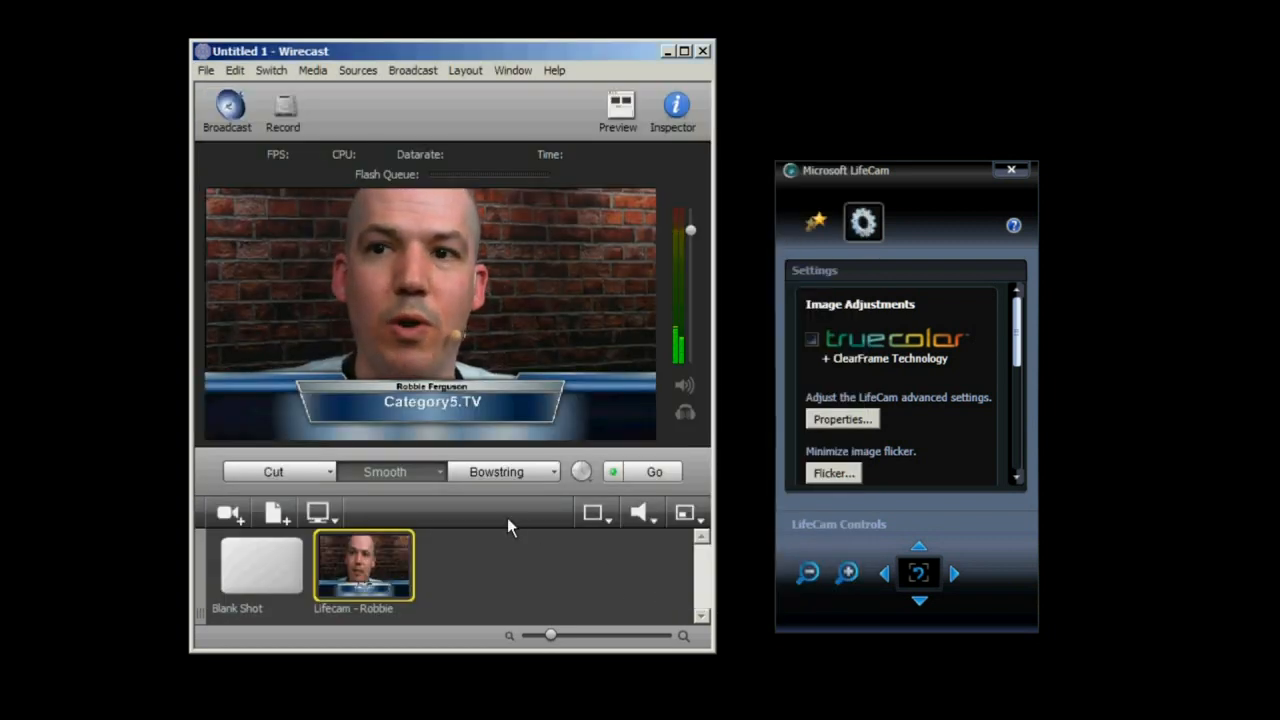
Start recording the live LifeCam shot with its name title to disk
{"action": "left_click", "coordinate": [284, 108]}
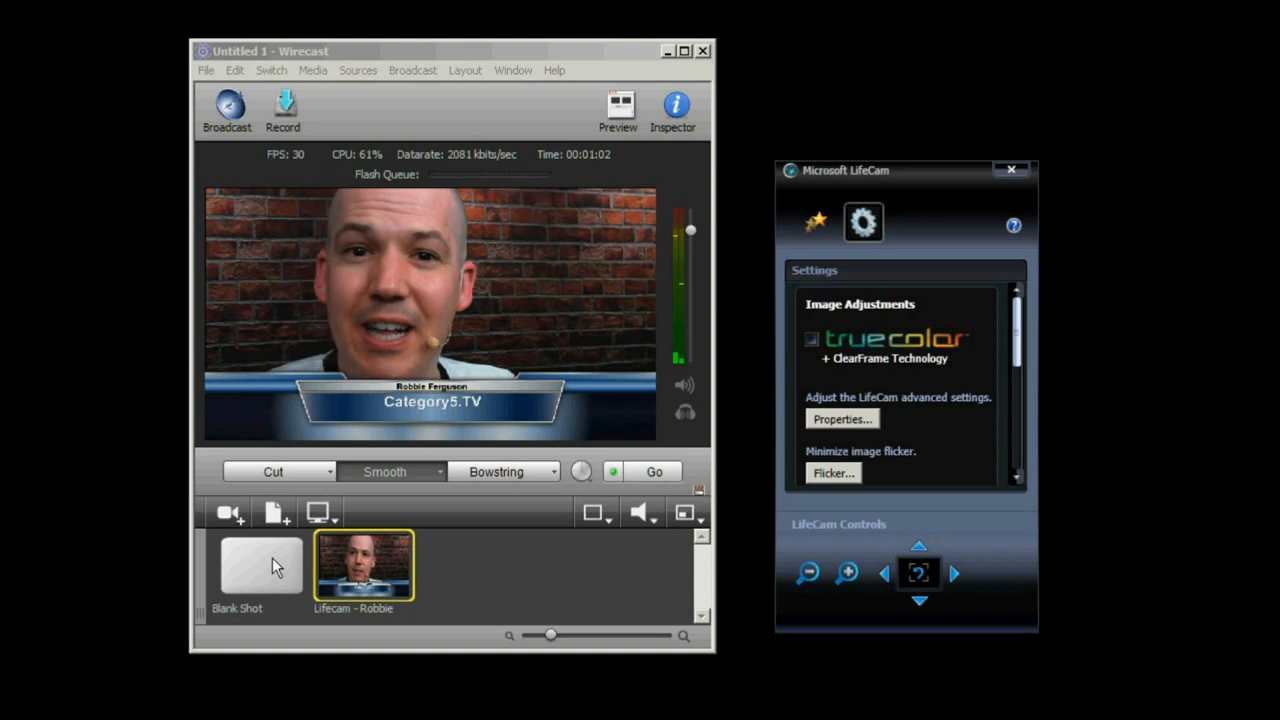